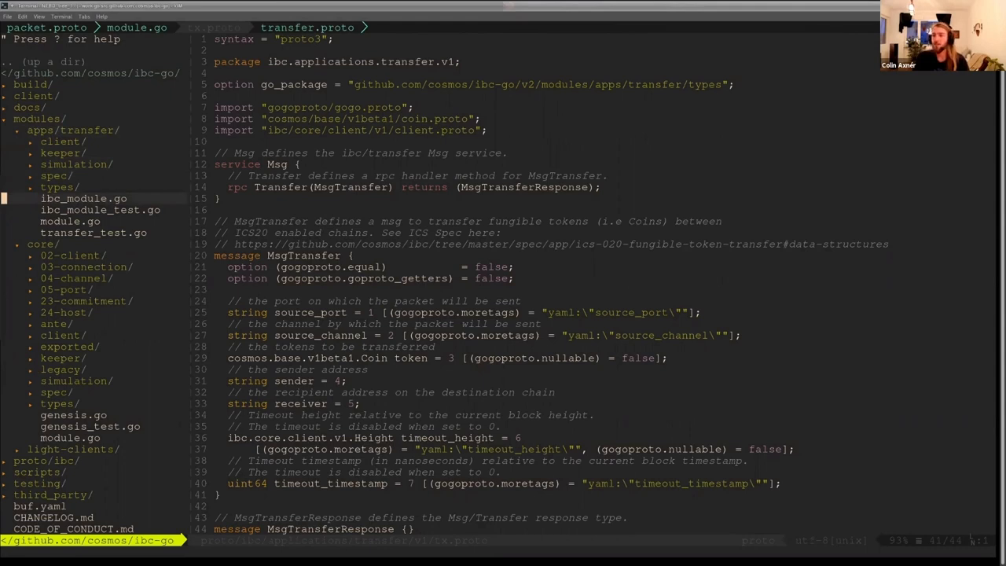
Open modules/apps/transfer/ibc_module.go from NERDTree in a new tab
{"action": "left_click", "coordinate": [70, 220]}
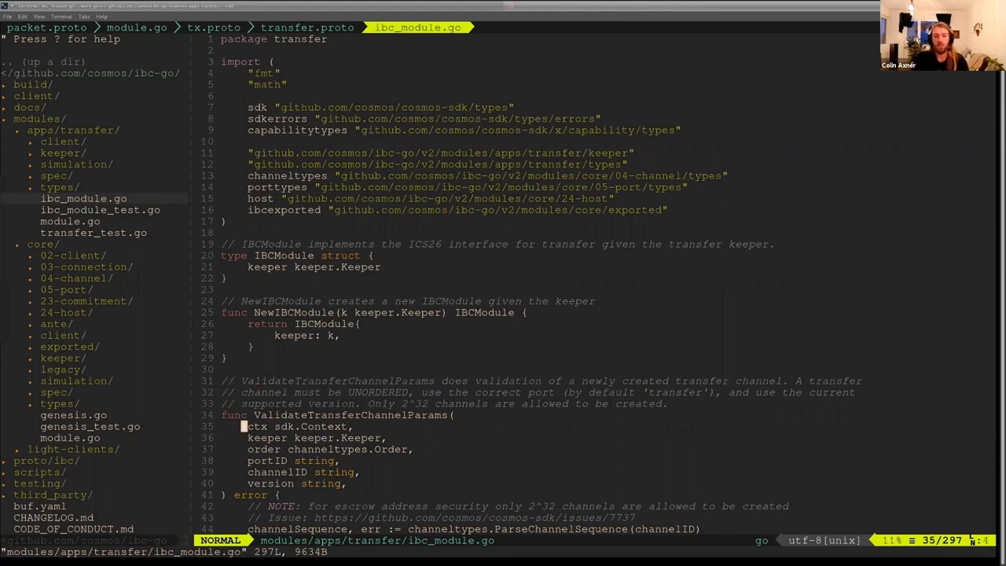
{"action": "scroll", "scroll_direction": "down", "scroll_amount": 3}
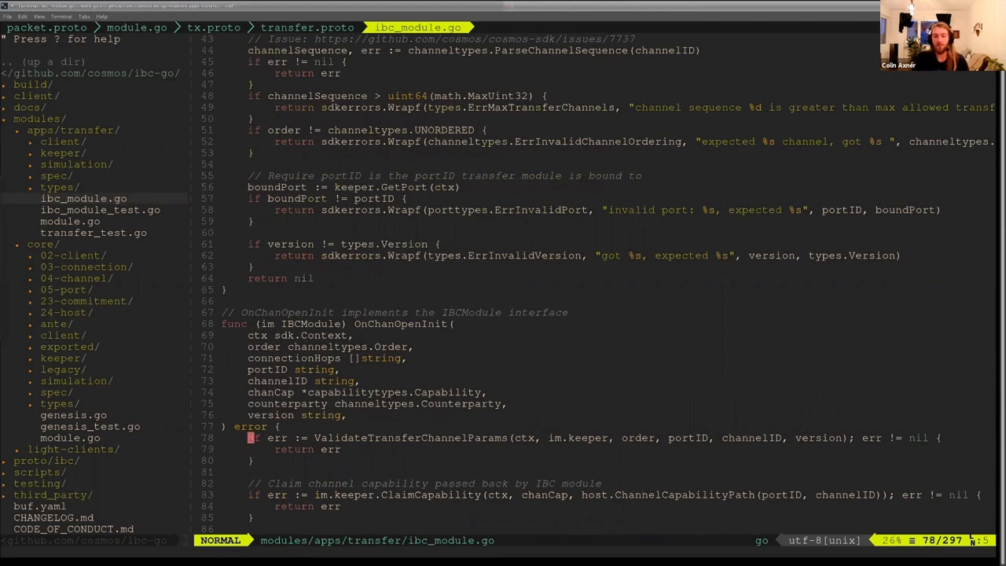
{"action": "scroll", "scroll_direction": "down", "scroll_amount": 3}
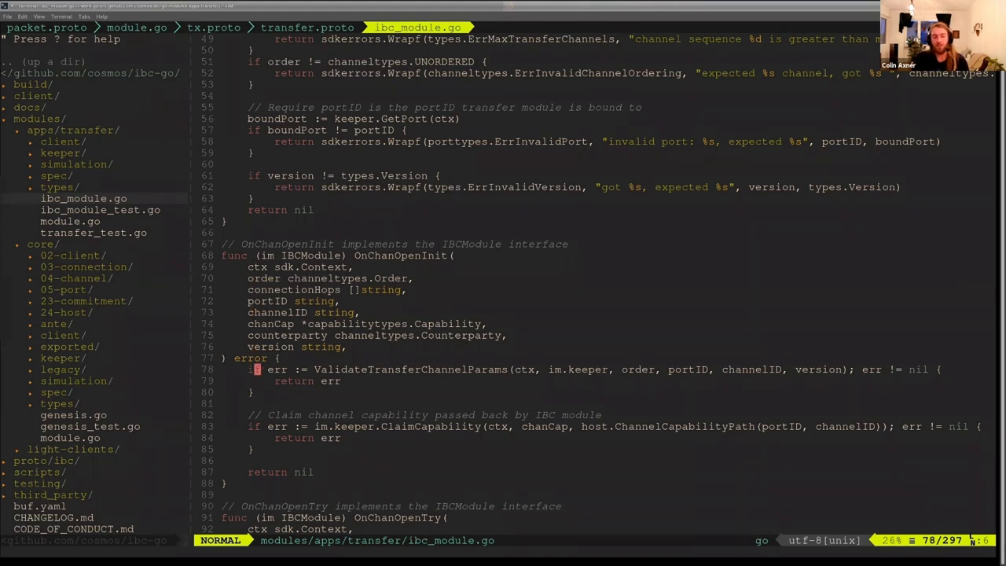
{"action": "mouse_move", "coordinate": [336, 369]}
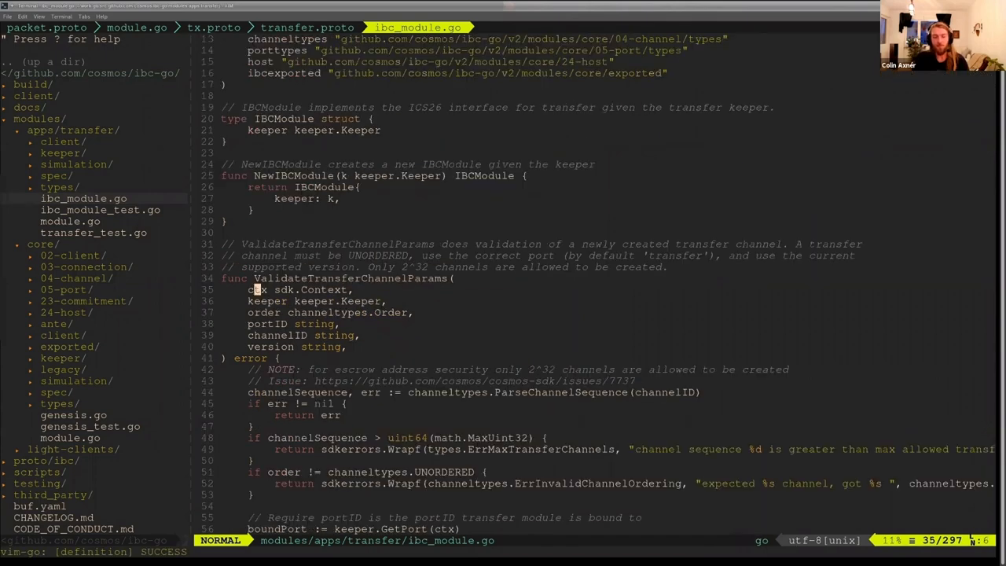
Highlight the channel sequence validation lines, then expand the transfer types folder in NERDTree
{"action": "scroll", "scroll_direction": "down", "scroll_amount": 3}
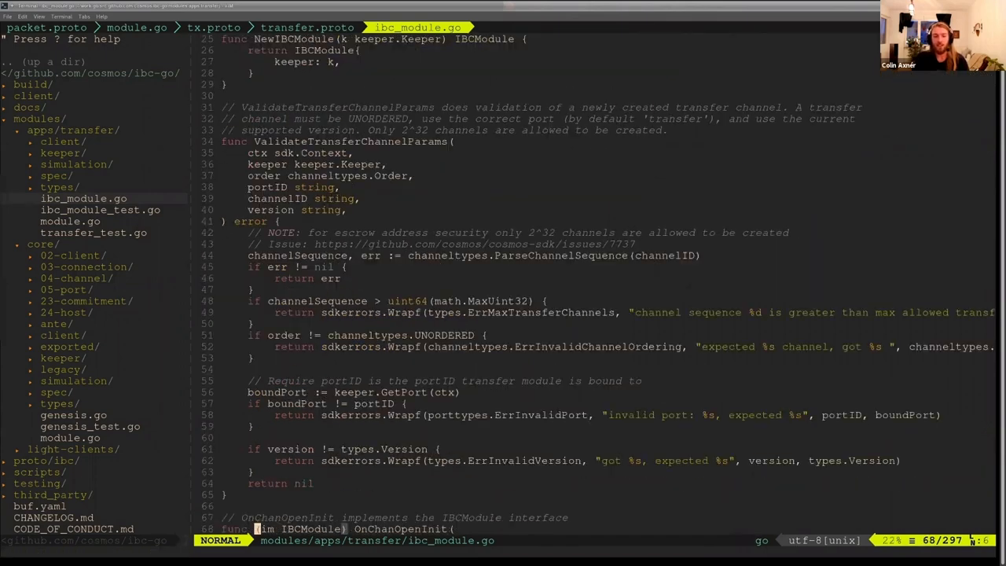
{"action": "key", "text": "Up"}
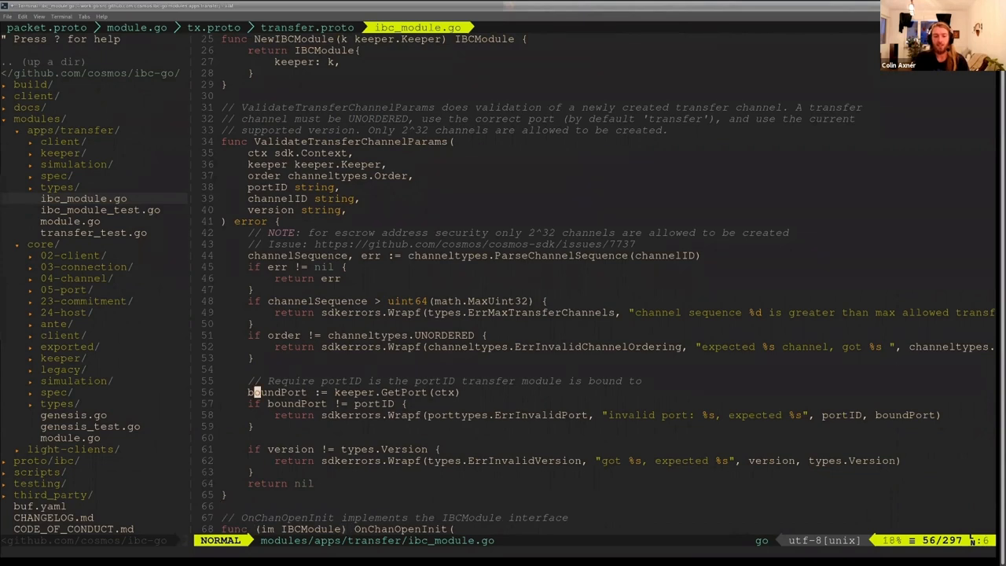
{"action": "key", "text": "V"}
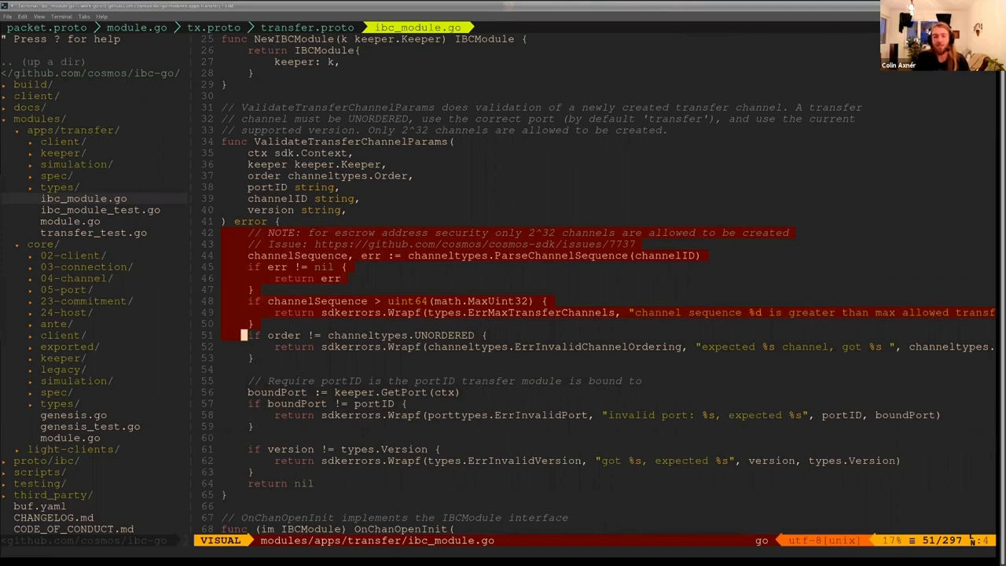
{"action": "key", "text": "Escape"}
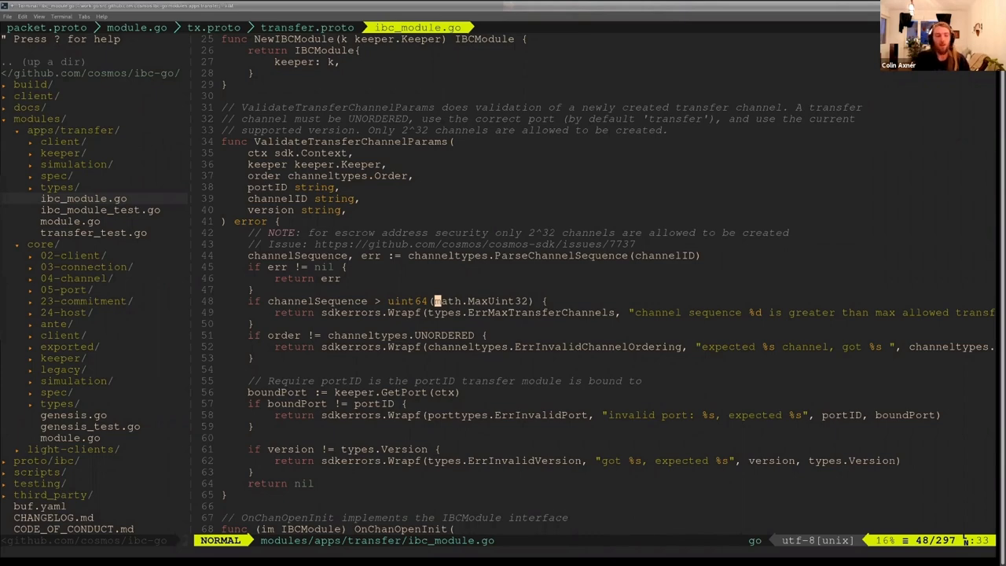
{"action": "left_click", "coordinate": [60, 186]}
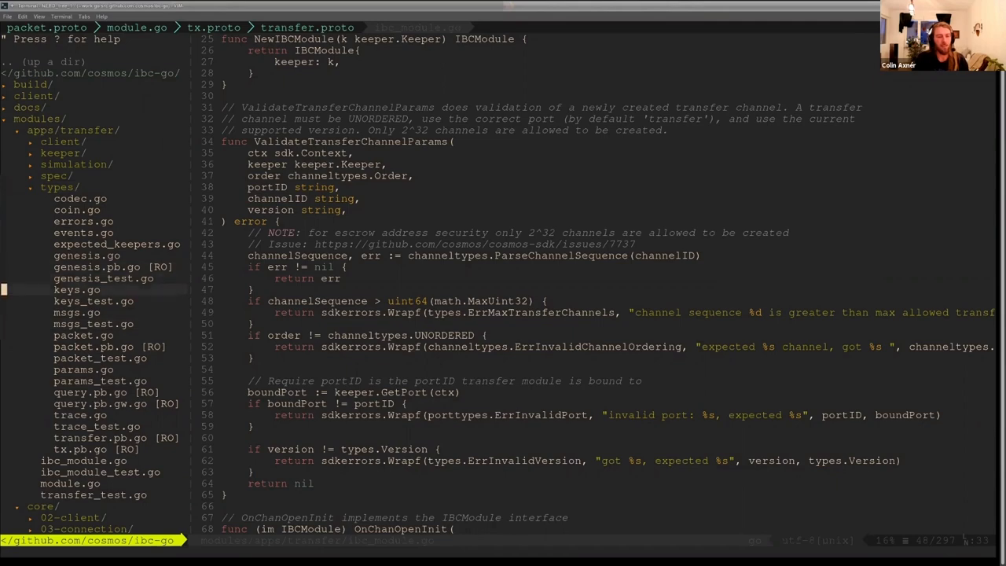
{"action": "left_click", "coordinate": [77, 289]}
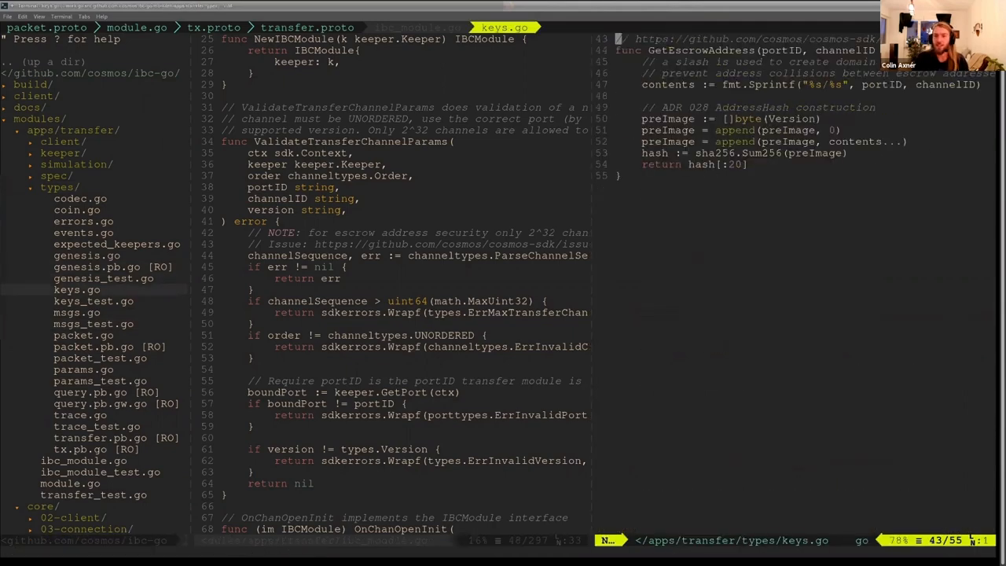
{"action": "scroll", "scroll_direction": "up", "scroll_amount": 3}
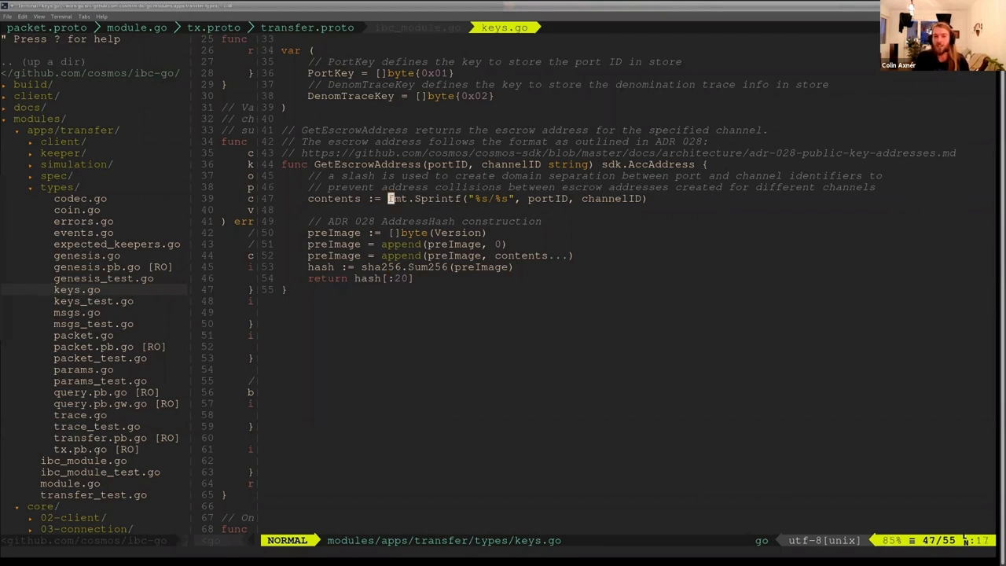
{"action": "key", "text": "l"}
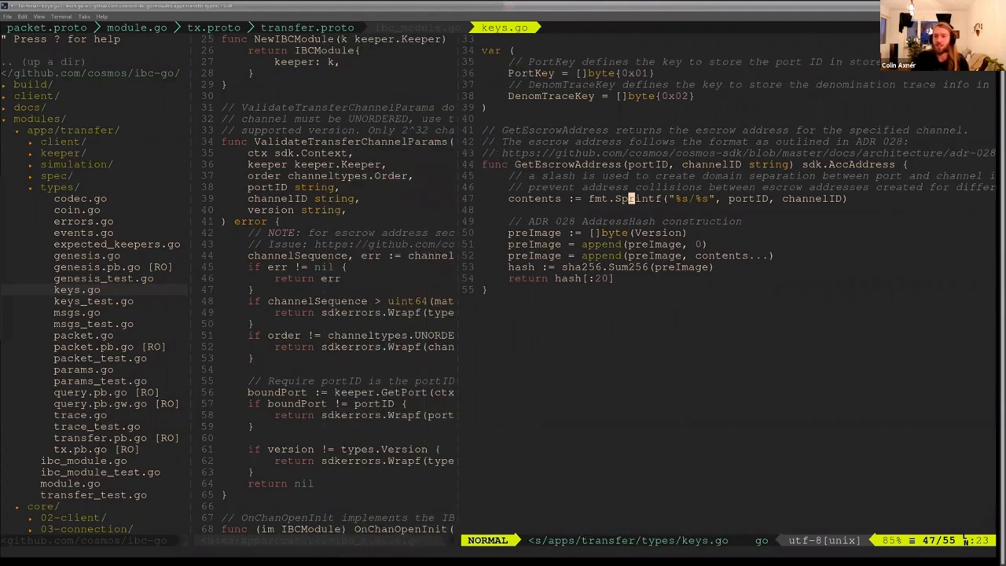
{"action": "left_click", "coordinate": [419, 28]}
{"action": "type", "text": ":q"}
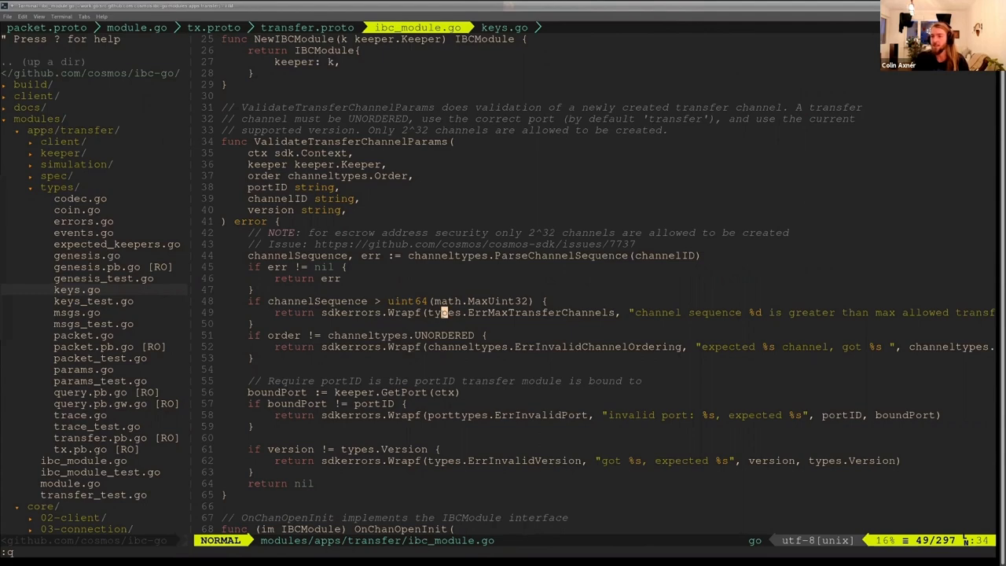
{"action": "key", "text": "j"}
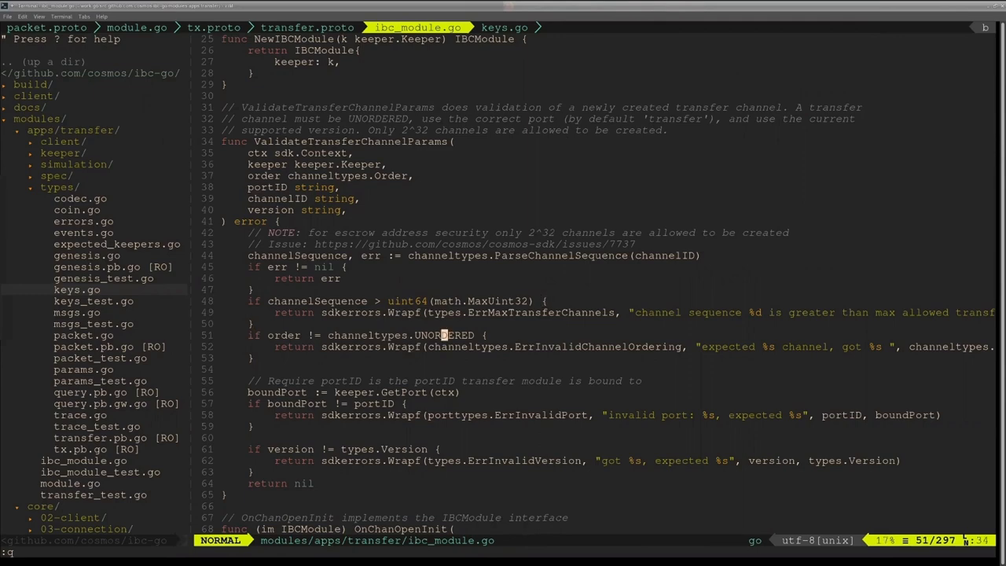
{"action": "scroll", "scroll_direction": "down", "scroll_amount": 3}
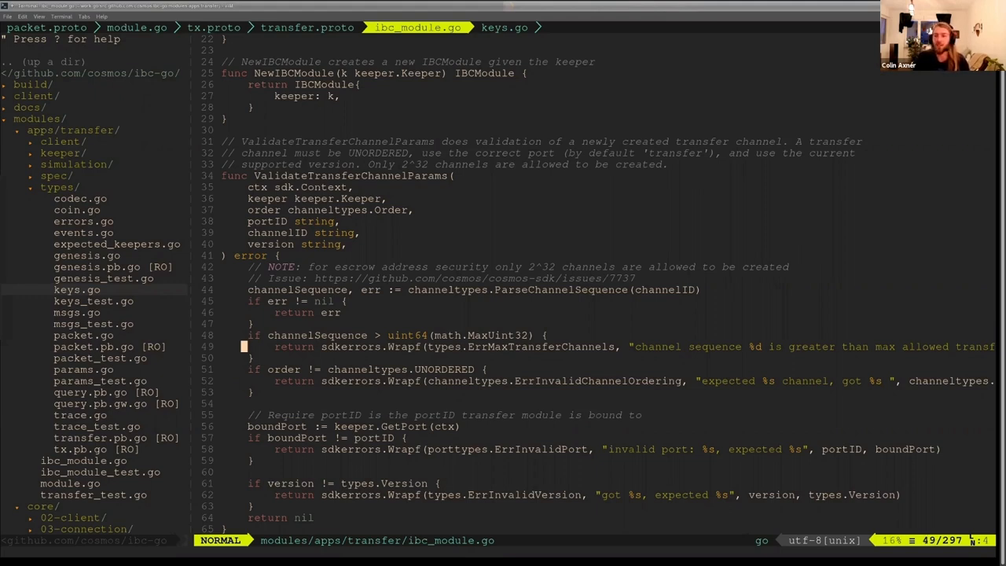
{"action": "key", "text": "k"}
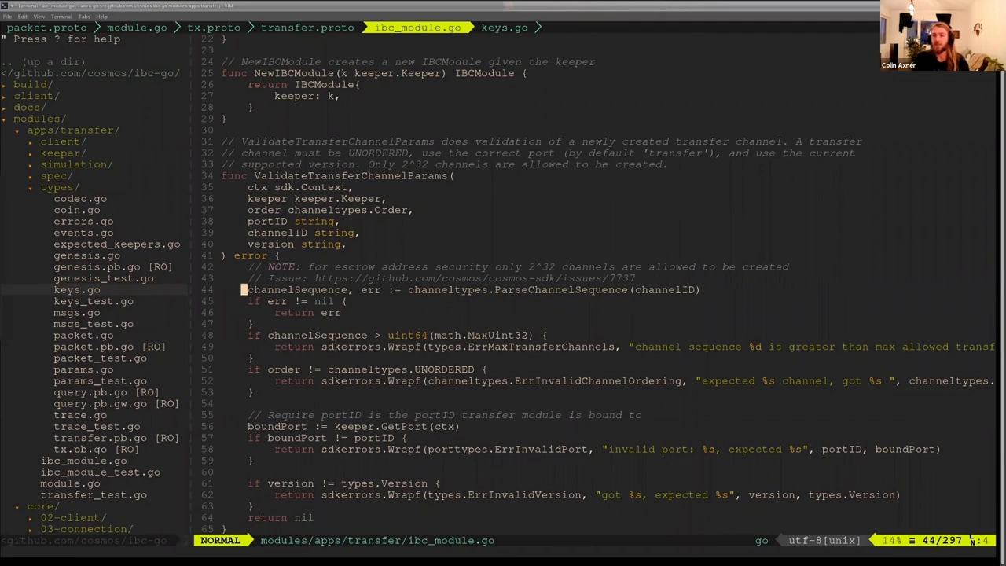
{"action": "key", "text": "j"}
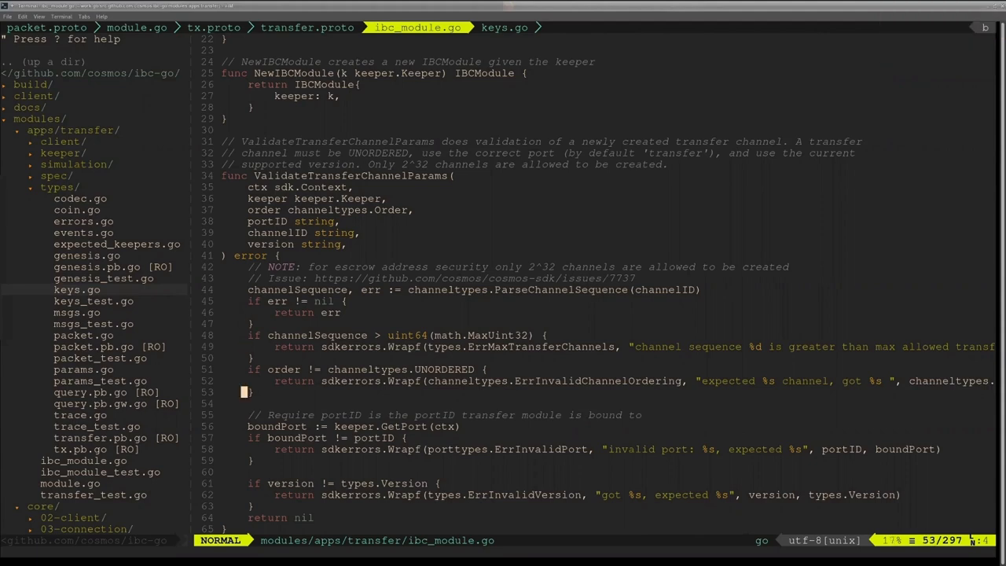
{"action": "key", "text": "j"}
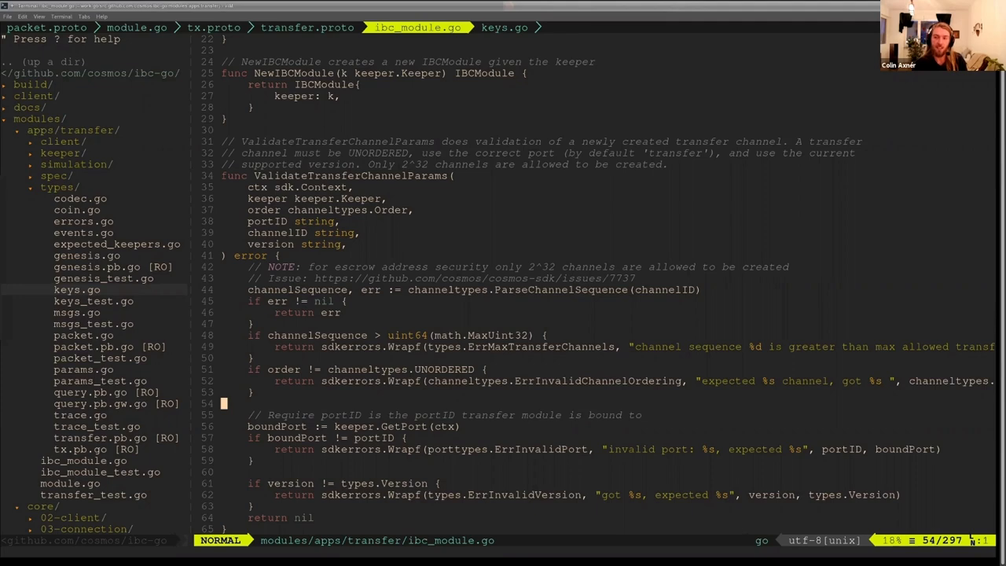
{"action": "key", "text": "b"}
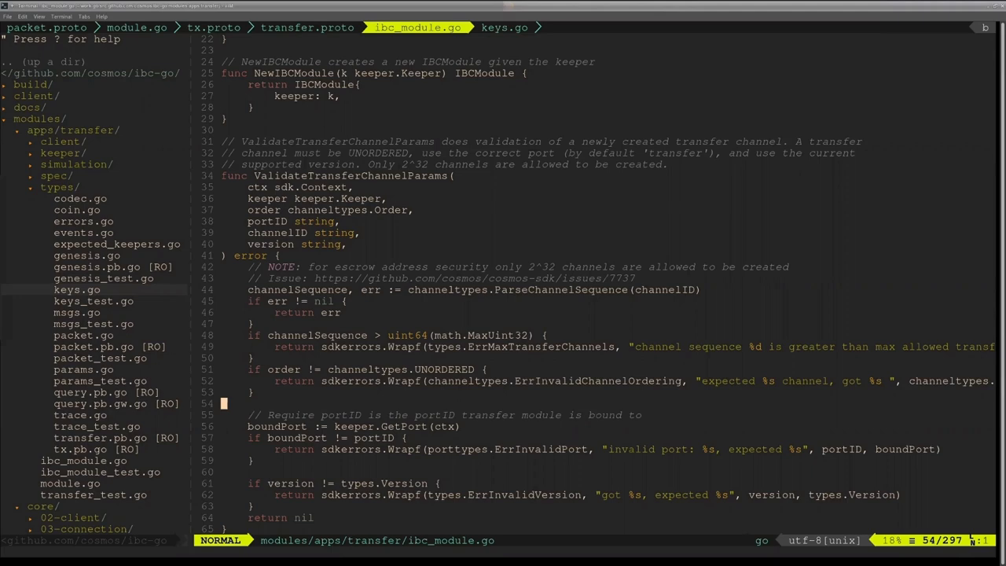
{"action": "scroll", "scroll_direction": "down", "scroll_amount": 3}
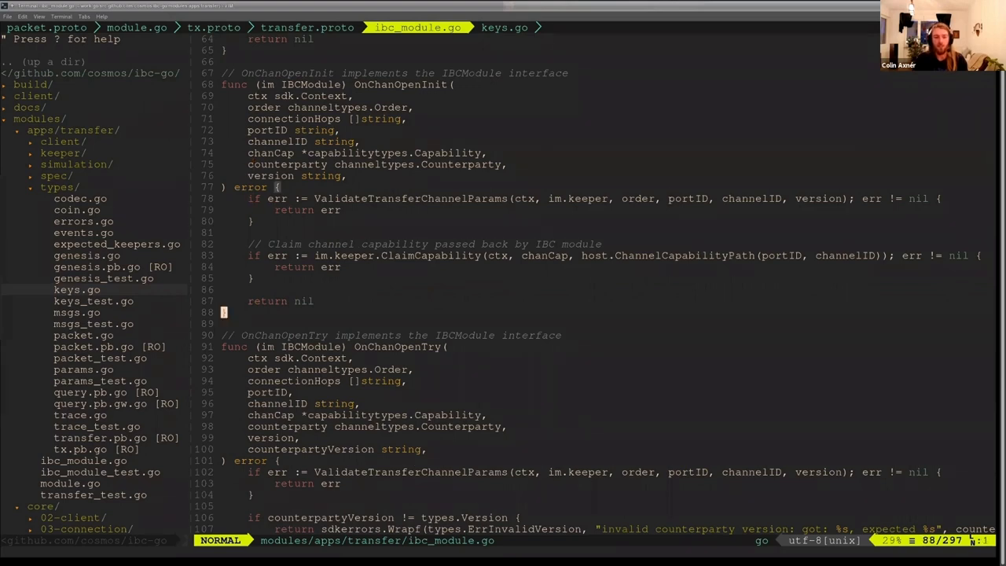
Scroll ibc_module.go to OnChanOpenTry's counterparty version check and capability claiming
{"action": "scroll", "scroll_direction": "down", "scroll_amount": 3}
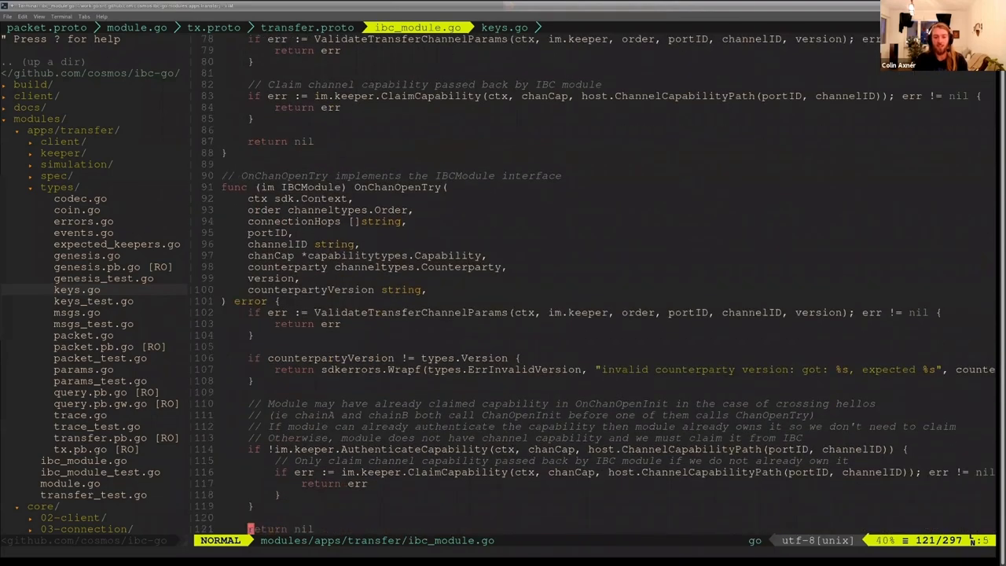
{"action": "scroll", "scroll_direction": "down", "scroll_amount": 3}
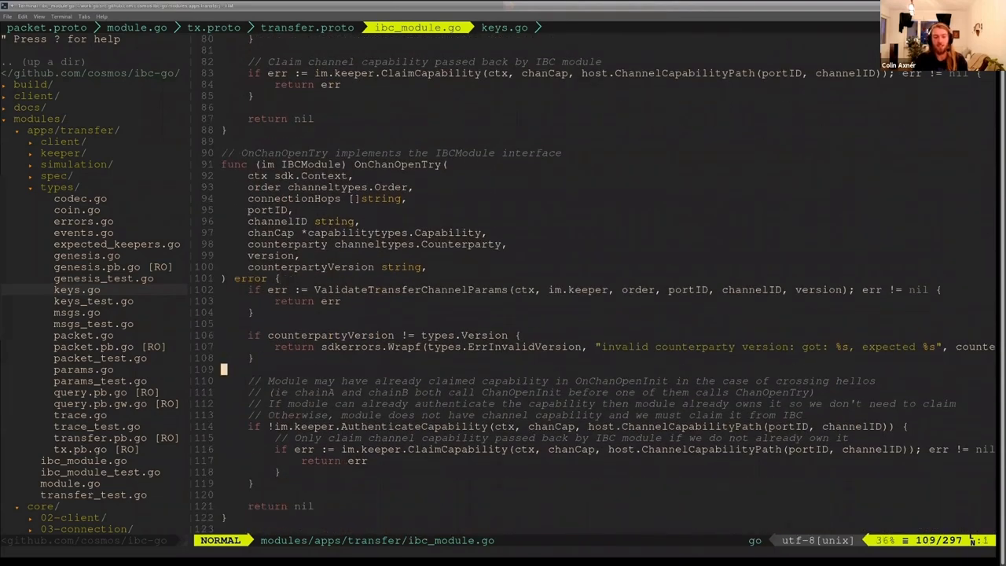
{"action": "key", "text": "V"}
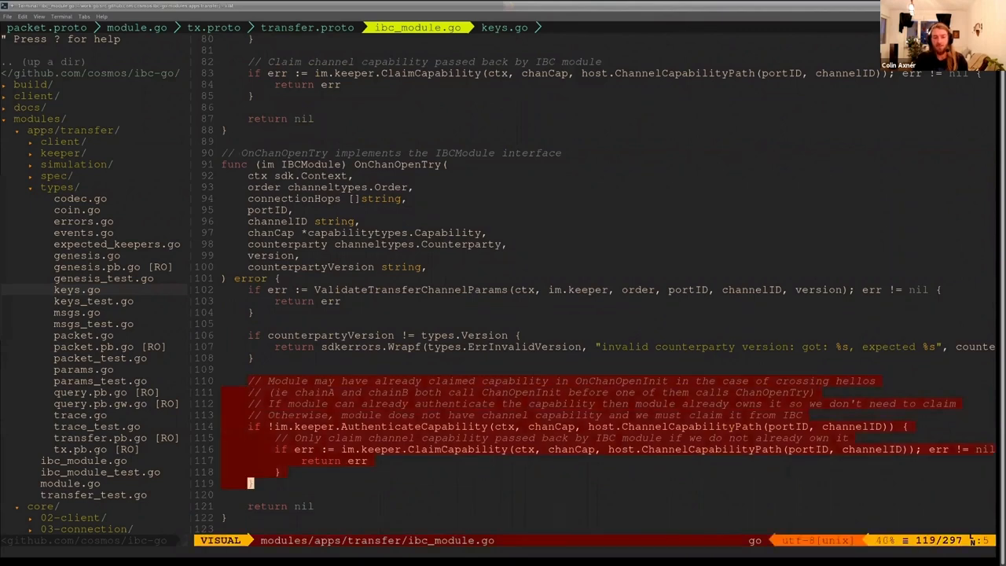
{"action": "key", "text": "Escape"}
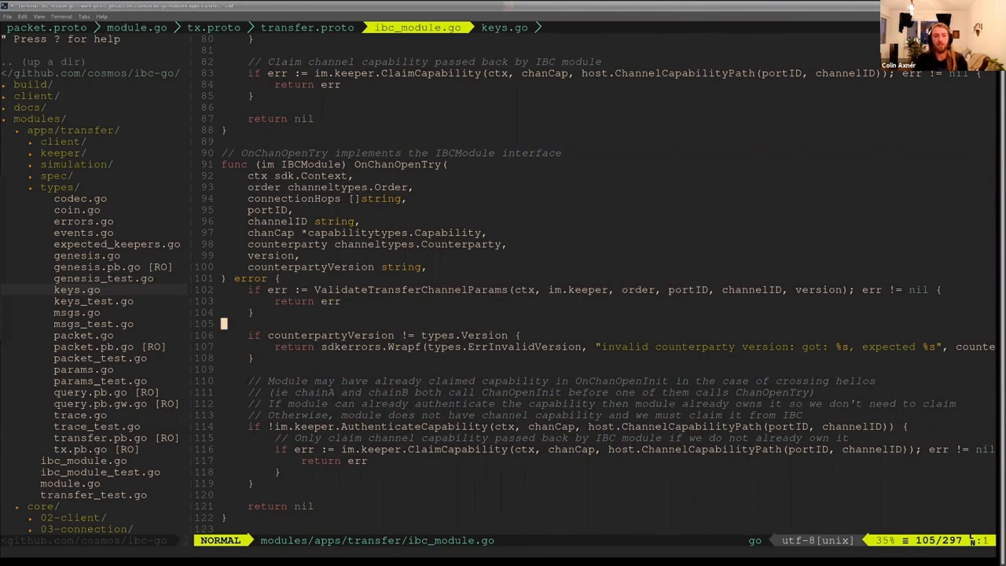
{"action": "key", "text": "V"}
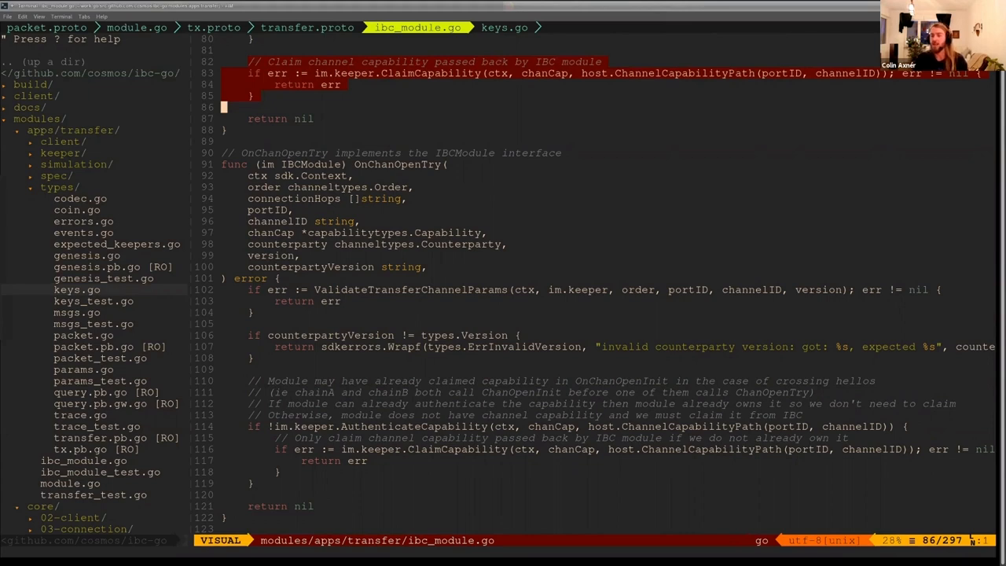
{"action": "key", "text": "Escape"}
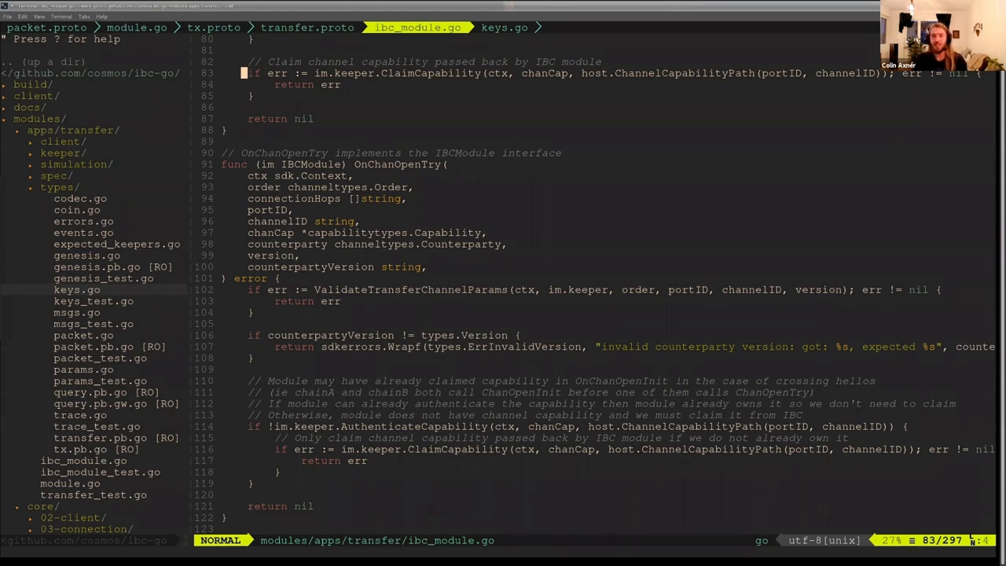
{"action": "key", "text": "j"}
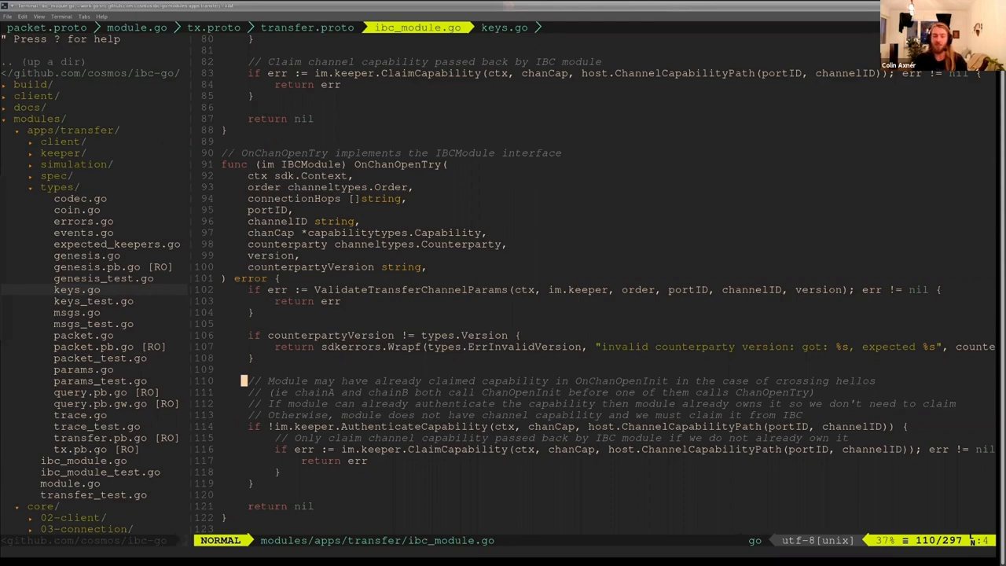
{"action": "key", "text": "V"}
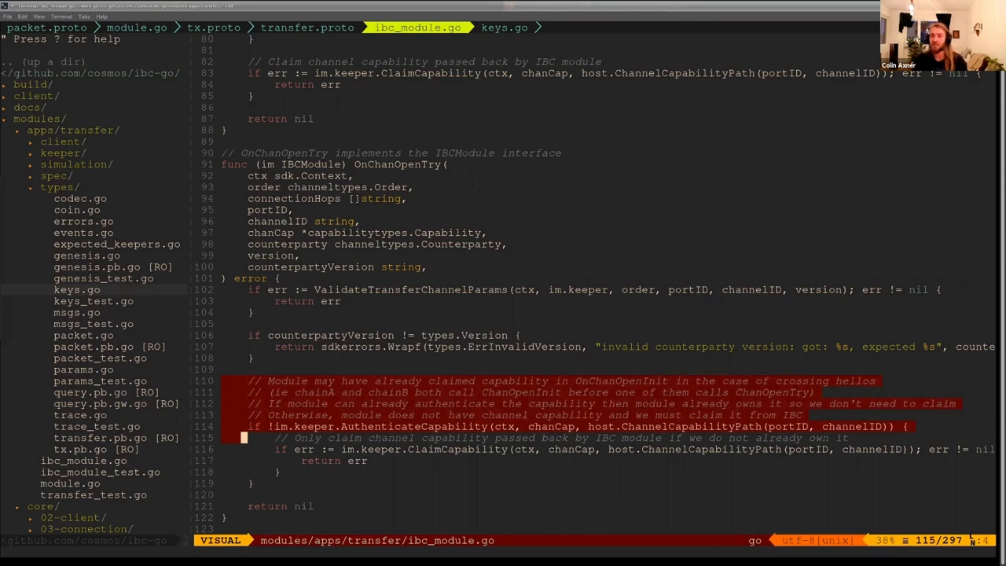
{"action": "key", "text": "Escape"}
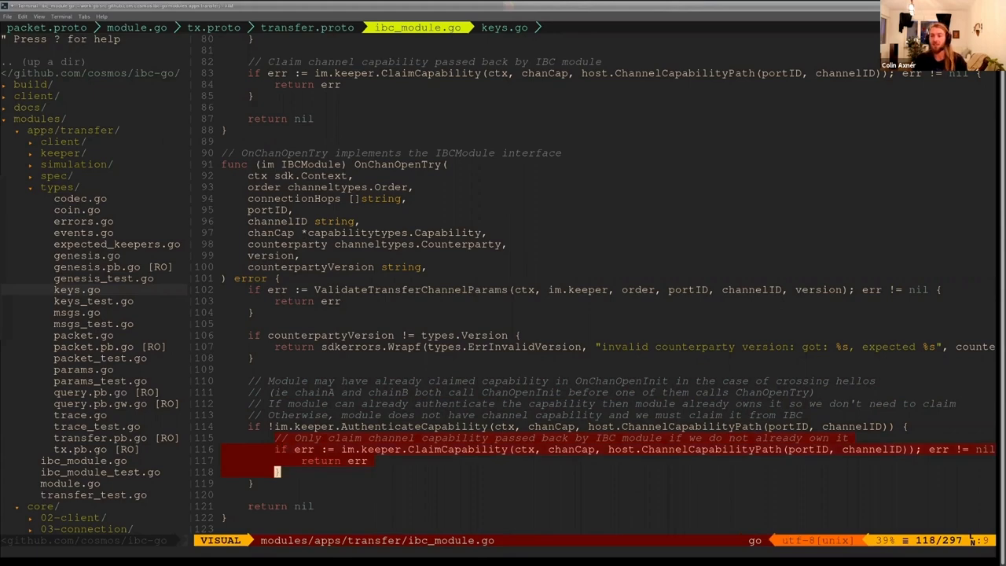
{"action": "key", "text": "Escape"}
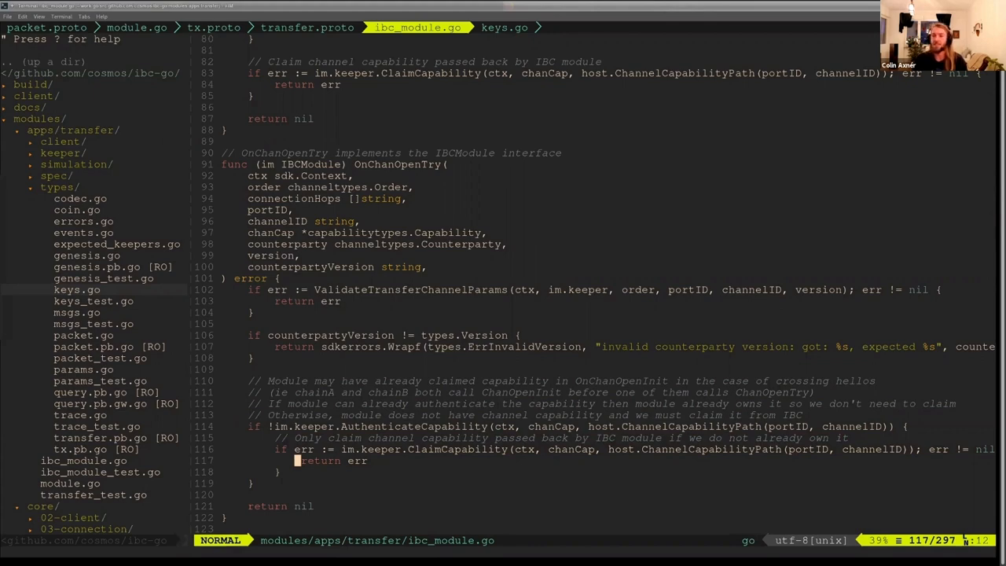
{"action": "key", "text": "j"}
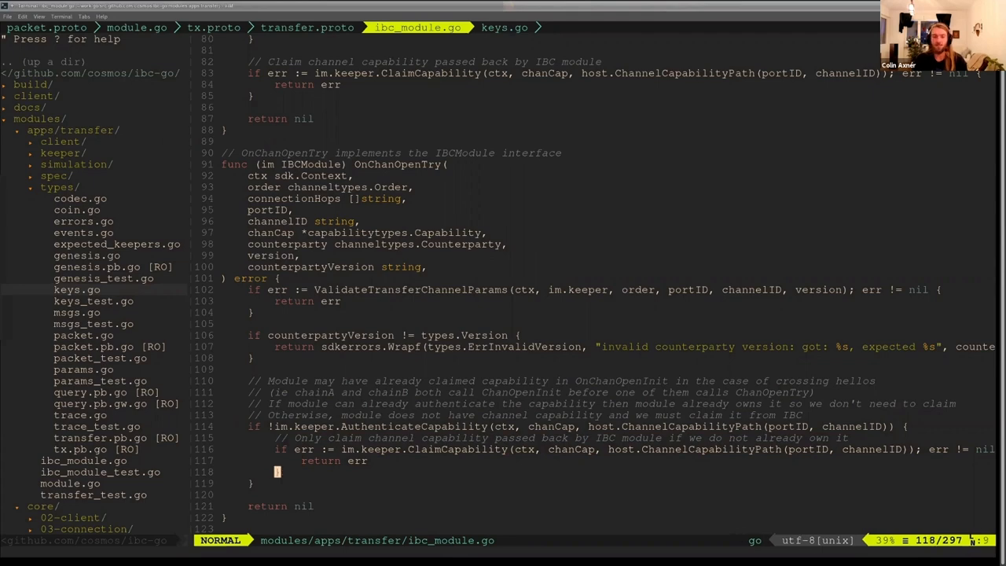
Scroll through OnChanOpenAck to OnChanCloseConfirm, highlighting the 'user cannot close channel' return
{"action": "scroll", "scroll_direction": "down", "scroll_amount": 3}
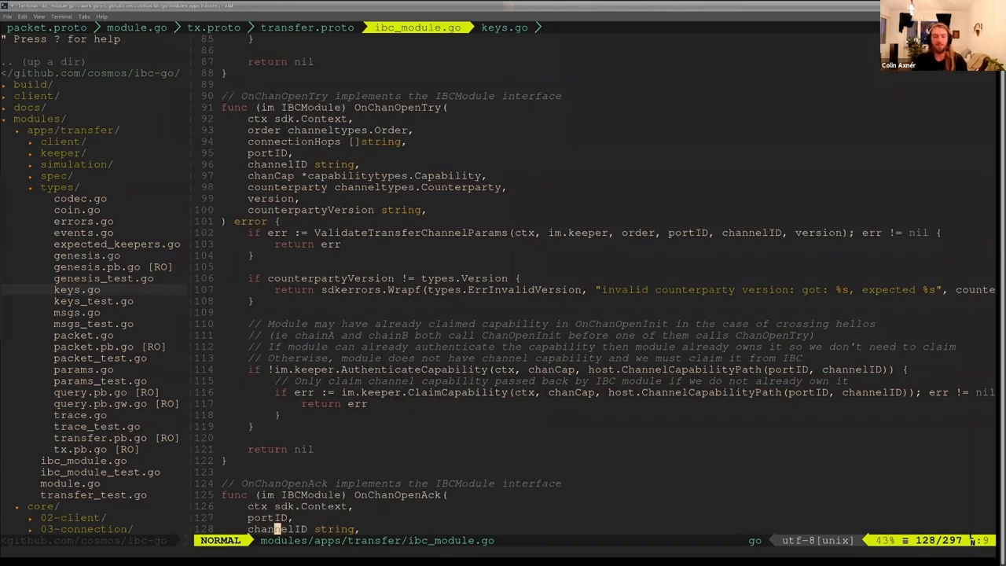
{"action": "scroll", "scroll_direction": "down", "scroll_amount": 3}
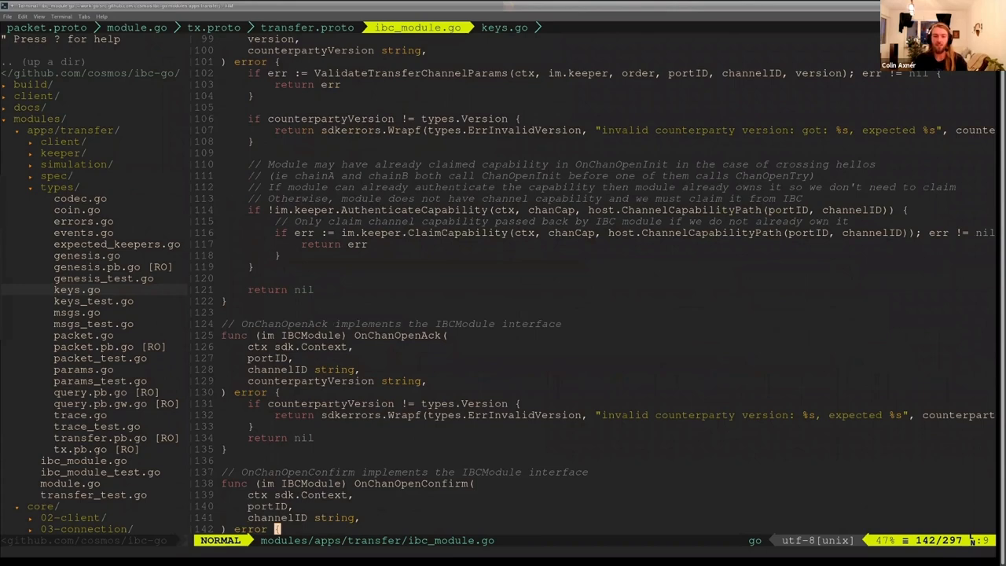
{"action": "scroll", "scroll_direction": "down", "scroll_amount": 3}
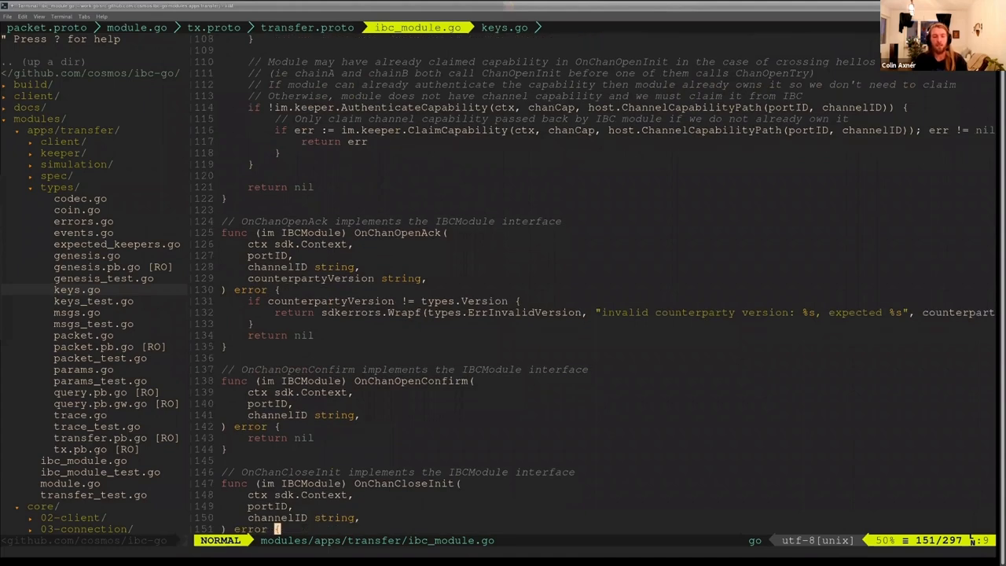
{"action": "scroll", "scroll_direction": "down", "scroll_amount": 3}
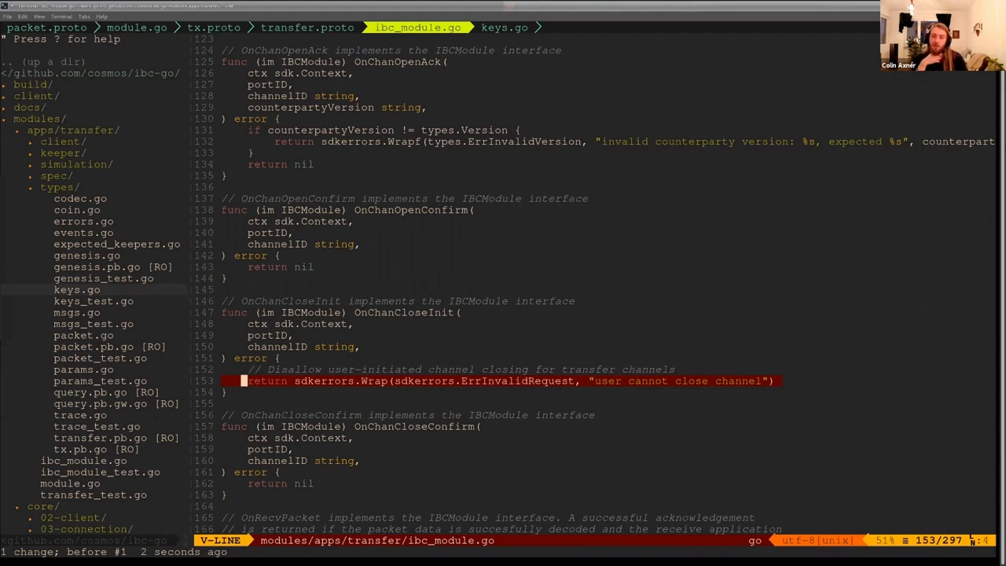
{"action": "key", "text": "Escape"}
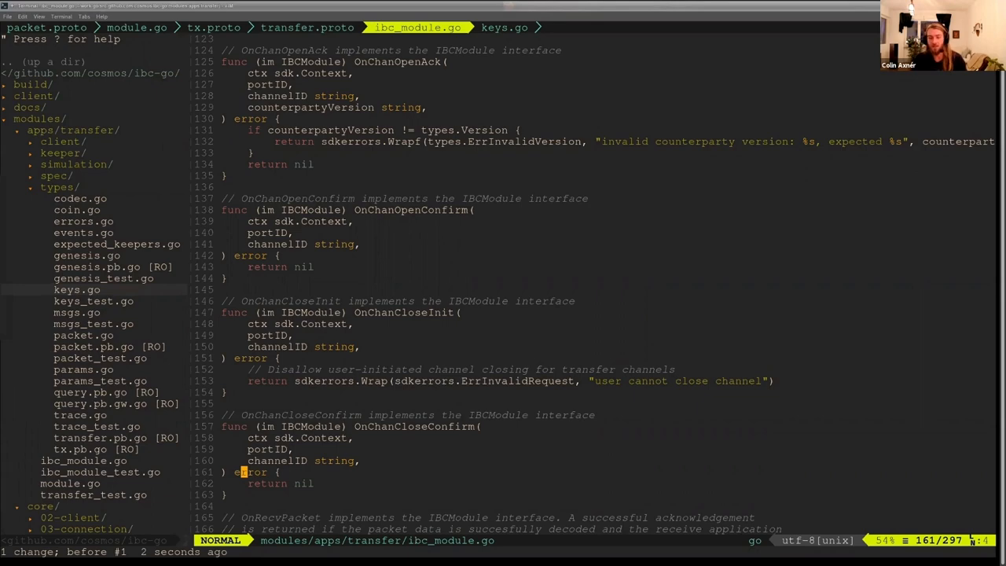
Read OnRecvPacket's acknowledgement, decoding and EmitEvent code, then focus the NERDTree window
{"action": "key", "text": "j"}
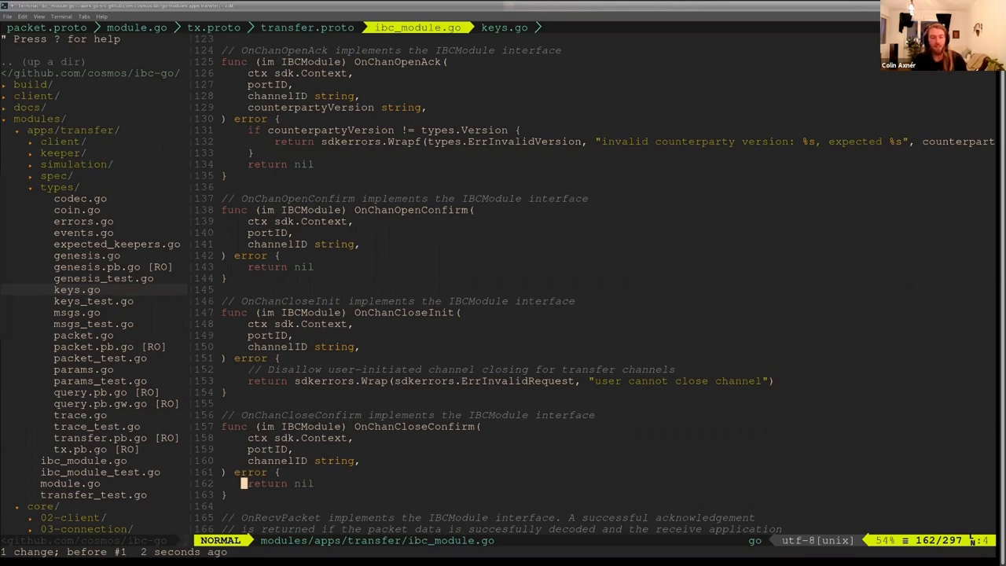
{"action": "scroll", "scroll_direction": "down", "scroll_amount": 3}
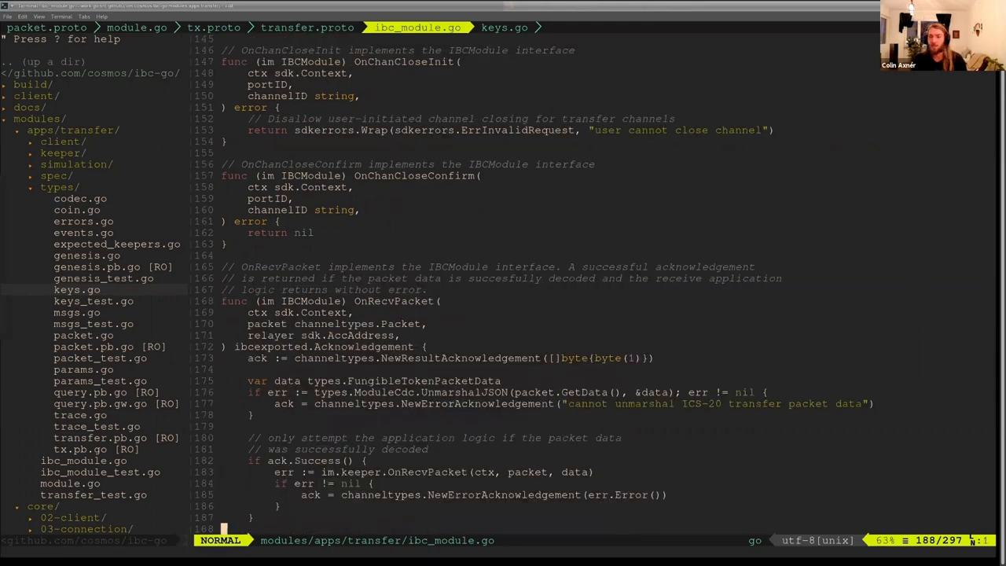
{"action": "scroll", "scroll_direction": "down", "scroll_amount": 3}
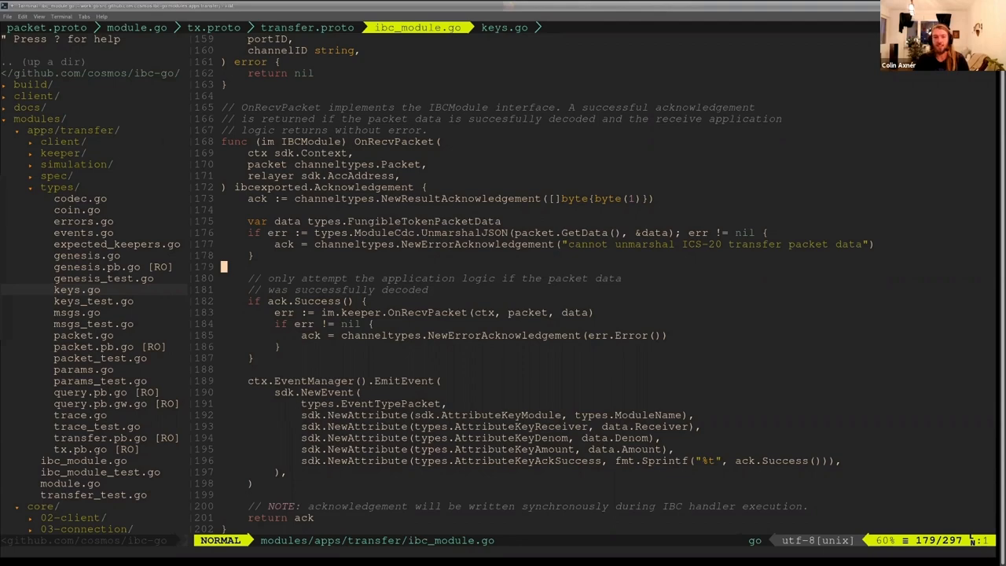
{"action": "scroll", "scroll_direction": "up", "scroll_amount": 3}
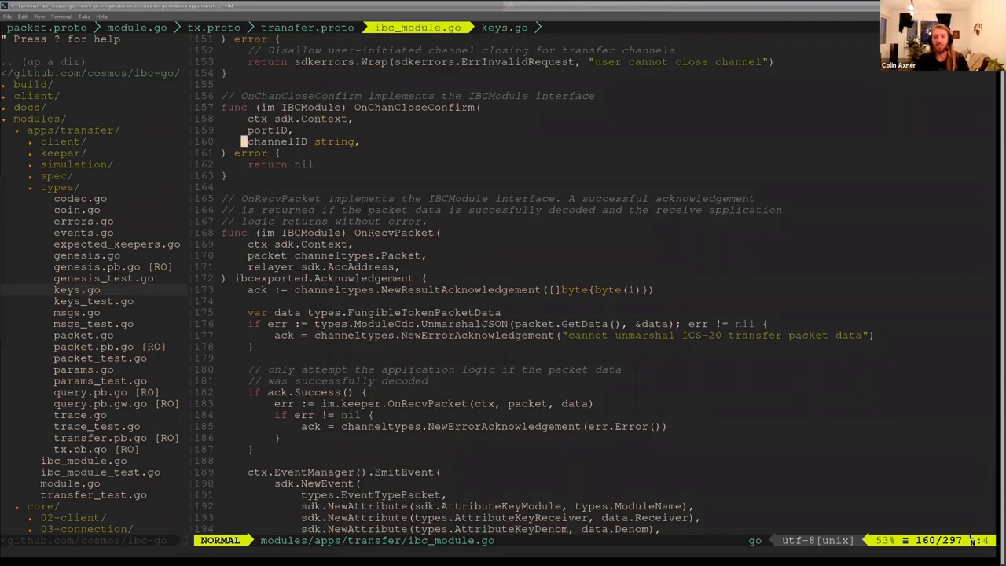
{"action": "key", "text": "j"}
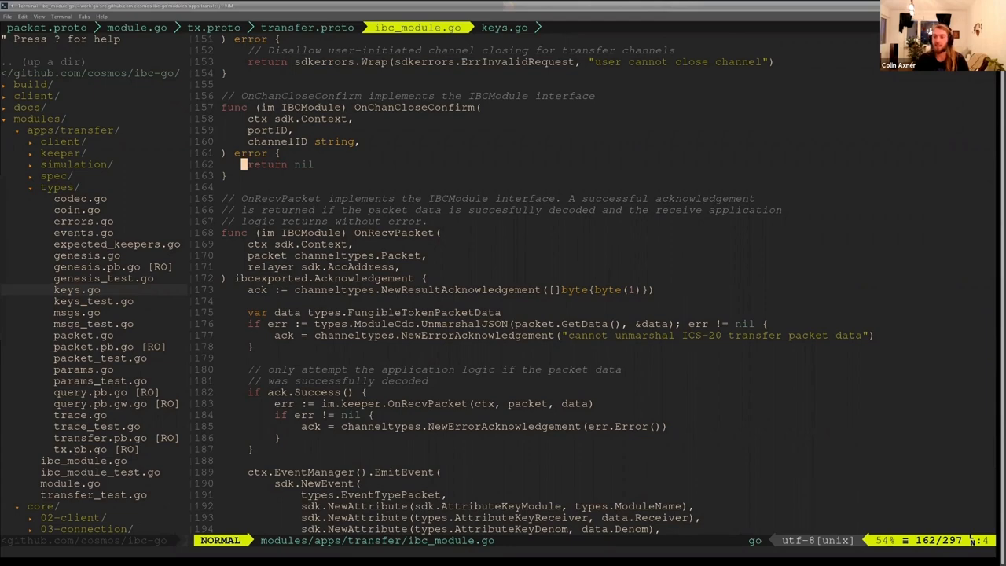
{"action": "key", "text": "j"}
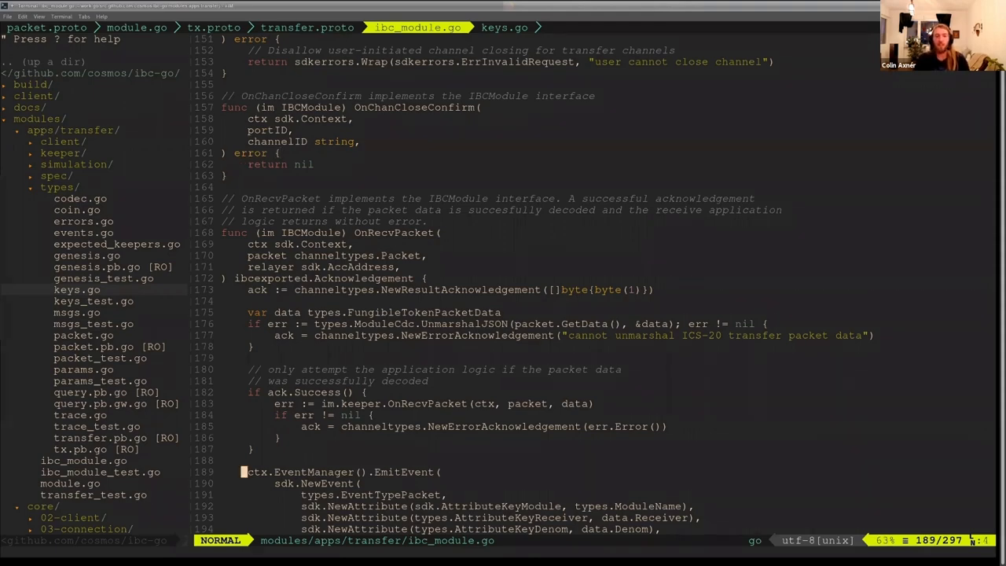
{"action": "scroll", "scroll_direction": "down", "scroll_amount": 3}
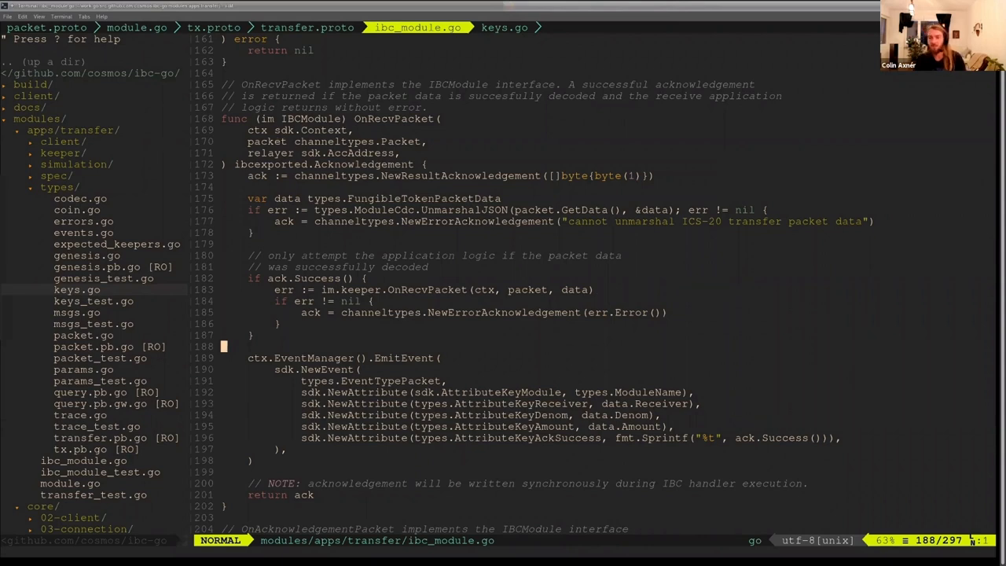
{"action": "key", "text": "Up"}
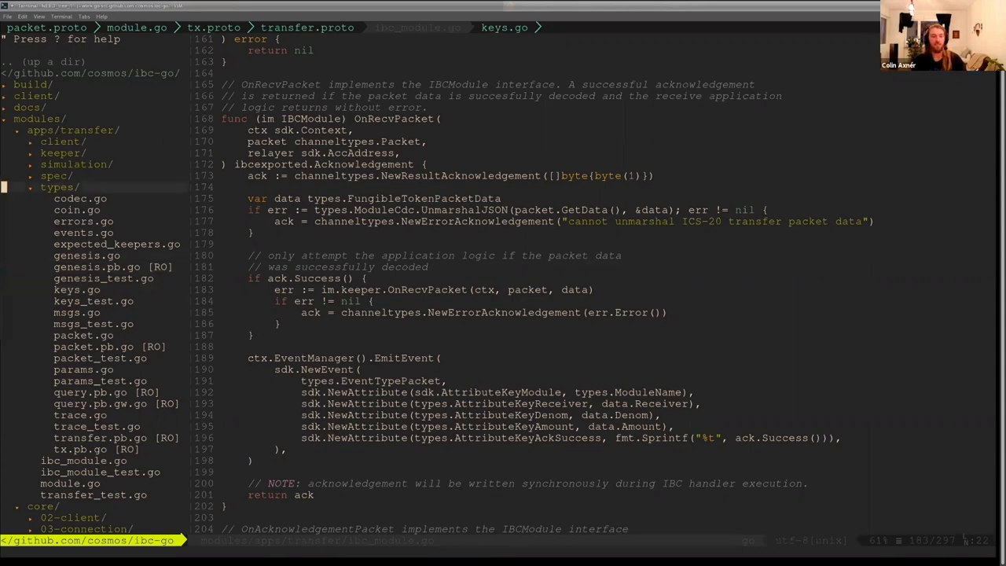
Expand modules/core/04-channel/keeper and open packet.go showing SendPacket
{"action": "left_click", "coordinate": [63, 152]}
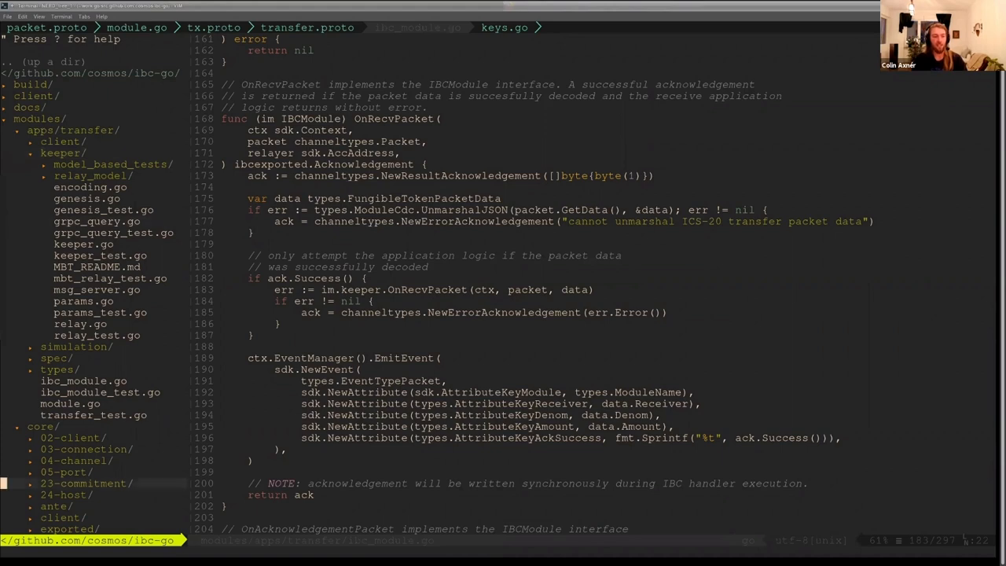
{"action": "left_click", "coordinate": [68, 459]}
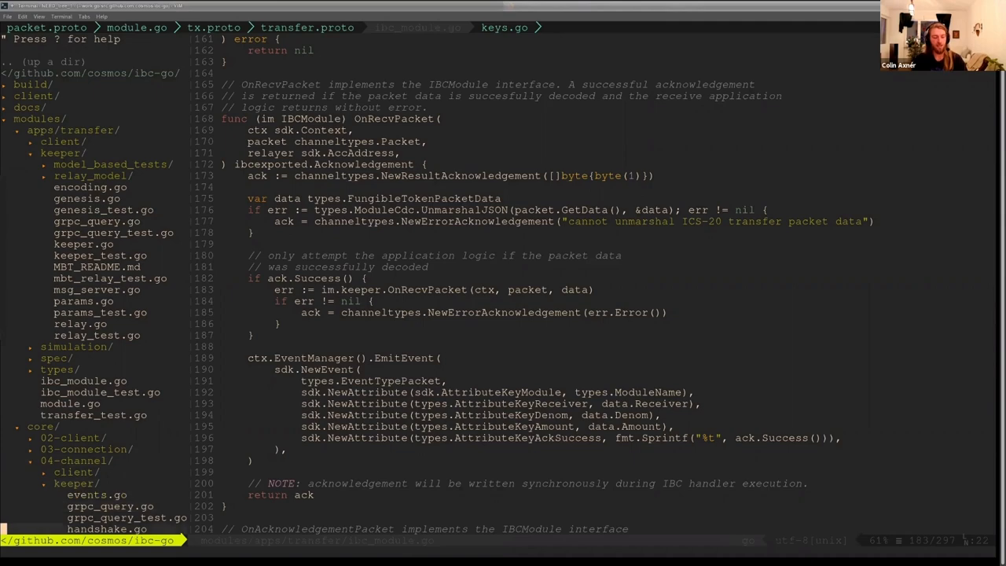
{"action": "scroll", "scroll_direction": "down", "scroll_amount": 3}
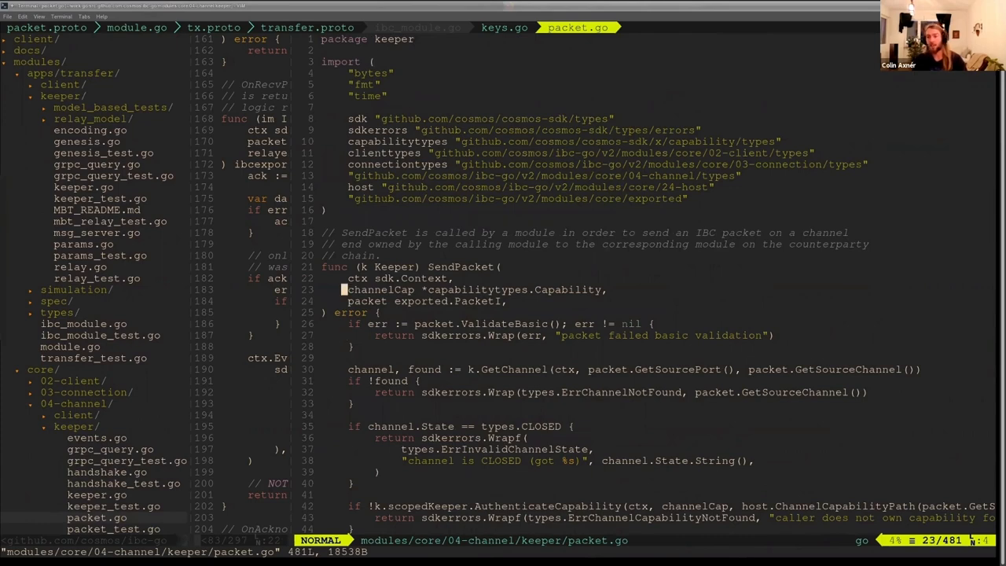
Read SendPacket's AuthenticateCapability and GetDestPort checks, then return to ibc_module.go's OnRecvPacket
{"action": "key", "text": "j"}
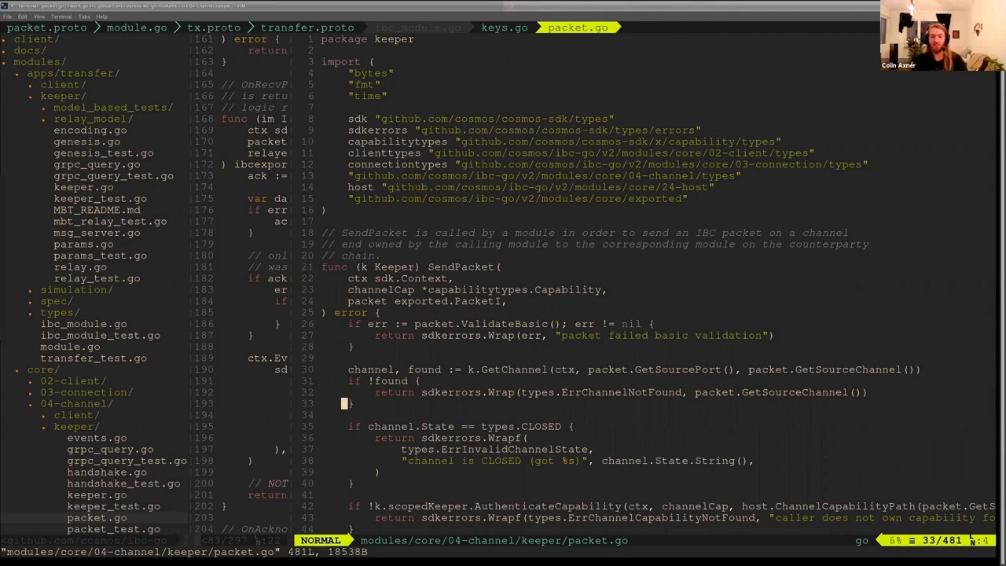
{"action": "scroll", "scroll_direction": "down", "scroll_amount": 3}
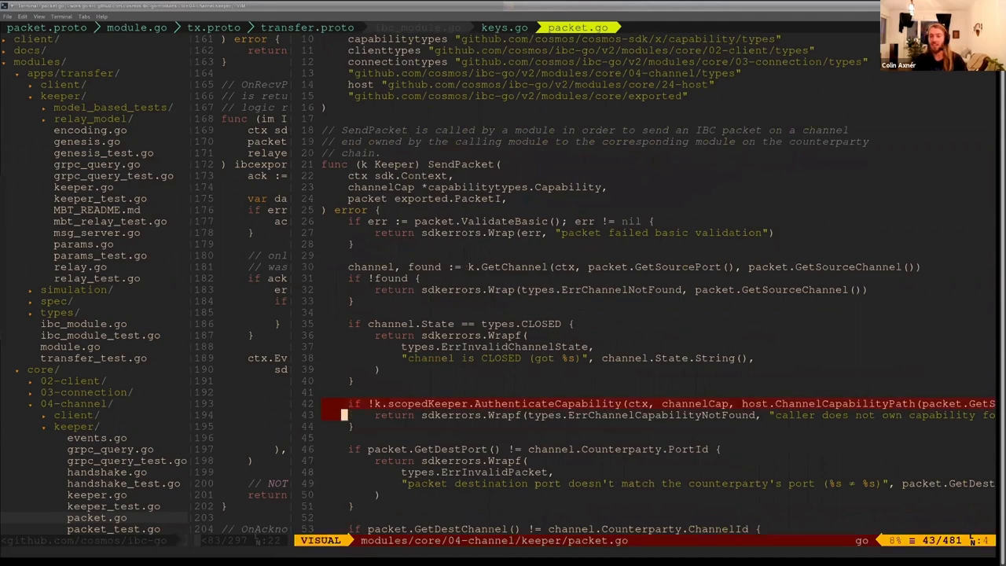
{"action": "key", "text": "Escape"}
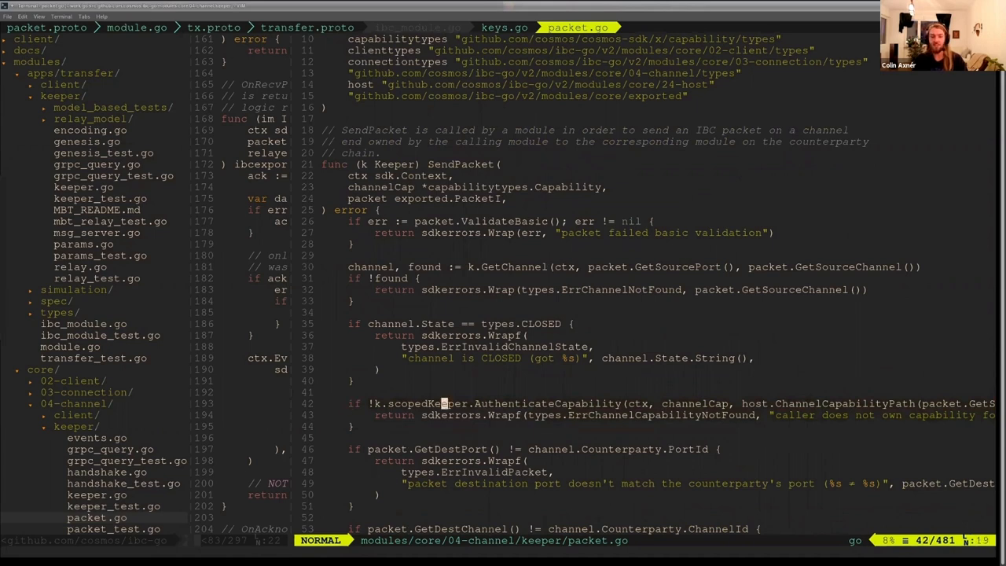
{"action": "scroll", "scroll_direction": "right", "scroll_amount": 3}
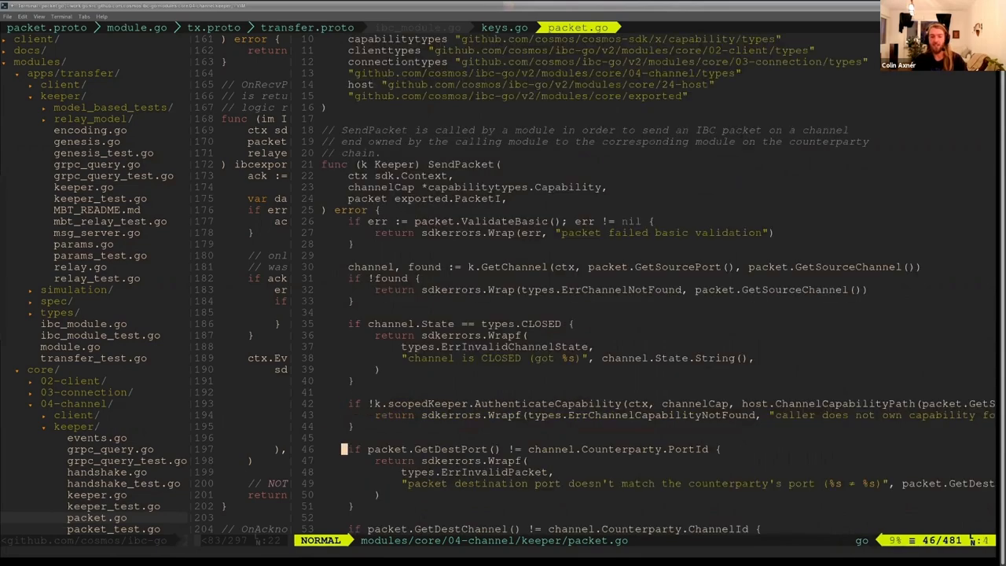
{"action": "scroll", "scroll_direction": "down", "scroll_amount": 3}
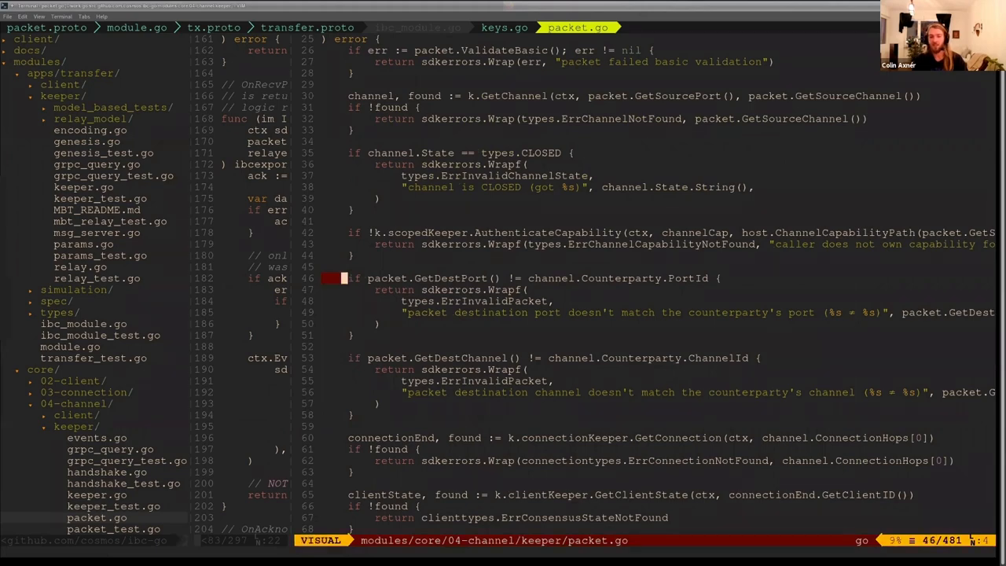
{"action": "key", "text": "Escape"}
{"action": "type", "text": ":q"}
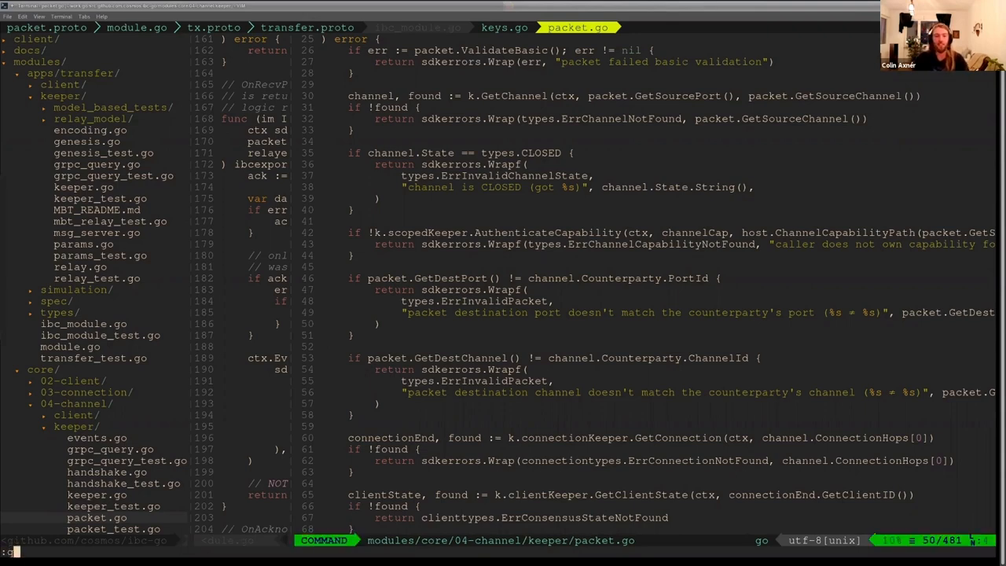
{"action": "left_click", "coordinate": [418, 28]}
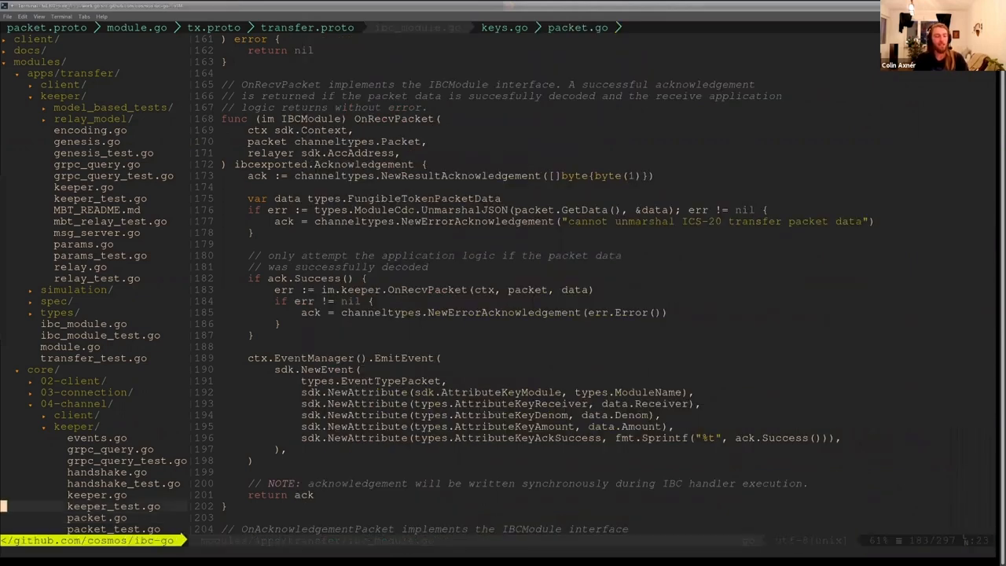
Open apps/transfer/keeper/msg_server.go showing the Transfer handler calling k.SendTransfer
{"action": "left_click", "coordinate": [44, 369]}
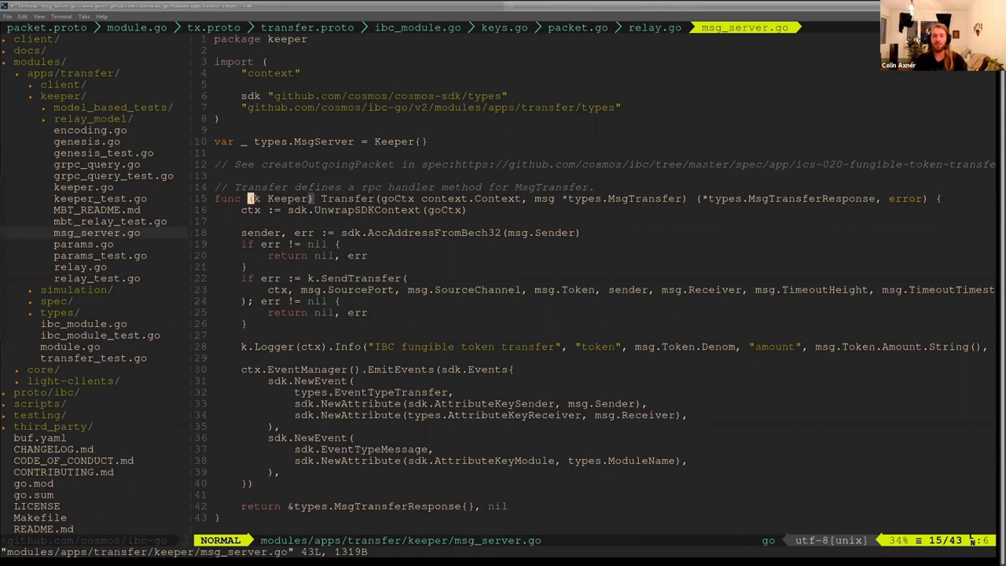
{"action": "mouse_move", "coordinate": [562, 198]}
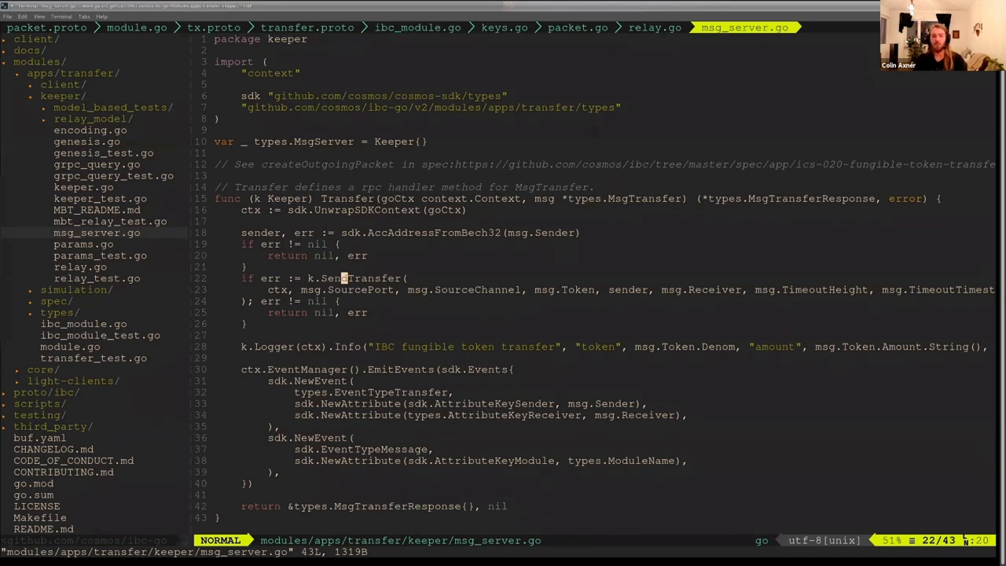
Jump via gd into SendTransfer in relay.go and highlight its example comments and GetSendEnabled check
{"action": "left_click", "coordinate": [653, 28]}
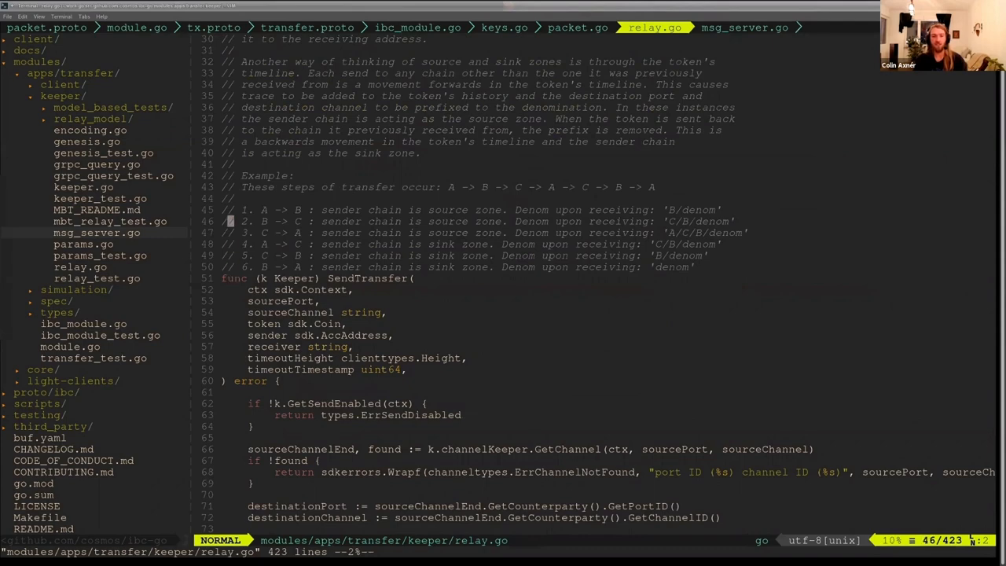
{"action": "key", "text": "V"}
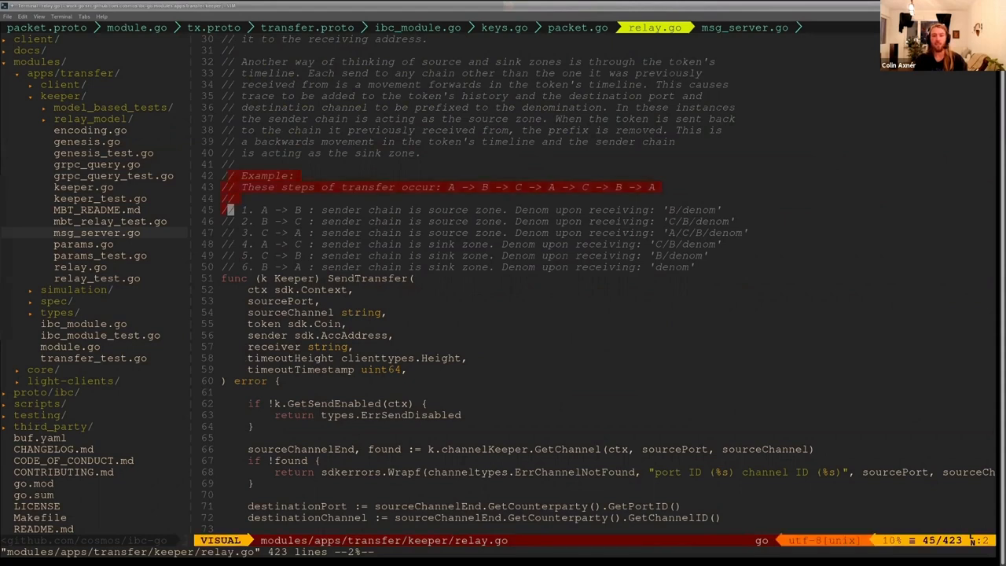
{"action": "key", "text": "Escape"}
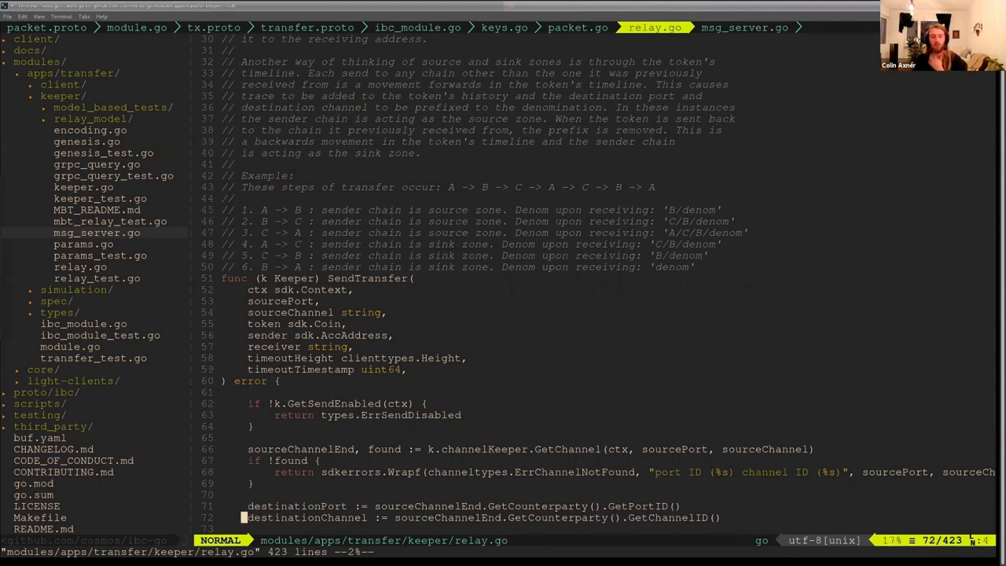
{"action": "key", "text": "V"}
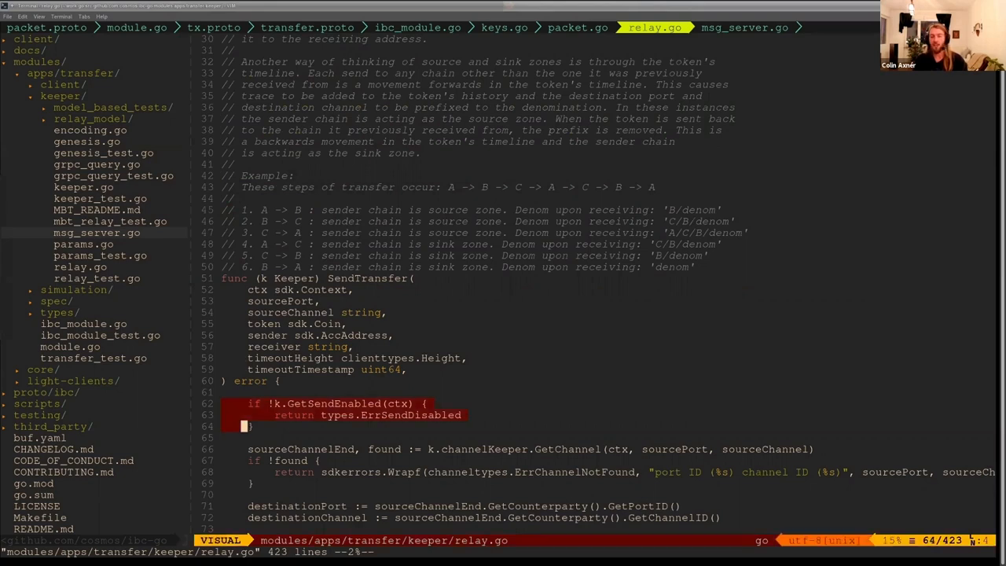
{"action": "key", "text": "j"}
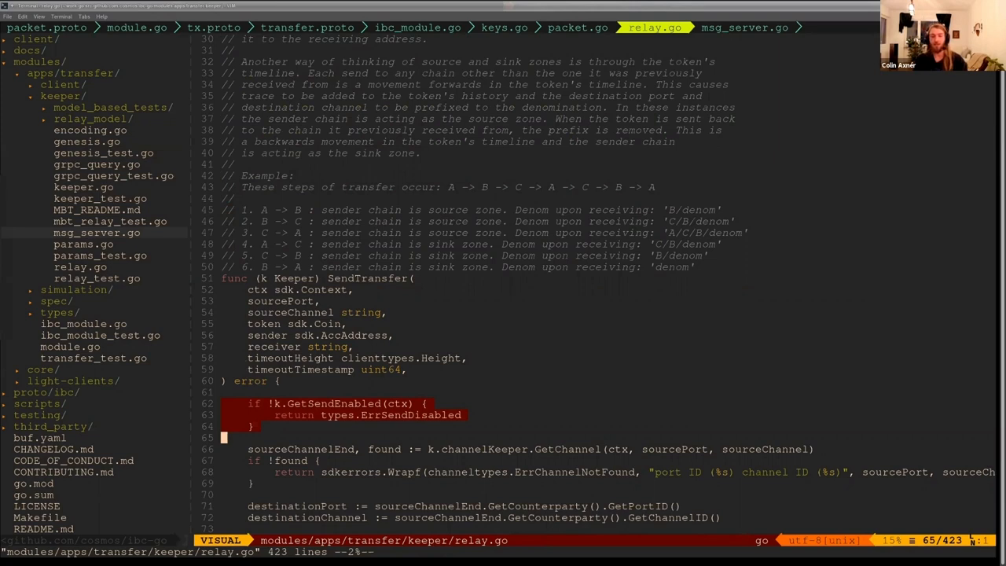
{"action": "key", "text": "Escape"}
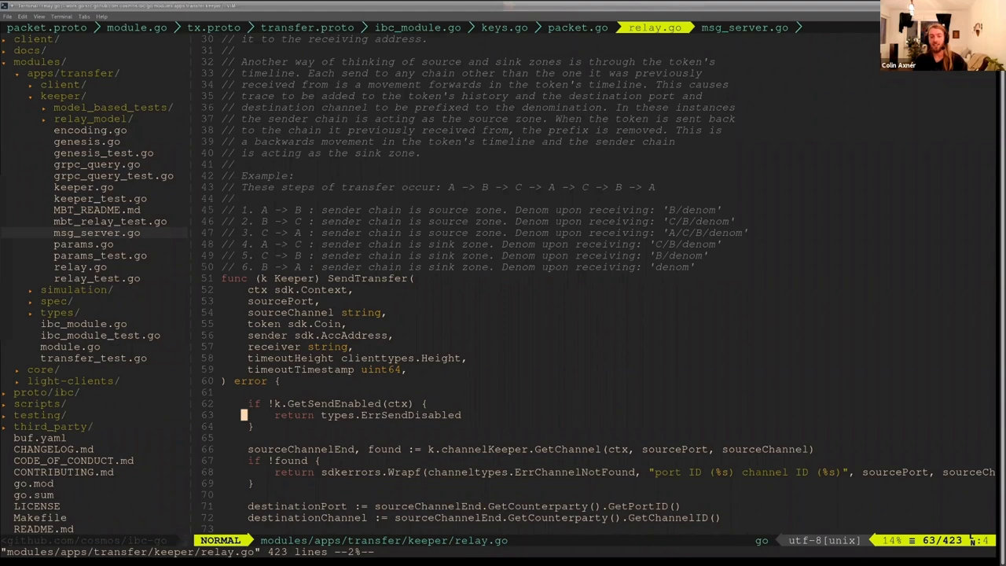
{"action": "key", "text": "Up"}
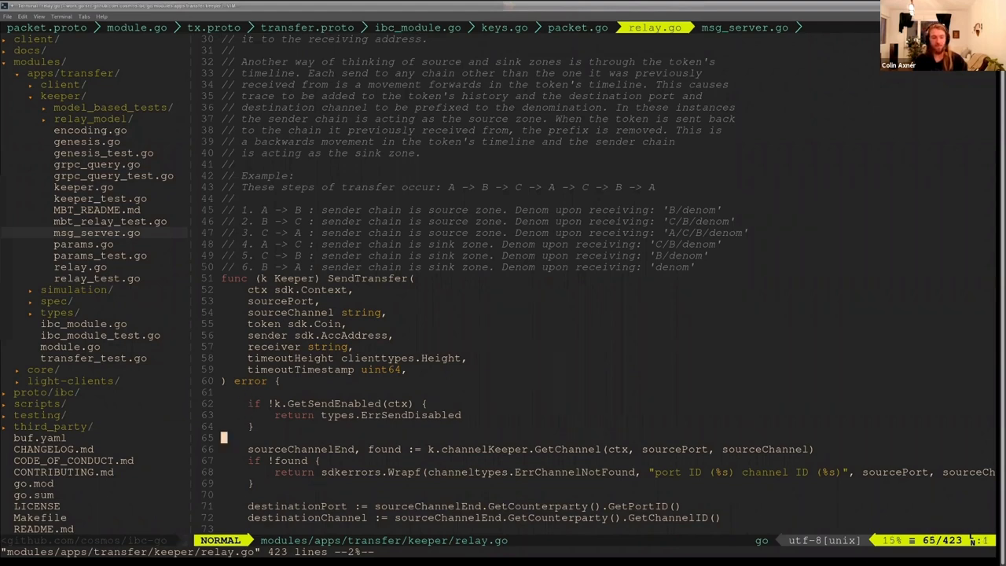
{"action": "scroll", "scroll_direction": "down", "scroll_amount": 3}
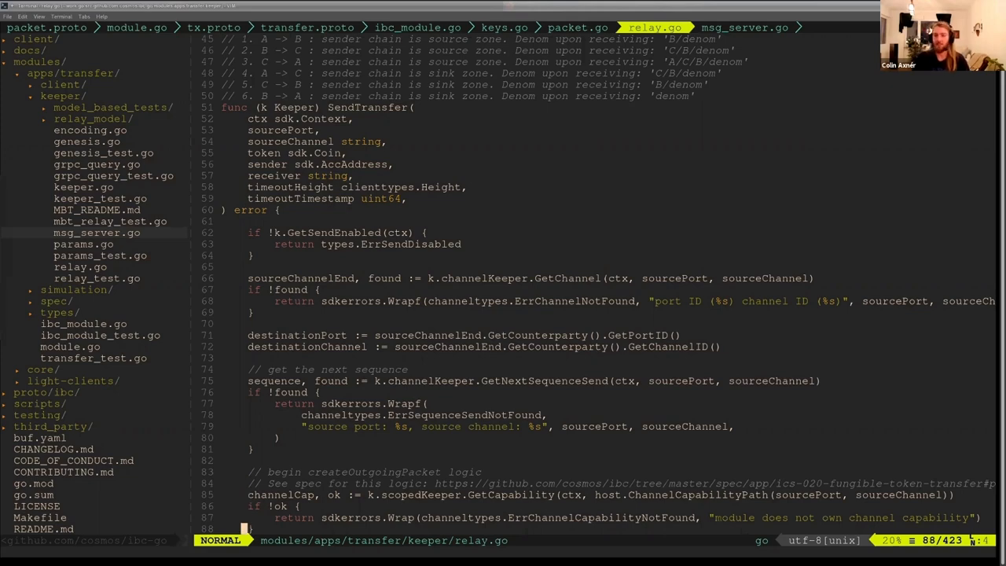
{"action": "scroll", "scroll_direction": "down", "scroll_amount": 3}
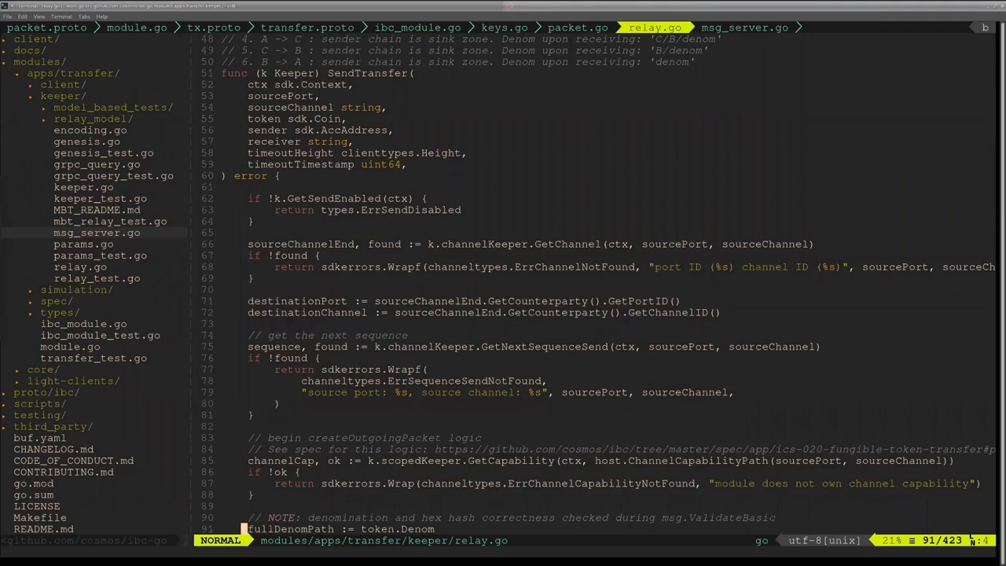
{"action": "scroll", "scroll_direction": "down", "scroll_amount": 3}
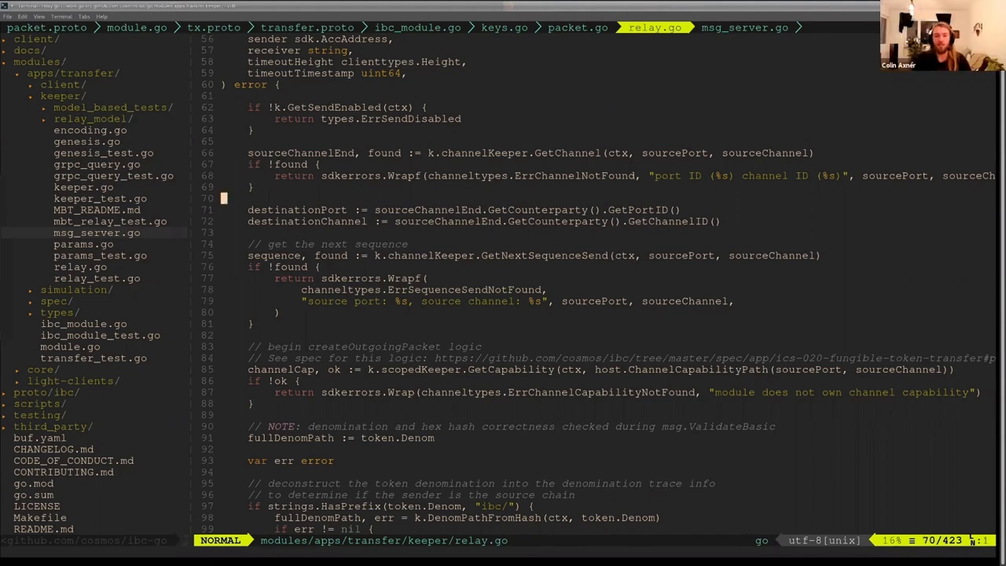
Highlight the counterparty, sequence and capability blocks, then the denomination handling note before DenomPathFromHash
{"action": "key", "text": "V"}
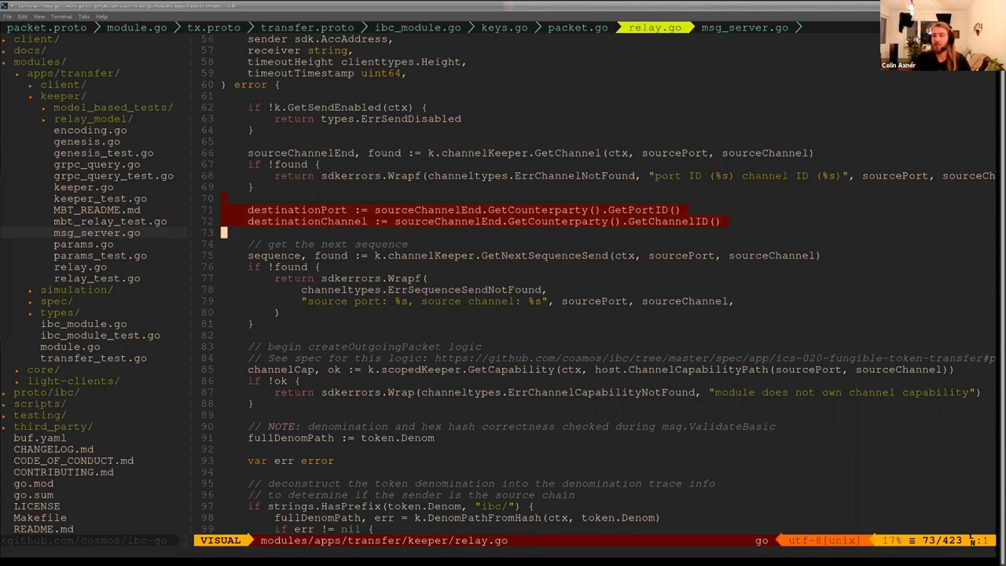
{"action": "key", "text": "Escape"}
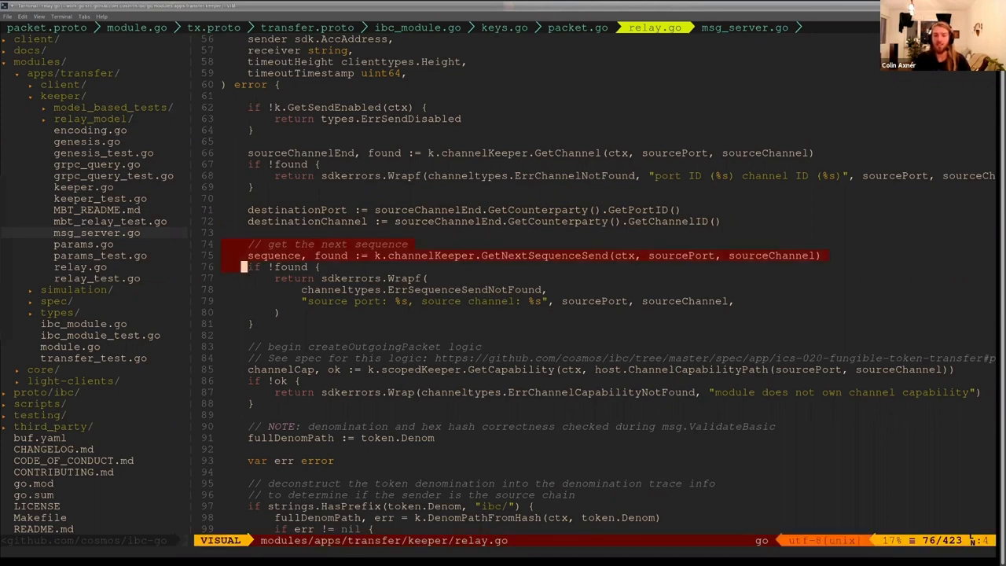
{"action": "key", "text": "Escape"}
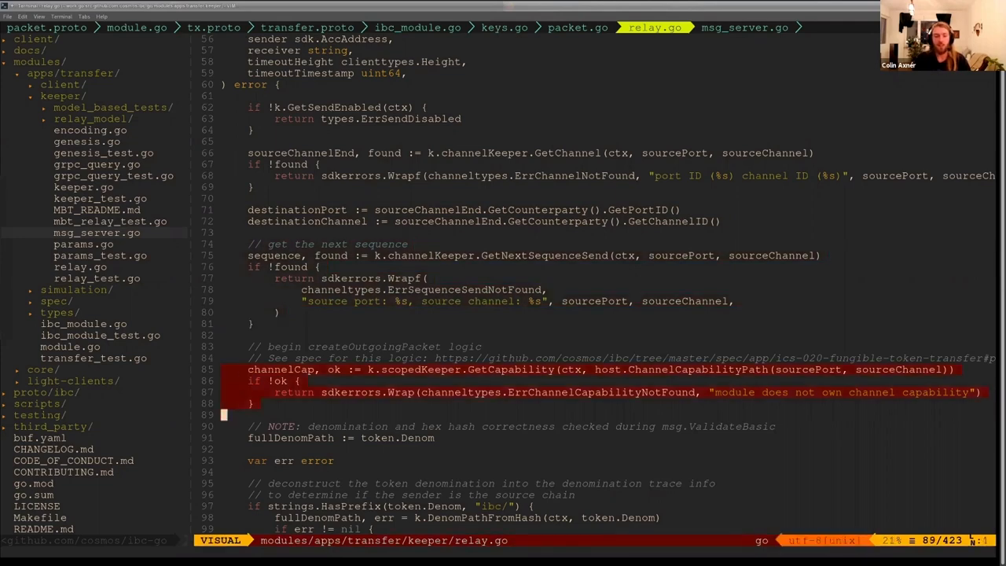
{"action": "key", "text": "Escape"}
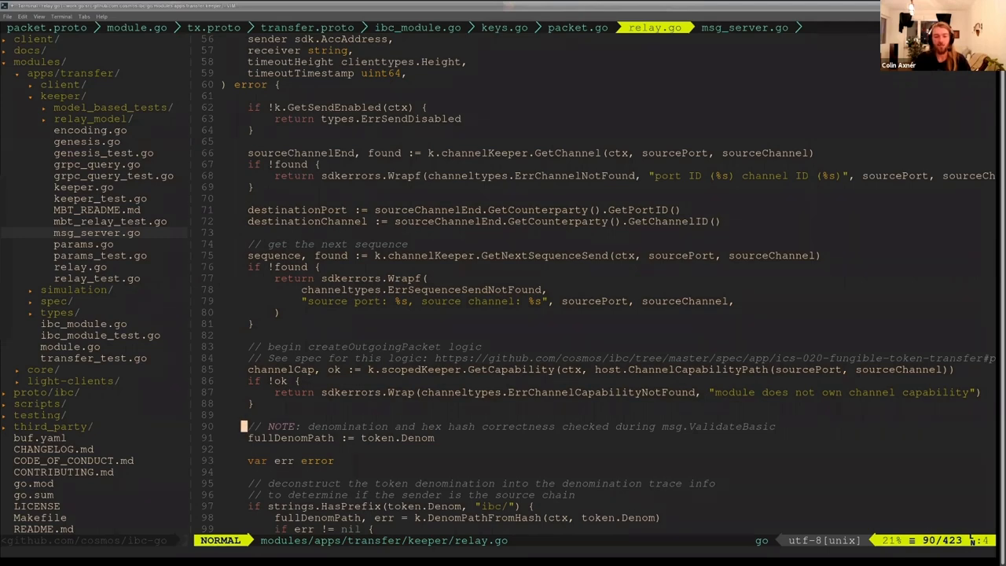
{"action": "scroll", "scroll_direction": "down", "scroll_amount": 3}
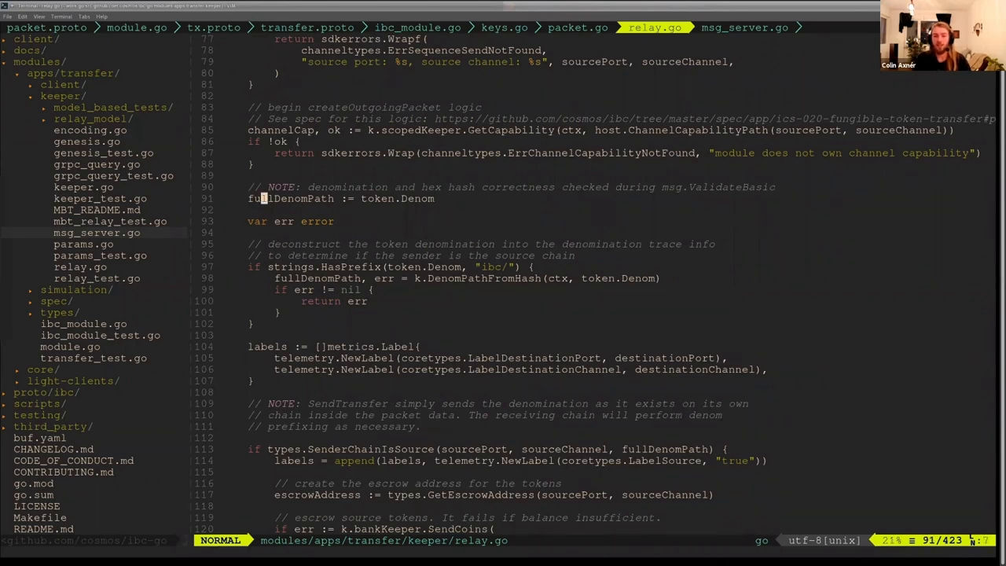
{"action": "key", "text": "Up"}
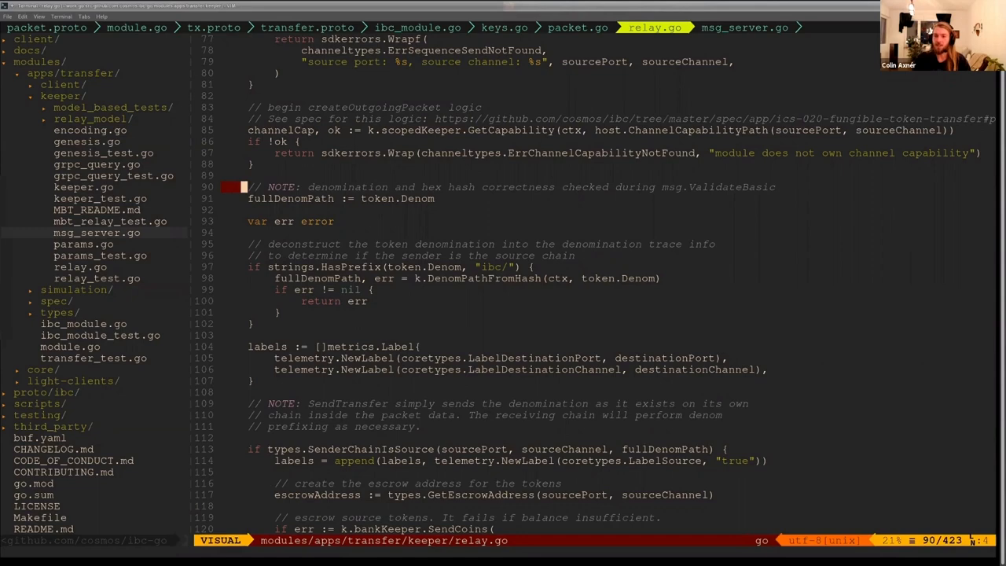
{"action": "key", "text": "Escape"}
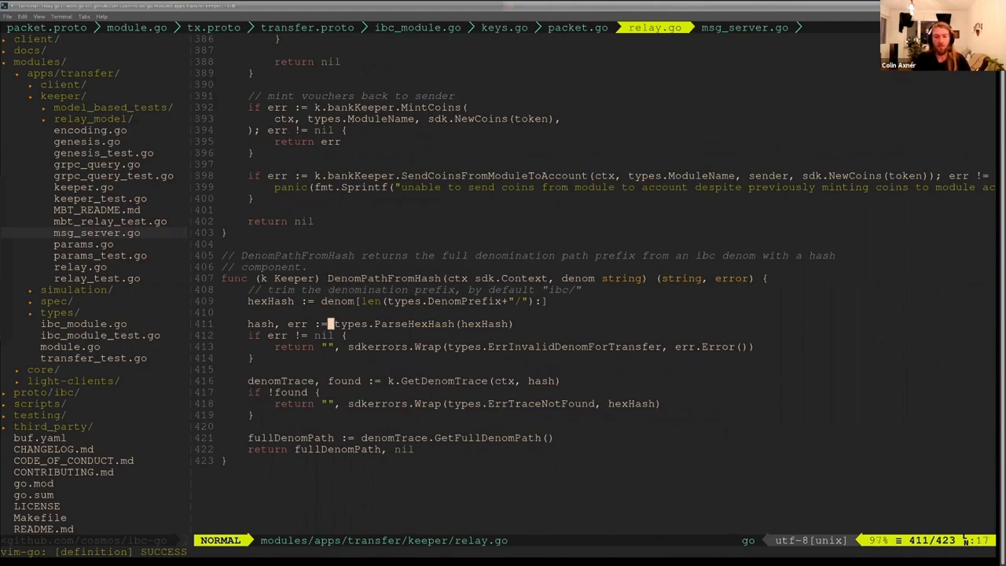
Follow GetDenomTrace into keeper.go, then types.DenomTrace into transfer.proto's path and base_denom fields
{"action": "key", "text": "j"}
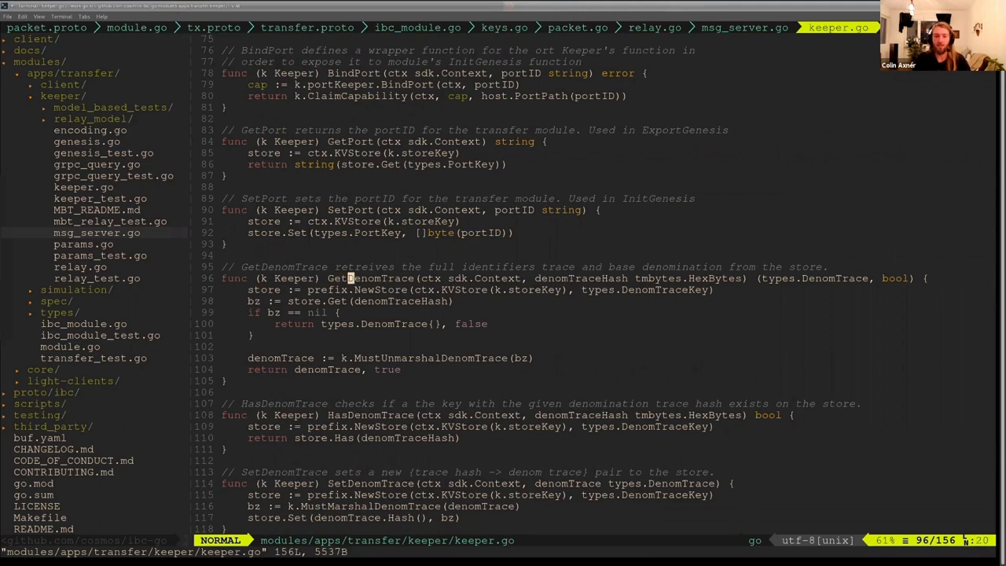
{"action": "key", "text": "j"}
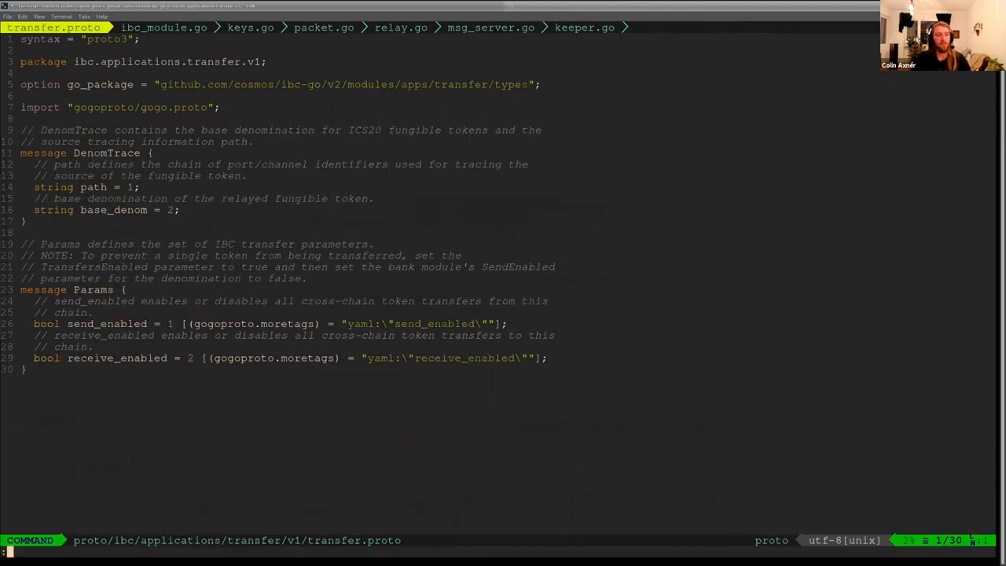
Return to relay.go and search /se to reach SendTransfer's SenderChainIsSource escrow and burn branches
{"action": "left_click", "coordinate": [164, 28]}
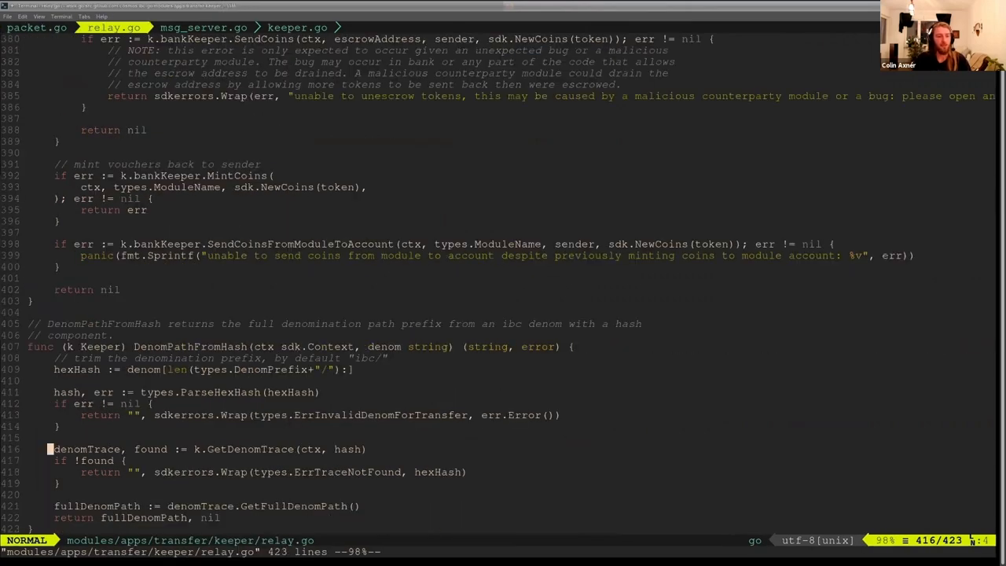
{"action": "key", "text": "j"}
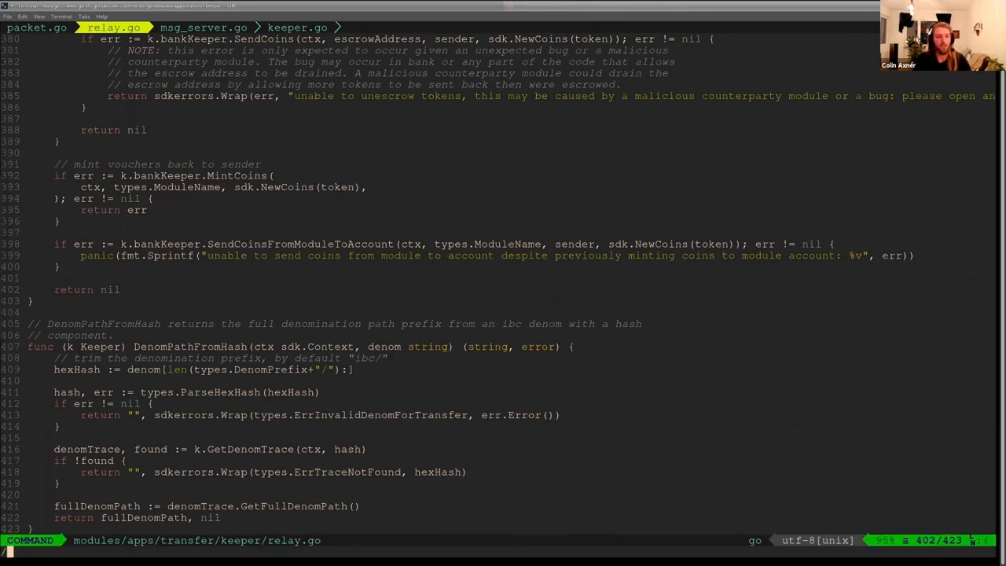
{"action": "type", "text": "/se"}
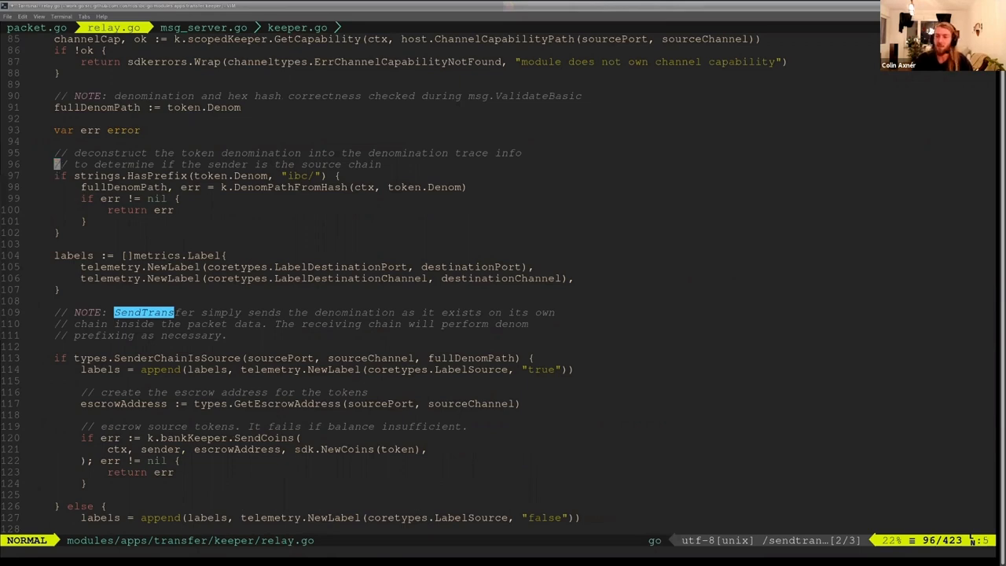
{"action": "key", "text": "j"}
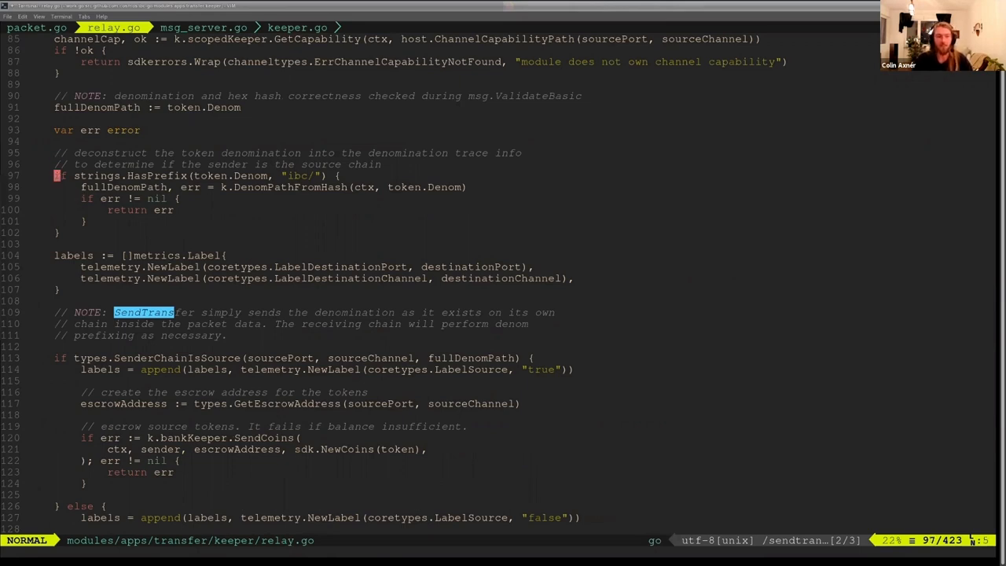
{"action": "key", "text": "j"}
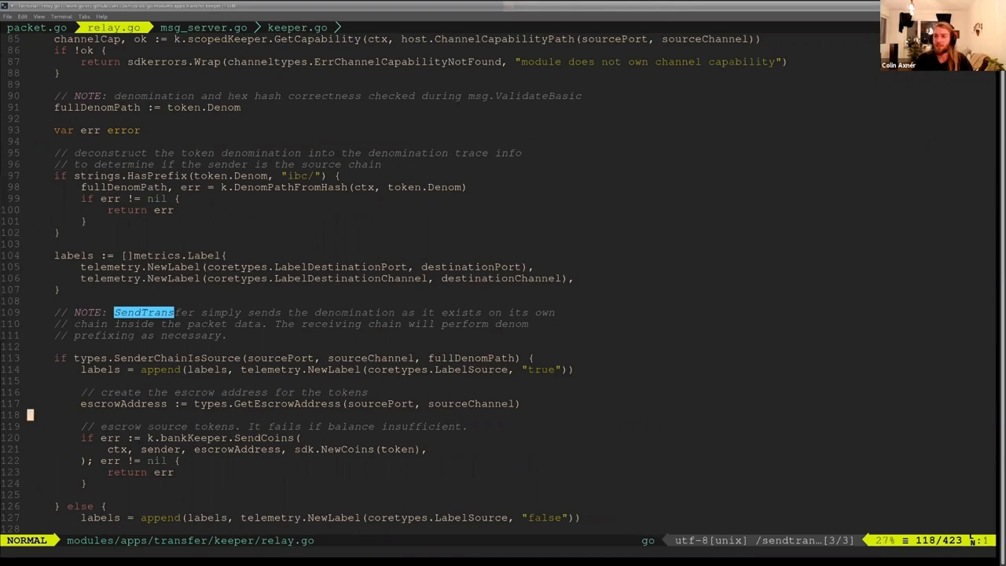
{"action": "scroll", "scroll_direction": "down", "scroll_amount": 3}
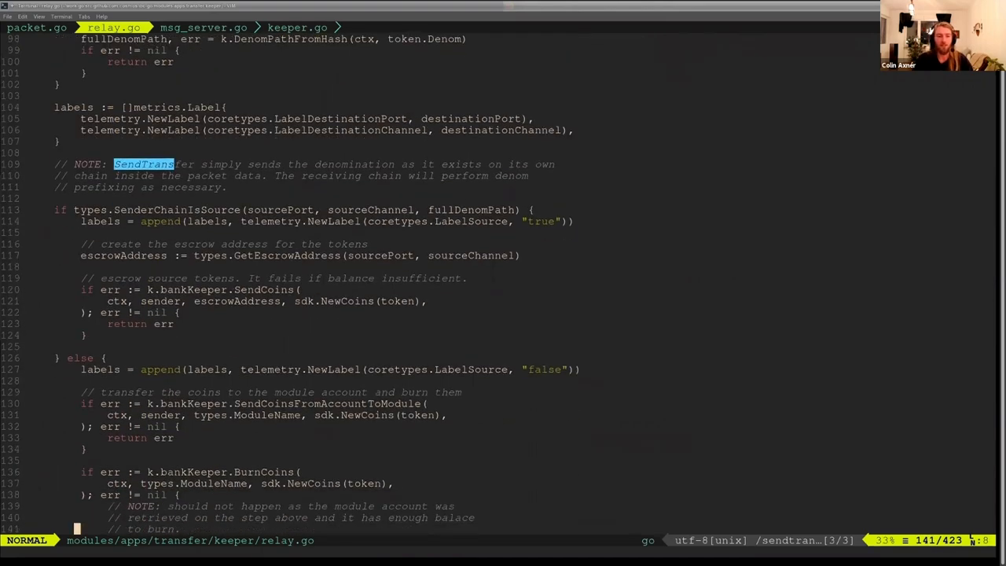
{"action": "scroll", "scroll_direction": "down", "scroll_amount": 3}
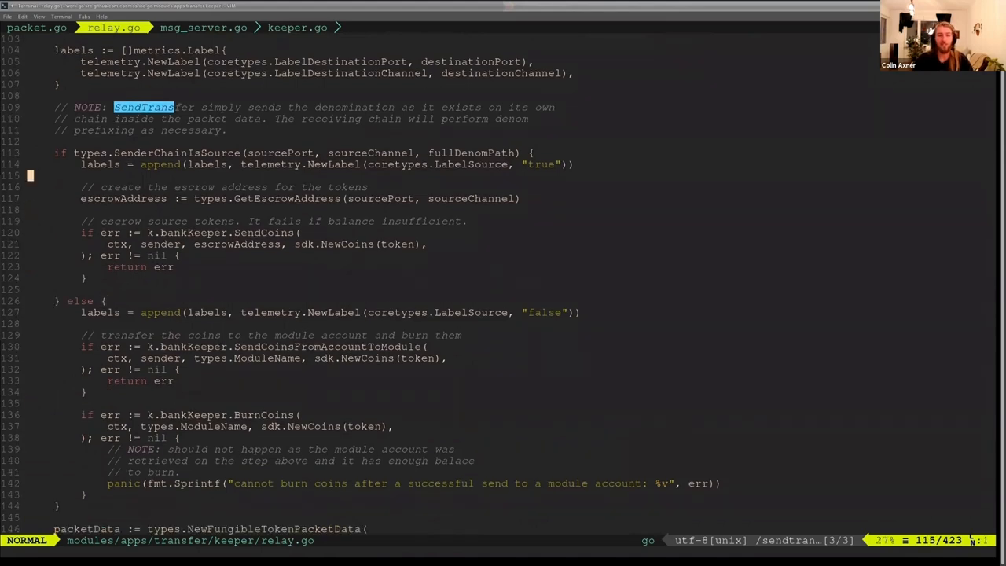
{"action": "key", "text": "Up"}
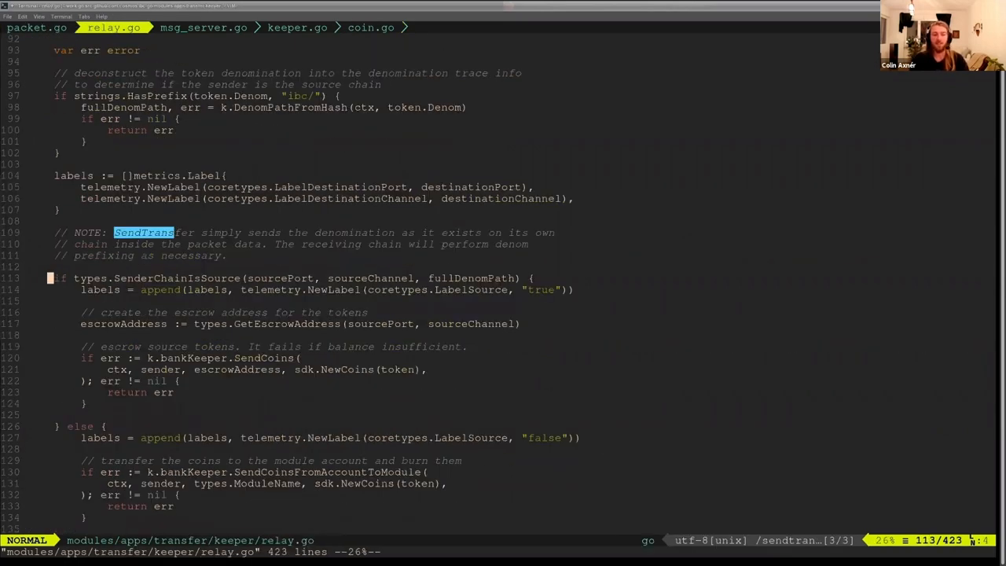
{"action": "key", "text": "j"}
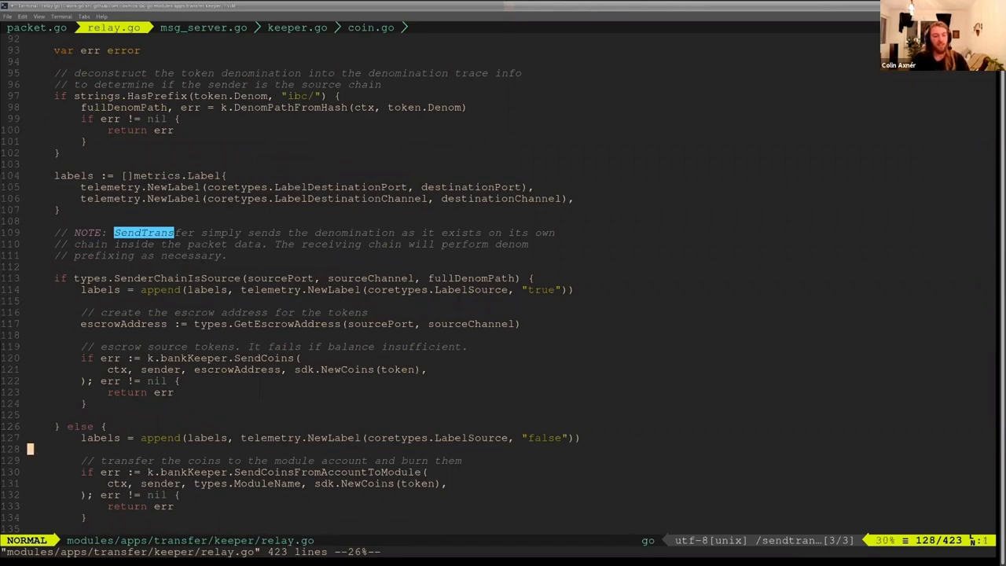
{"action": "scroll", "scroll_direction": "down", "scroll_amount": 3}
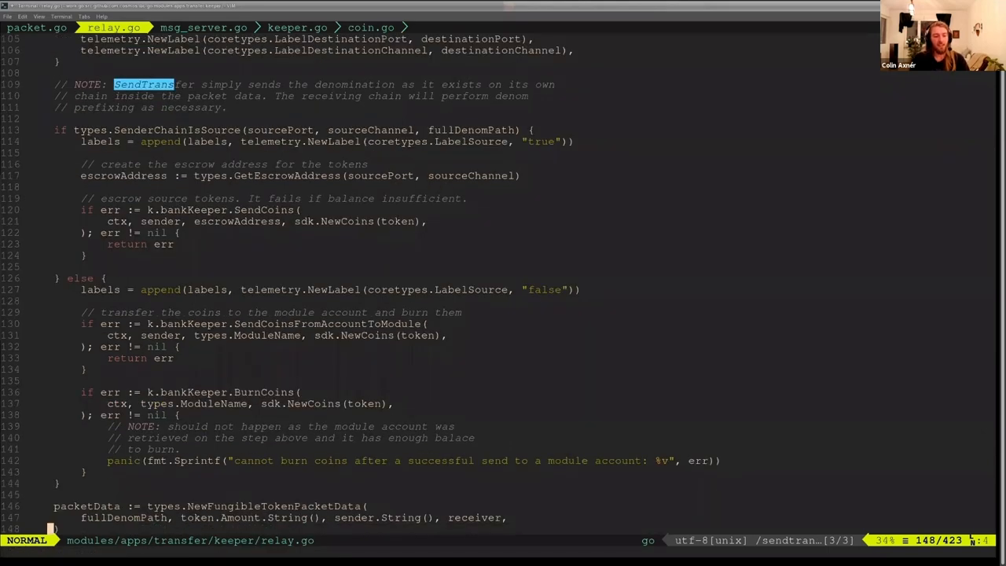
{"action": "scroll", "scroll_direction": "down", "scroll_amount": 3}
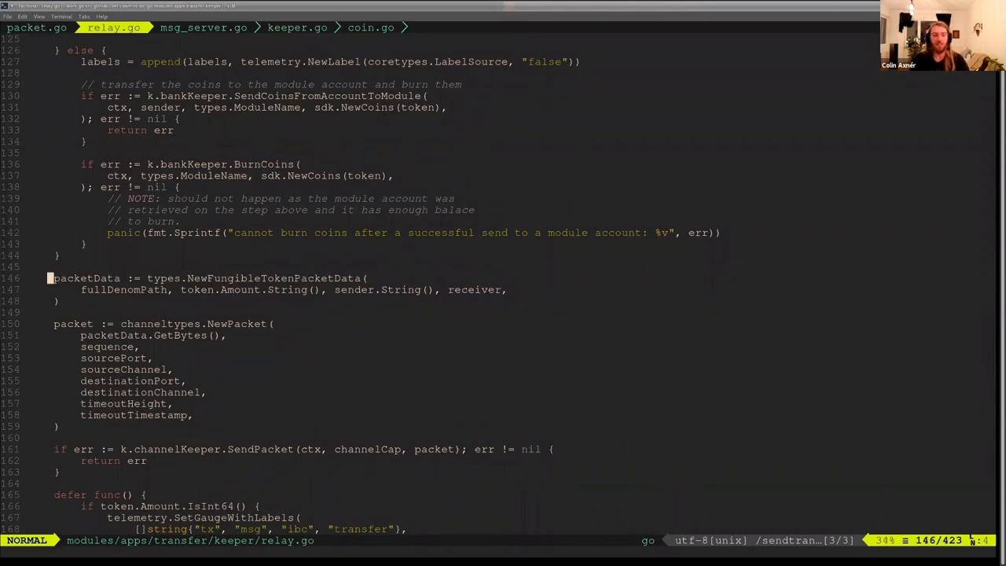
{"action": "key", "text": "V"}
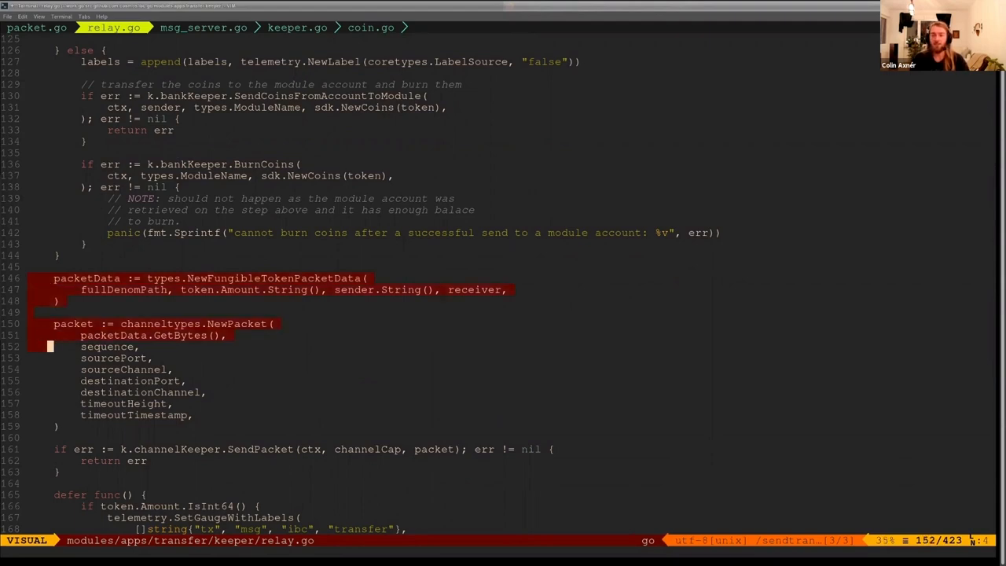
{"action": "key", "text": "Escape"}
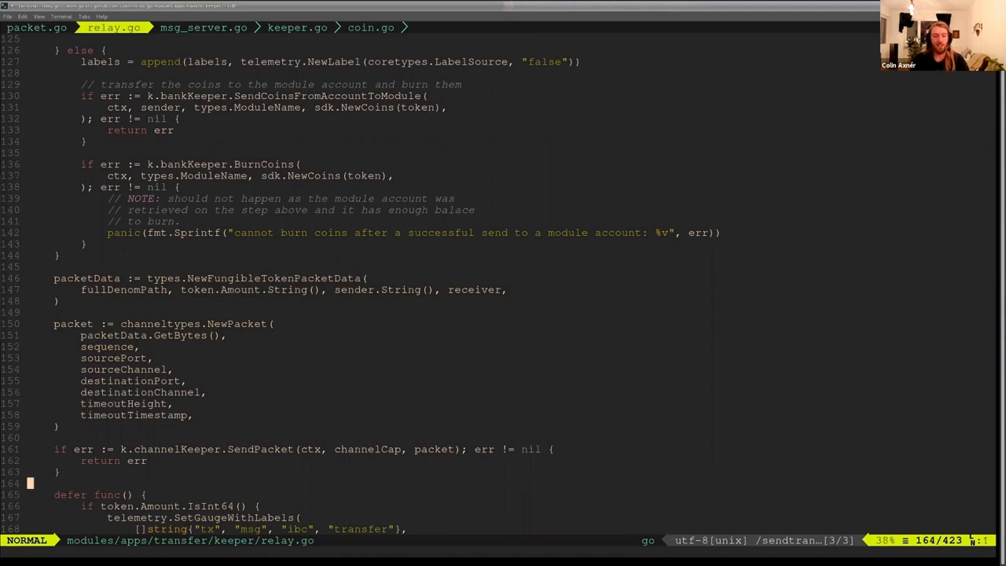
{"action": "scroll", "scroll_direction": "down", "scroll_amount": 3}
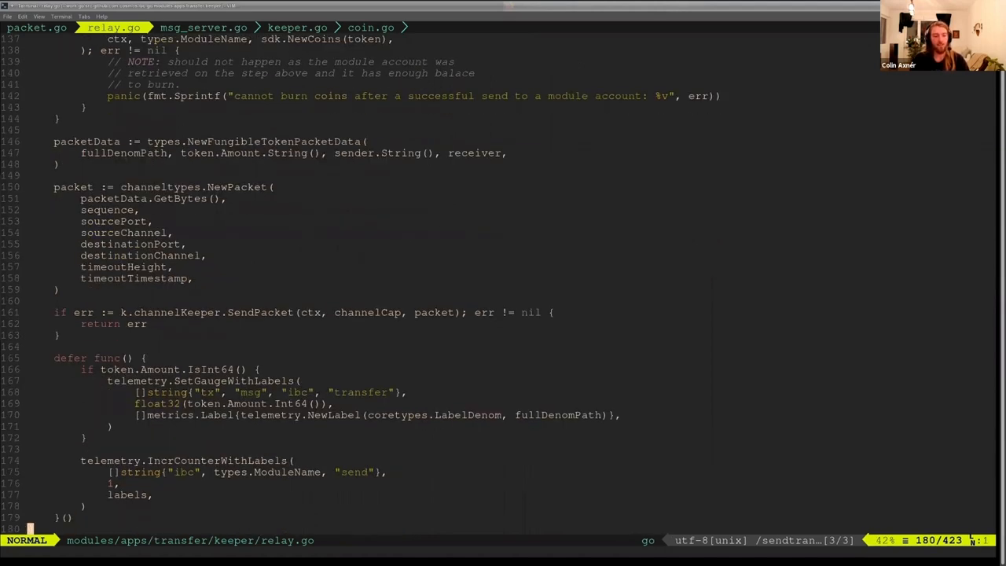
{"action": "scroll", "scroll_direction": "down", "scroll_amount": 3}
{"action": "type", "text": "/onrecv"}
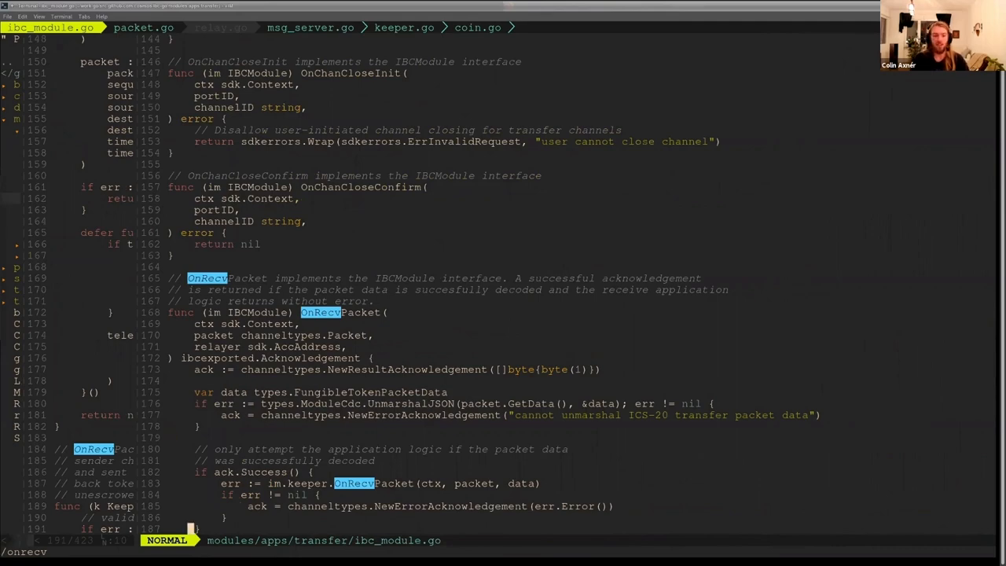
From ibc_module.go's OnRecvPacket callback, follow the call into the keeper's OnRecvPacket in relay.go
{"action": "scroll", "scroll_direction": "down", "scroll_amount": 3}
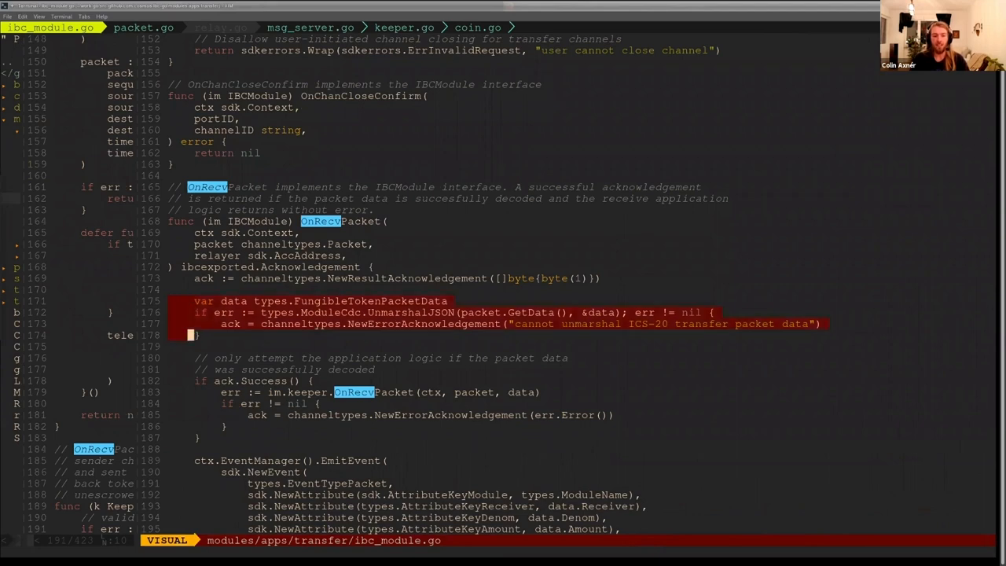
{"action": "key", "text": "Escape"}
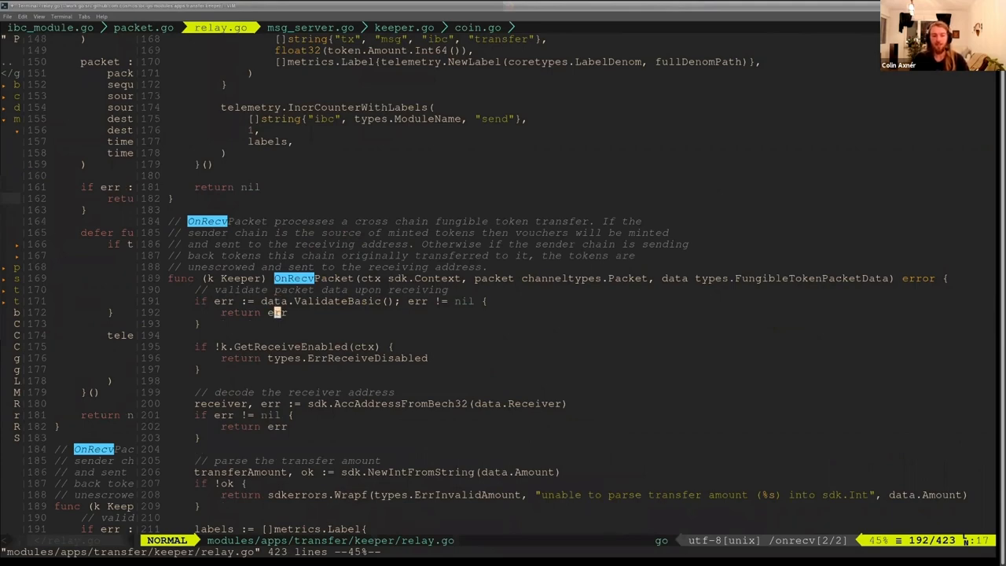
{"action": "key", "text": "V"}
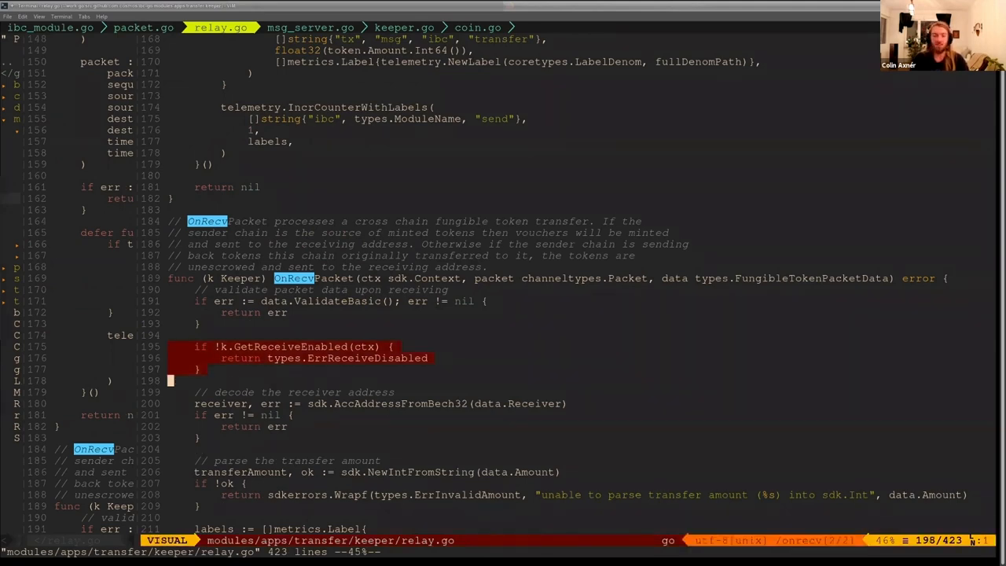
{"action": "key", "text": "Escape"}
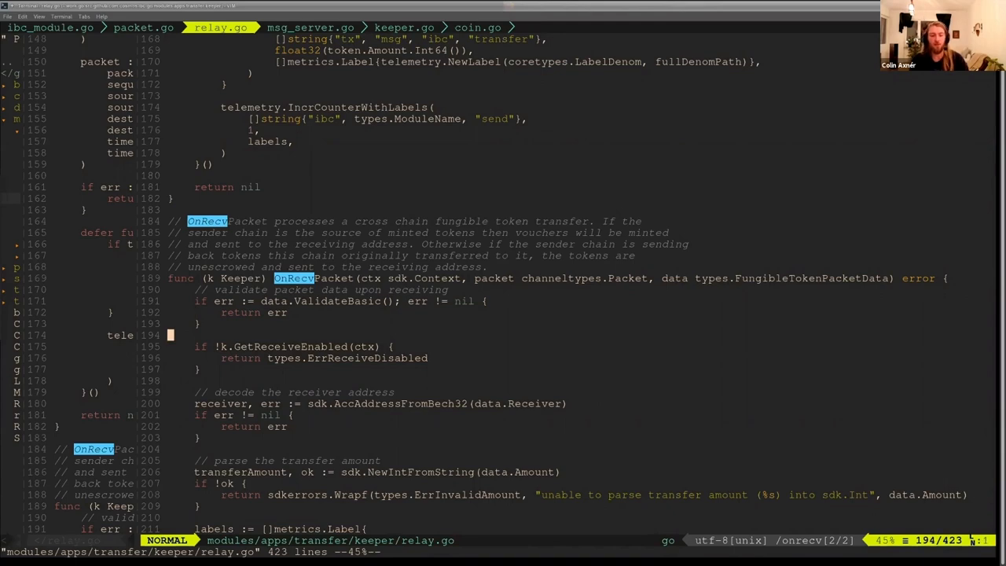
{"action": "key", "text": "j"}
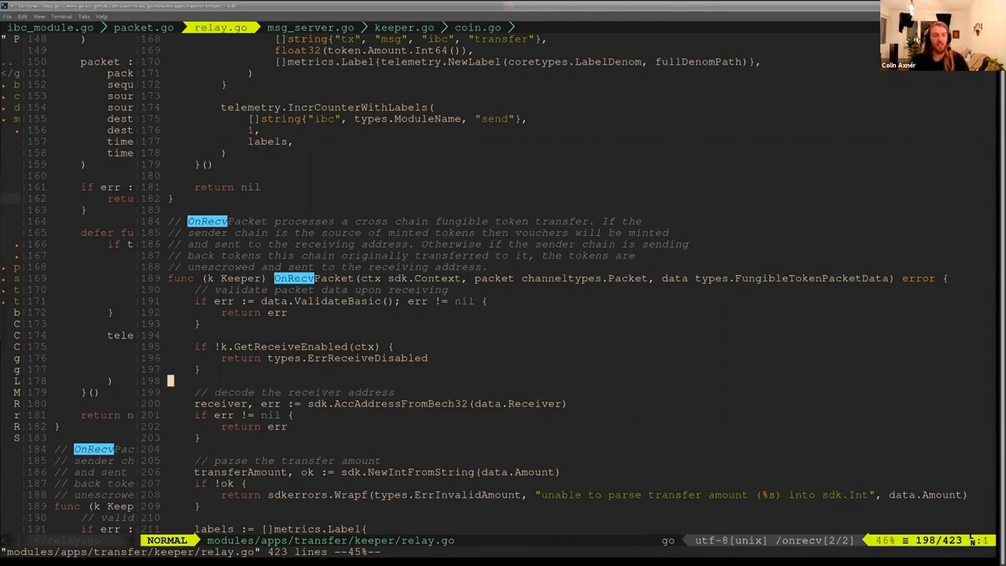
{"action": "scroll", "scroll_direction": "down", "scroll_amount": 3}
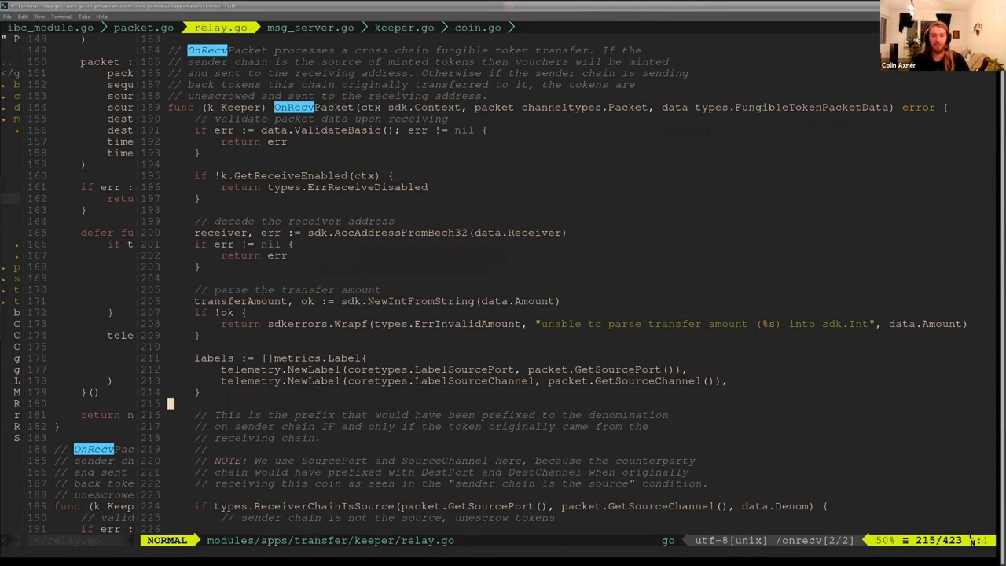
{"action": "scroll", "scroll_direction": "down", "scroll_amount": 3}
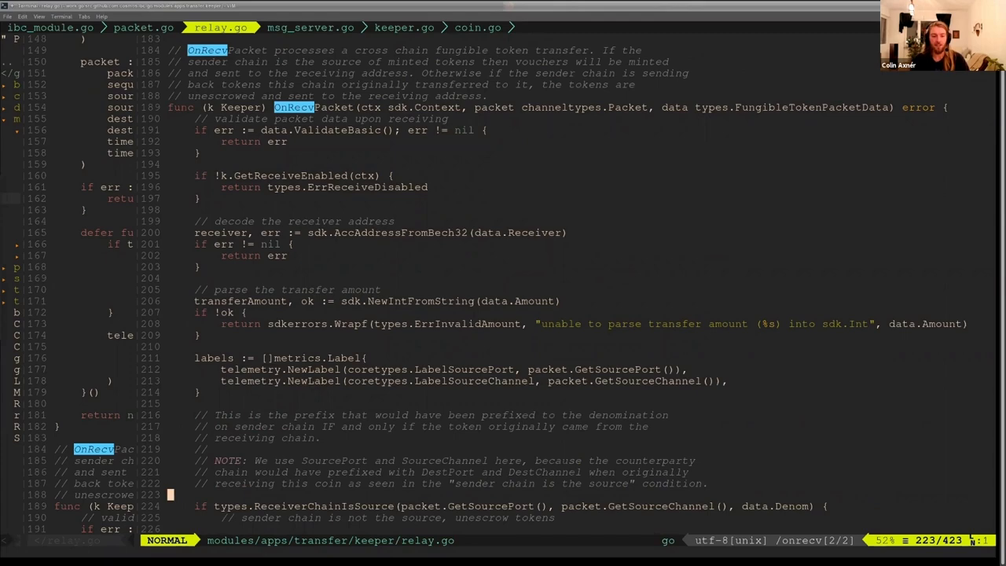
{"action": "scroll", "scroll_direction": "down", "scroll_amount": 3}
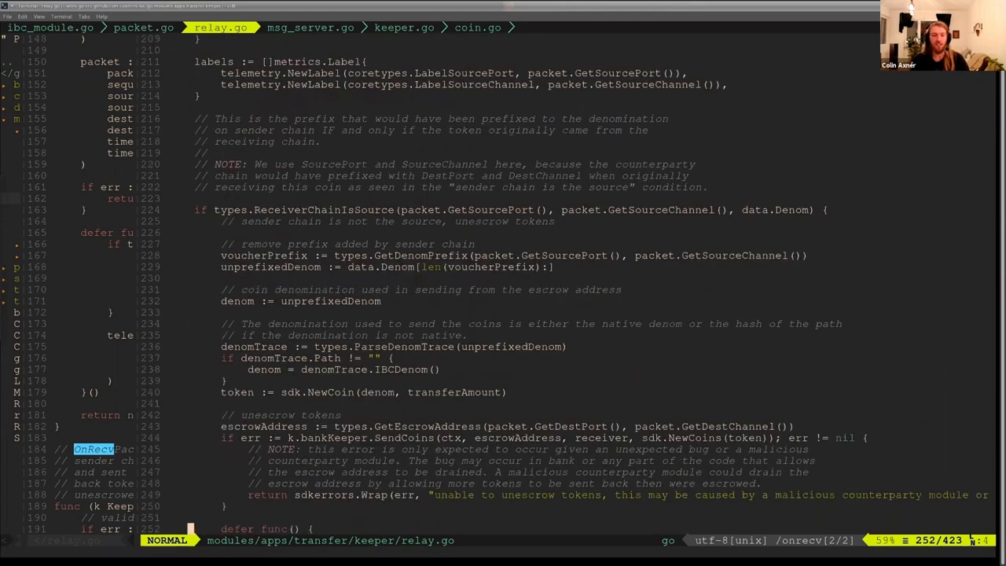
{"action": "scroll", "scroll_direction": "down", "scroll_amount": 3}
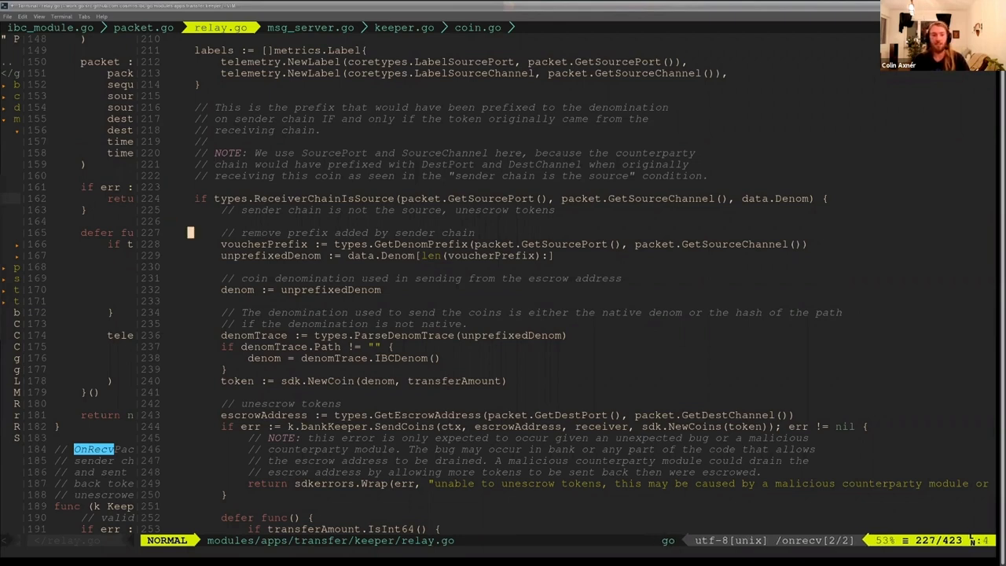
{"action": "key", "text": "V"}
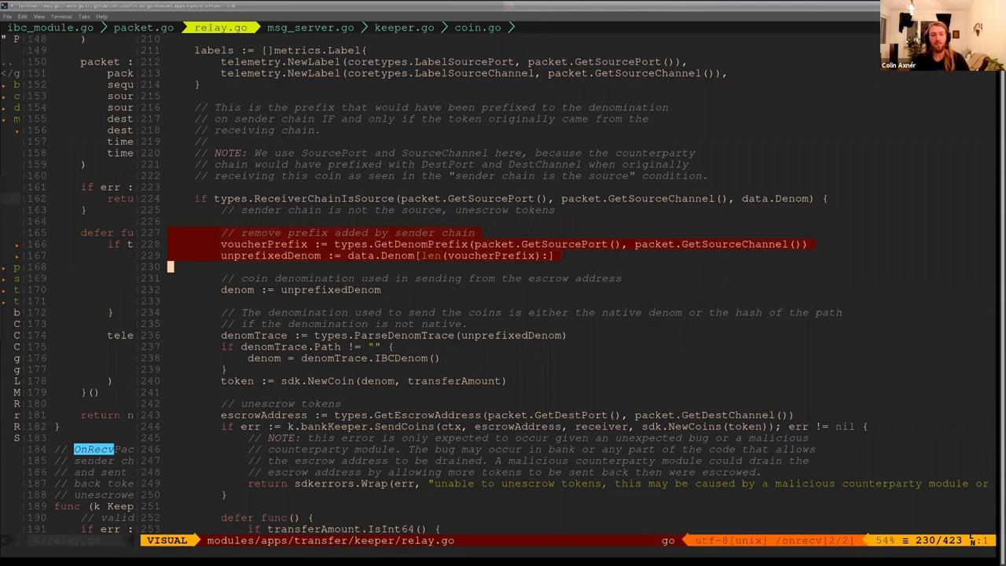
{"action": "key", "text": "Escape"}
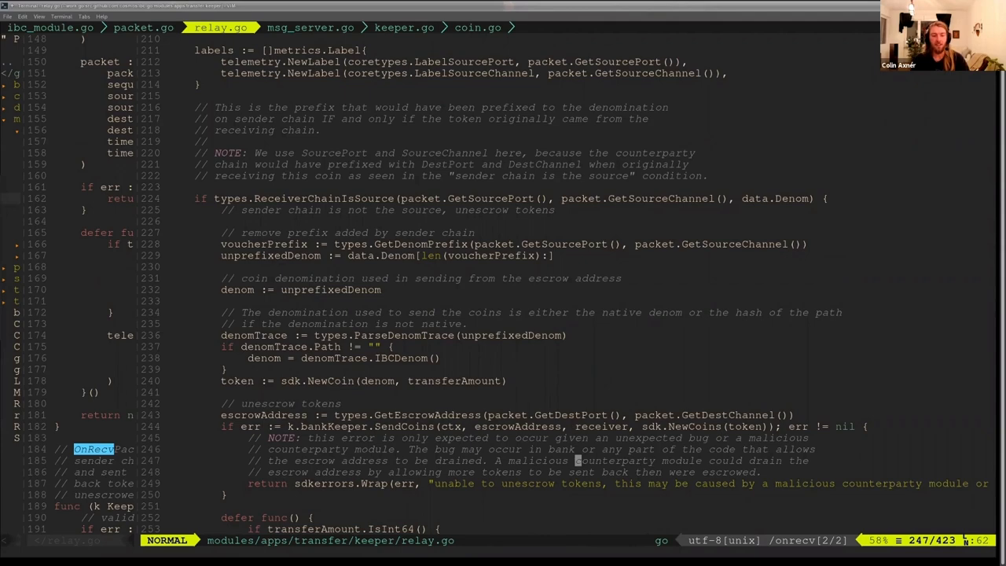
{"action": "scroll", "scroll_direction": "down", "scroll_amount": 3}
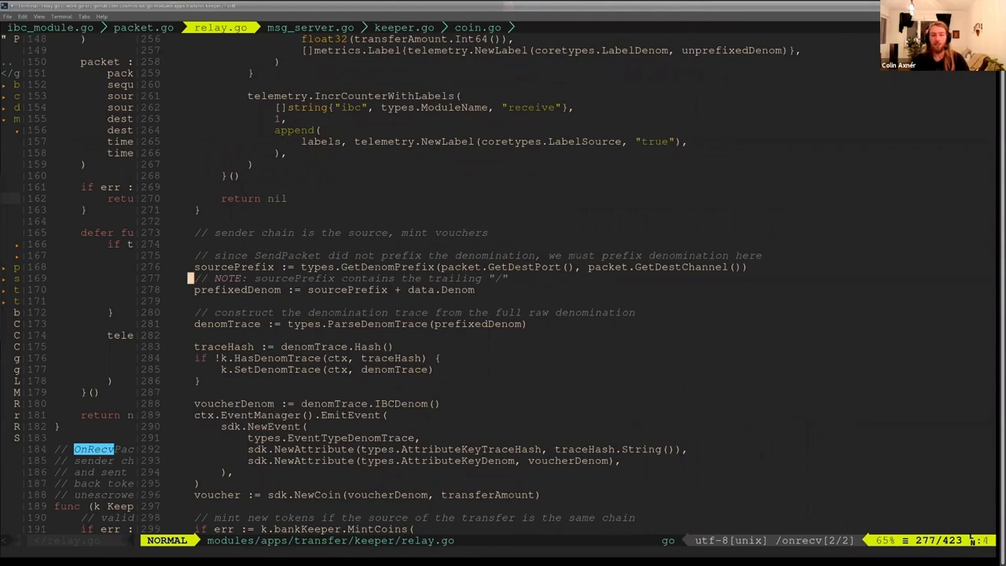
{"action": "key", "text": "V"}
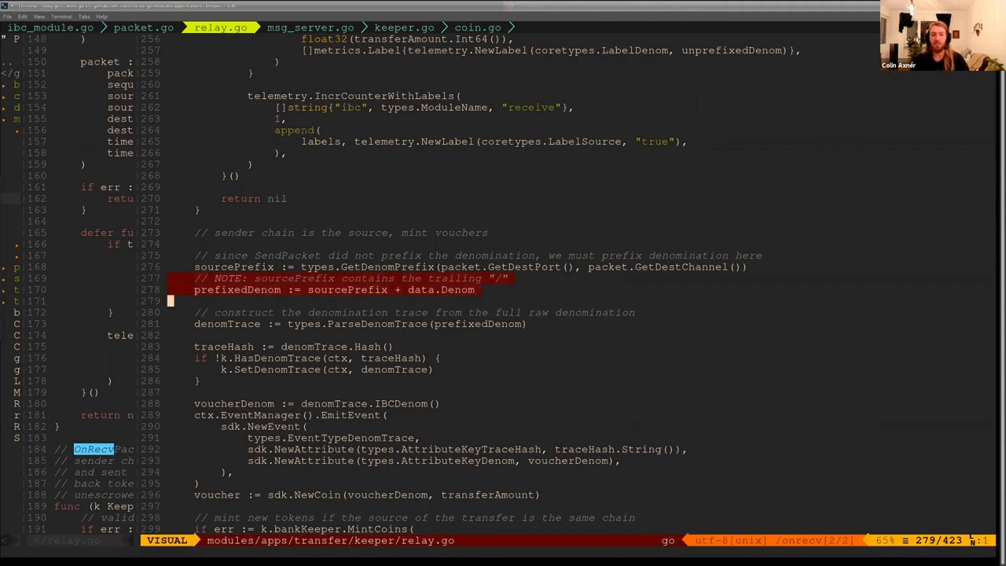
{"action": "key", "text": "Escape"}
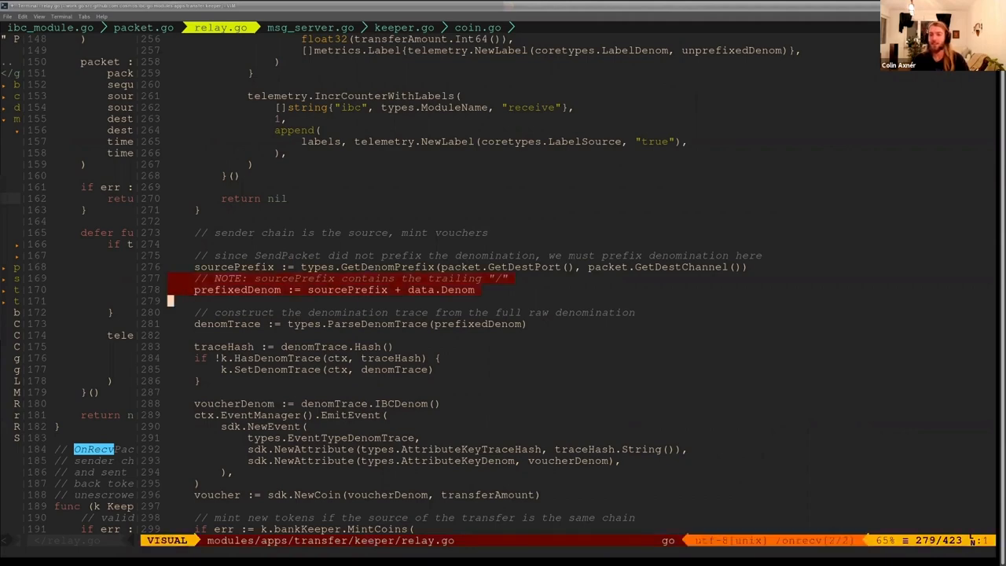
{"action": "key", "text": "Escape"}
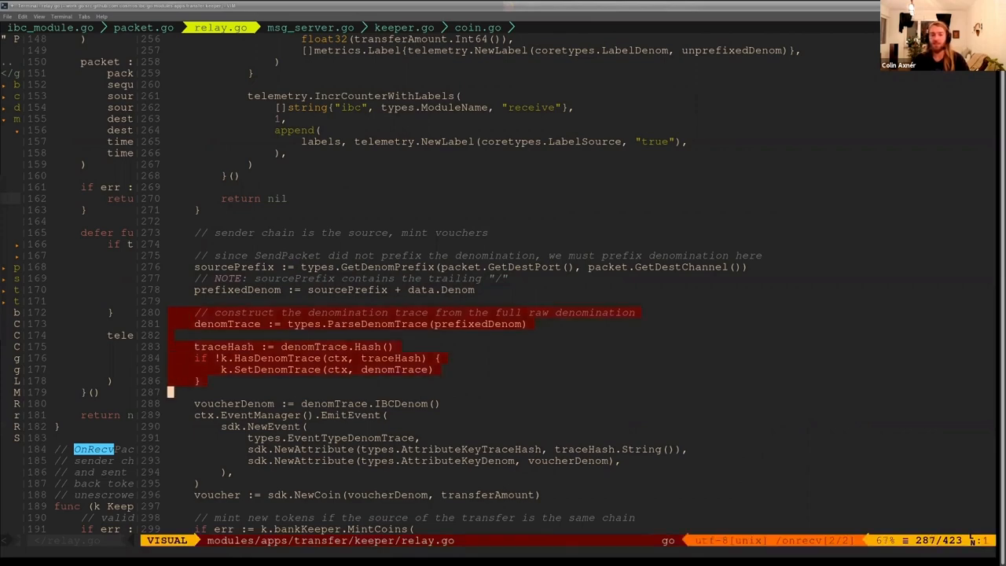
{"action": "key", "text": "Escape"}
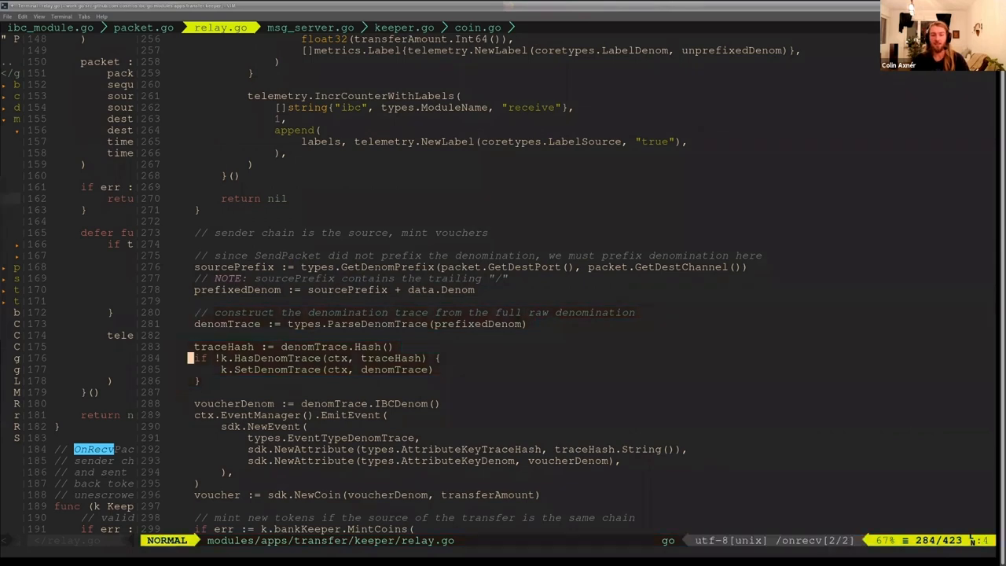
{"action": "mouse_move", "coordinate": [276, 358]}
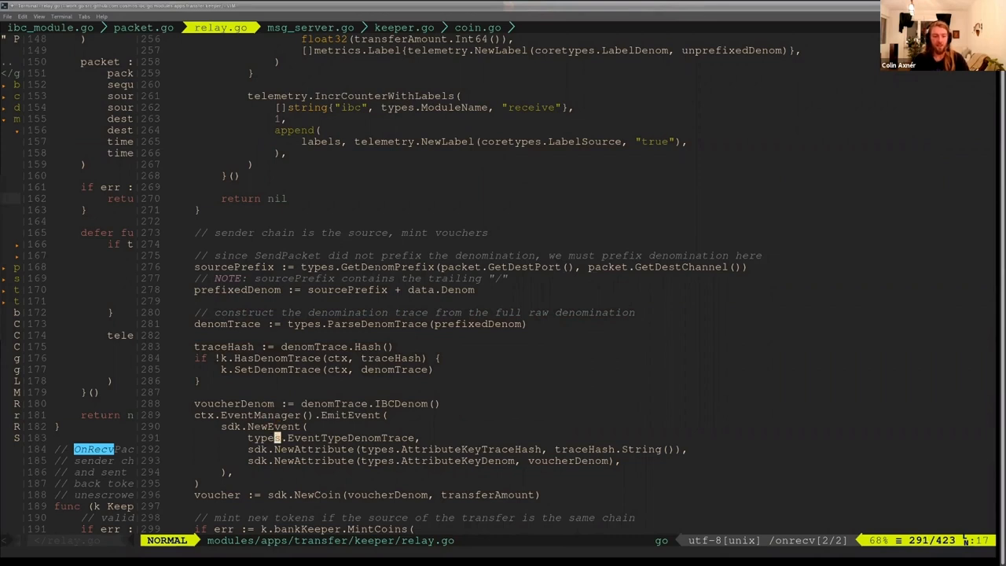
{"action": "scroll", "scroll_direction": "down", "scroll_amount": 3}
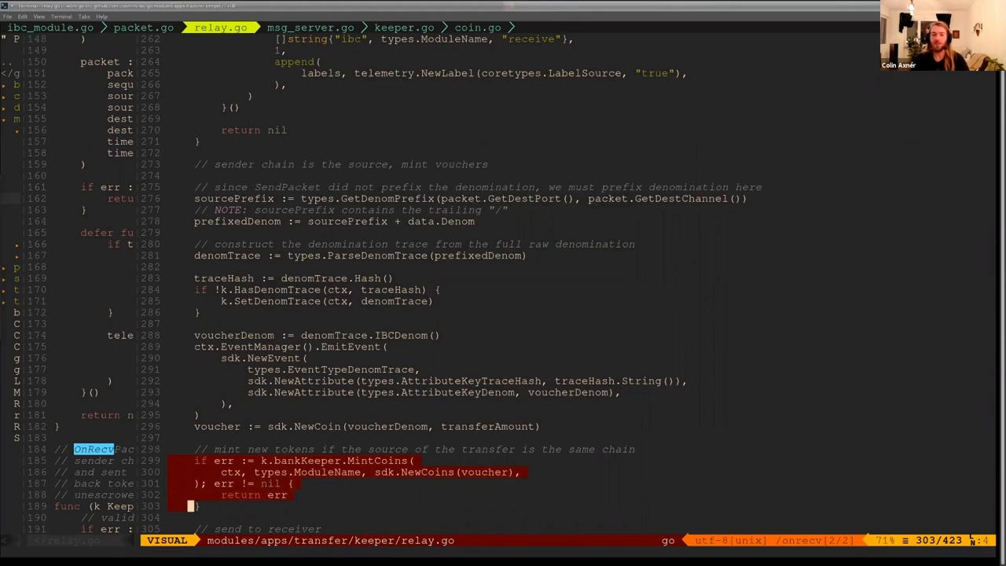
{"action": "key", "text": "Escape"}
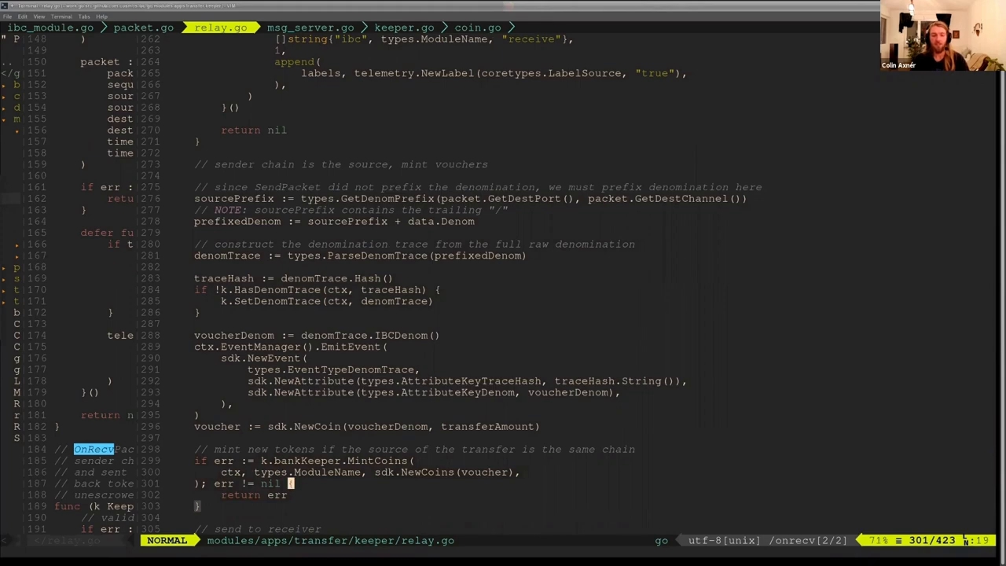
{"action": "scroll", "scroll_direction": "down", "scroll_amount": 3}
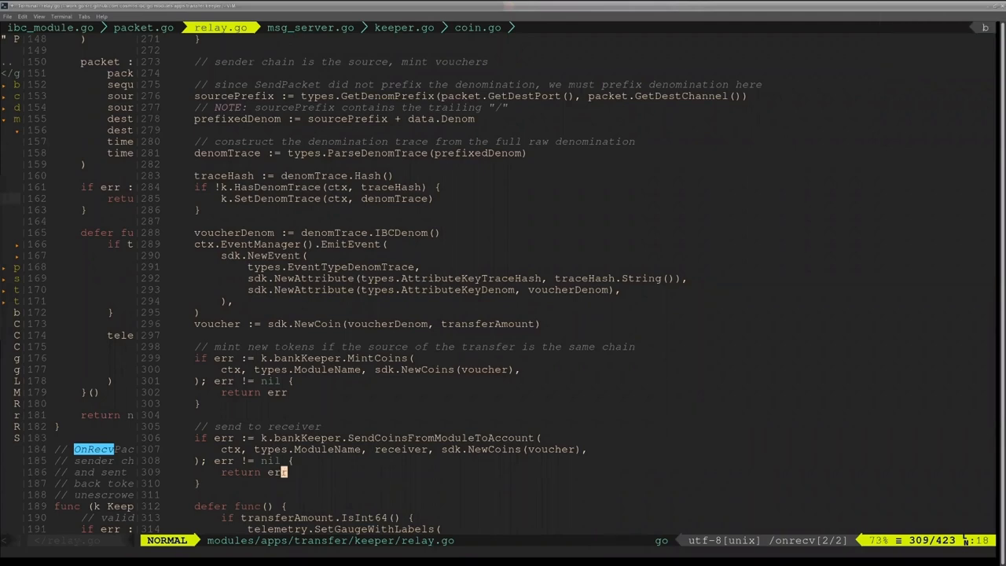
{"action": "scroll", "scroll_direction": "down", "scroll_amount": 3}
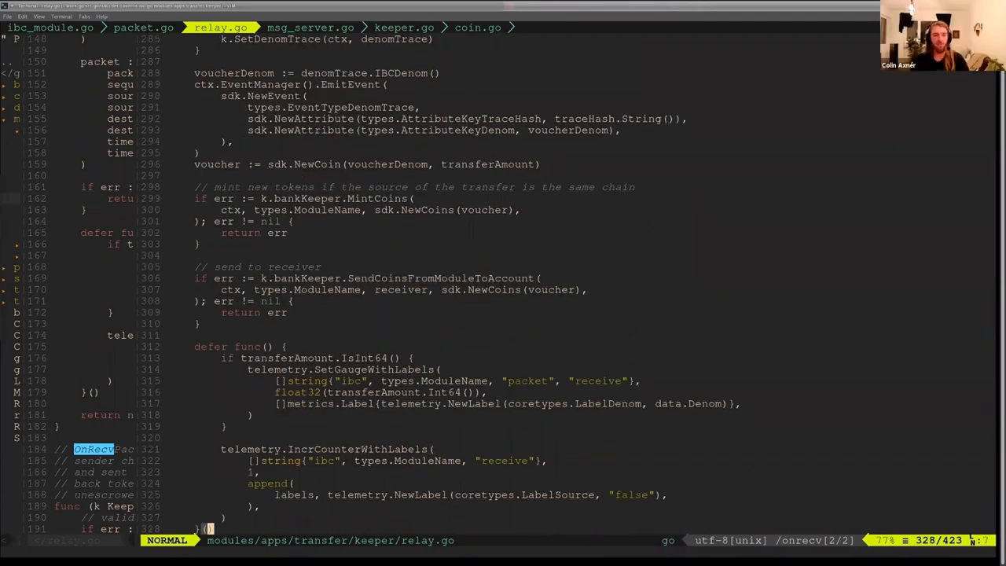
{"action": "scroll", "scroll_direction": "down", "scroll_amount": 3}
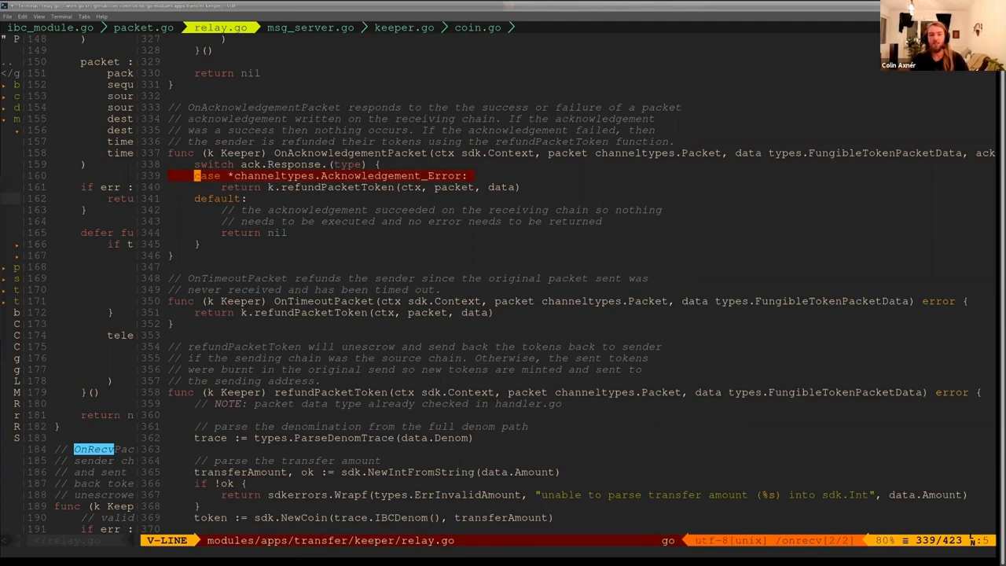
{"action": "key", "text": "Escape"}
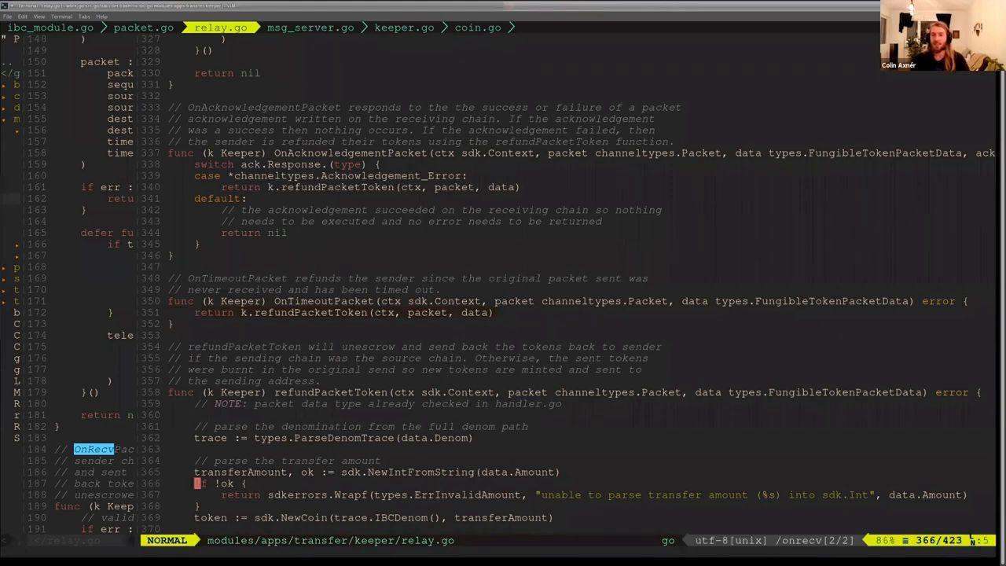
Highlight refundPacketToken's SenderChainIsSource check and read its unescrow and mint-back branches
{"action": "scroll", "scroll_direction": "down", "scroll_amount": 3}
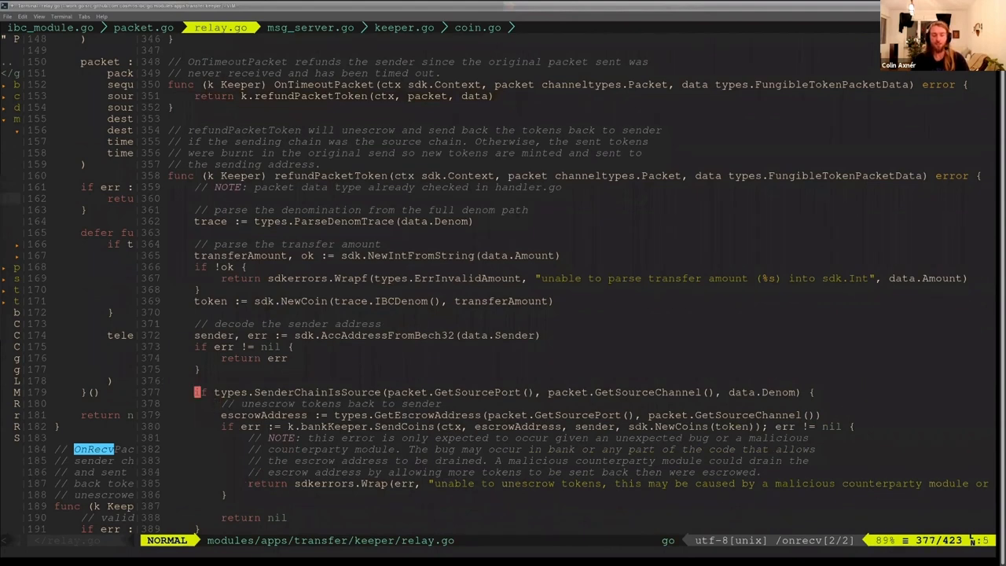
{"action": "key", "text": "V"}
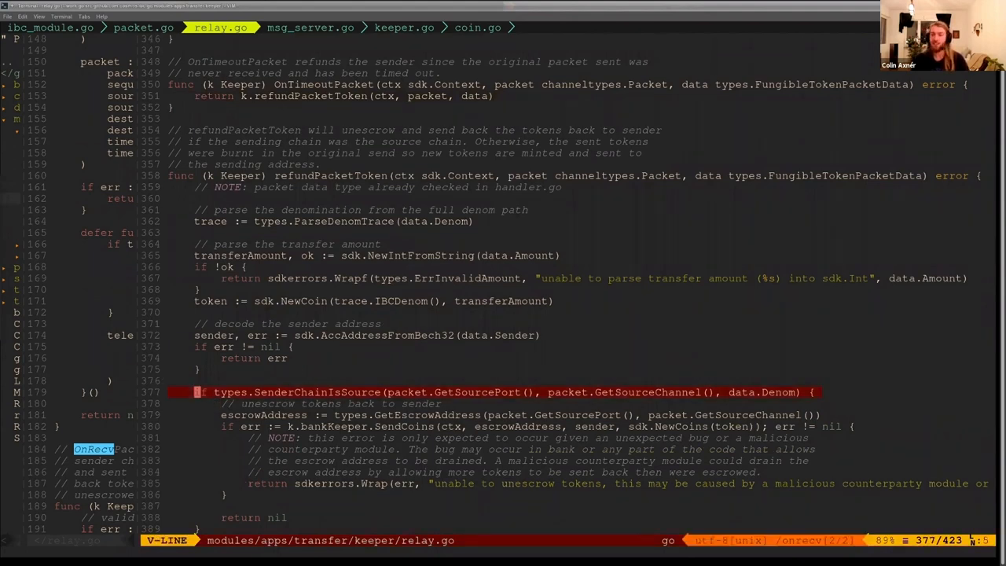
{"action": "key", "text": "Escape"}
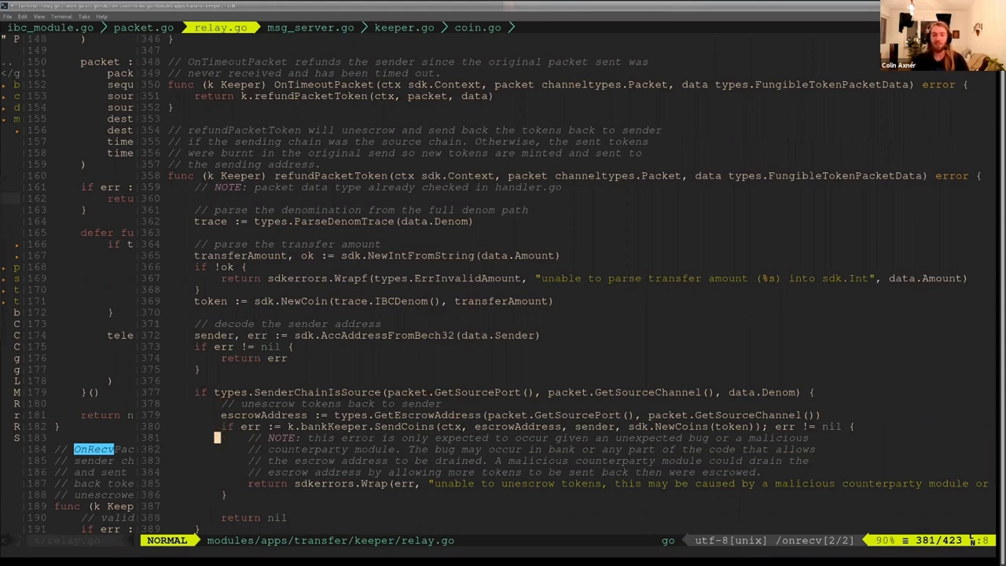
{"action": "scroll", "scroll_direction": "down", "scroll_amount": 3}
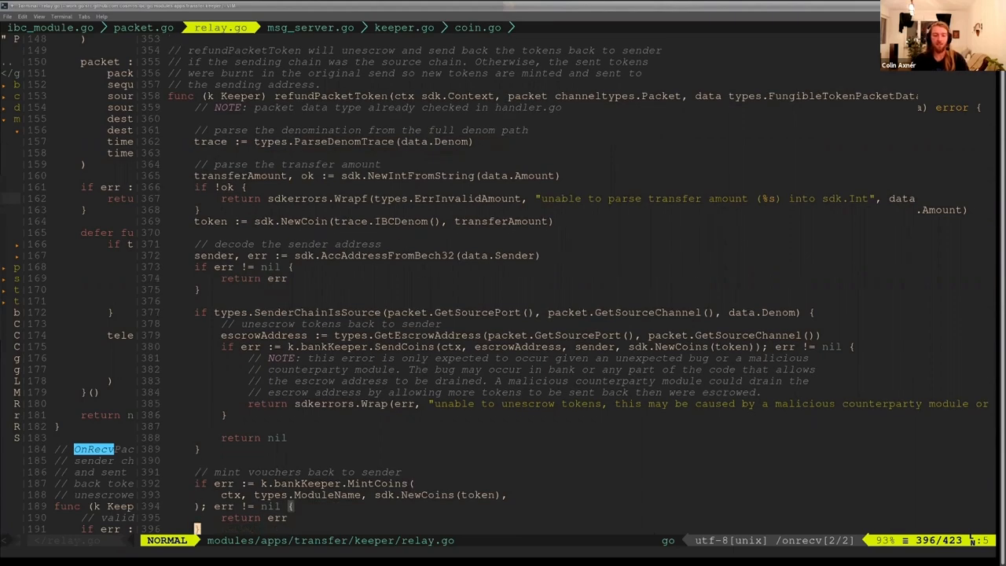
{"action": "scroll", "scroll_direction": "down", "scroll_amount": 3}
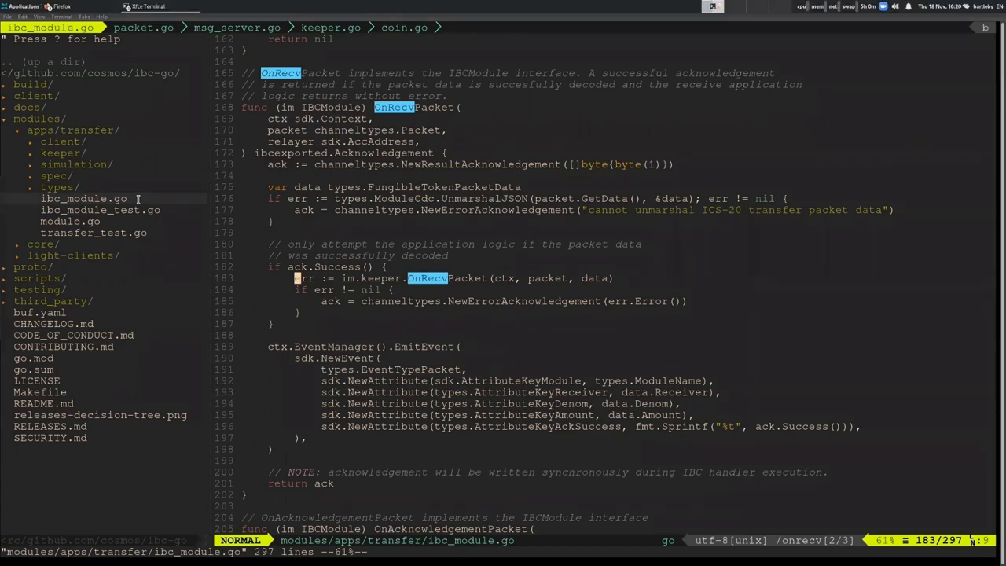
{"action": "mouse_move", "coordinate": [276, 208]}
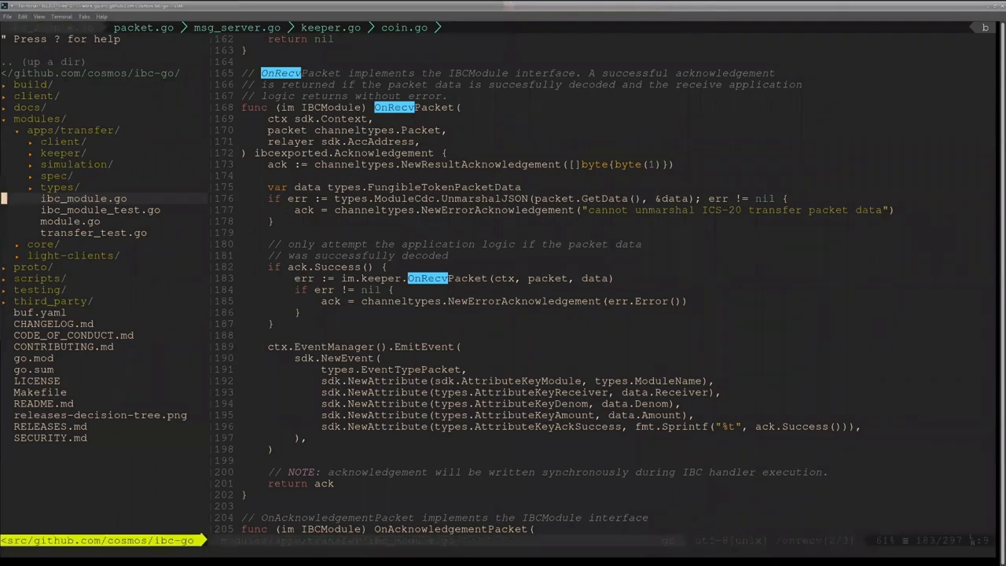
Expand modules/apps/transfer/keeper in NERDTree and bring up transfer_test.go's TransferTestSuite setup
{"action": "left_click", "coordinate": [56, 187]}
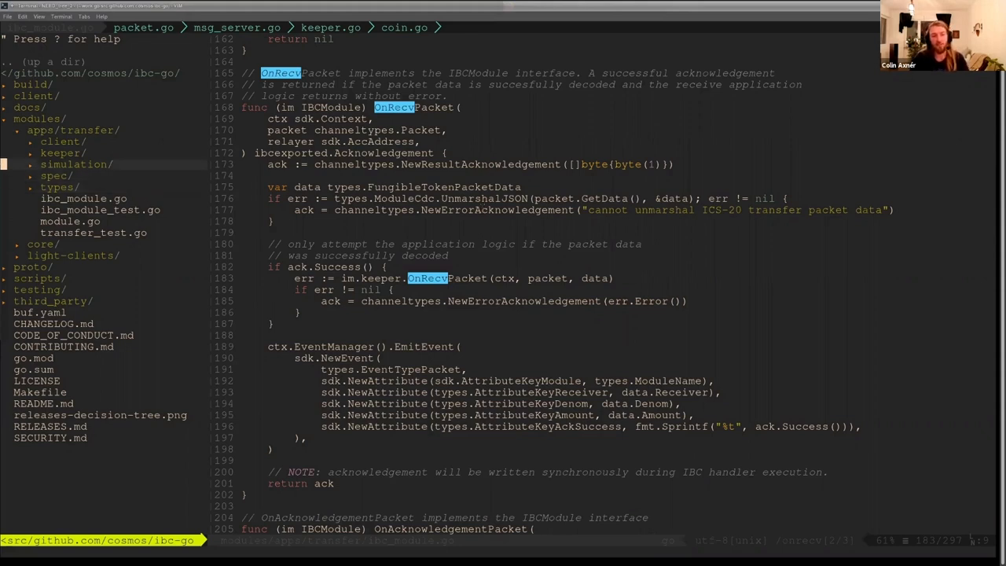
{"action": "left_click", "coordinate": [63, 153]}
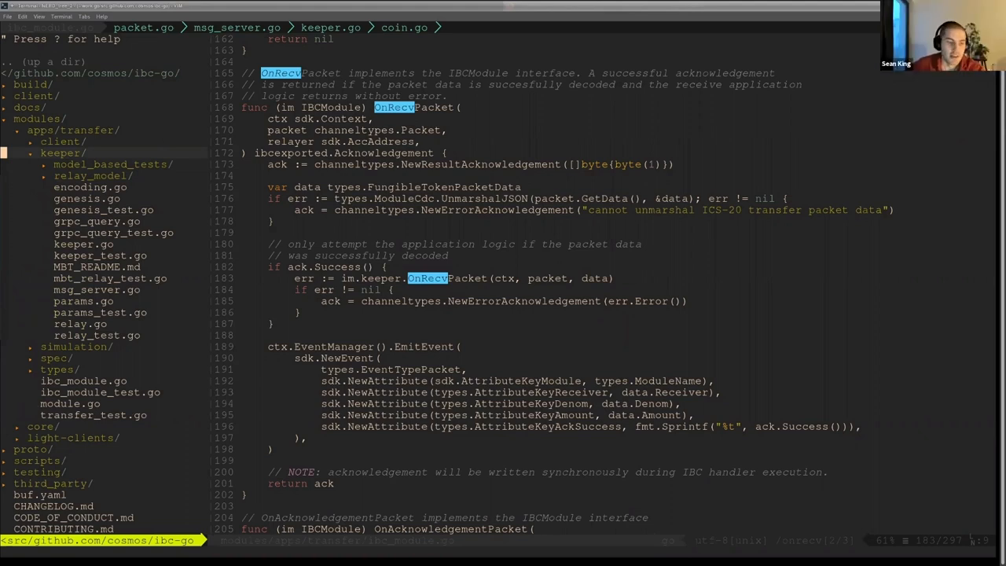
{"action": "left_click", "coordinate": [38, 152]}
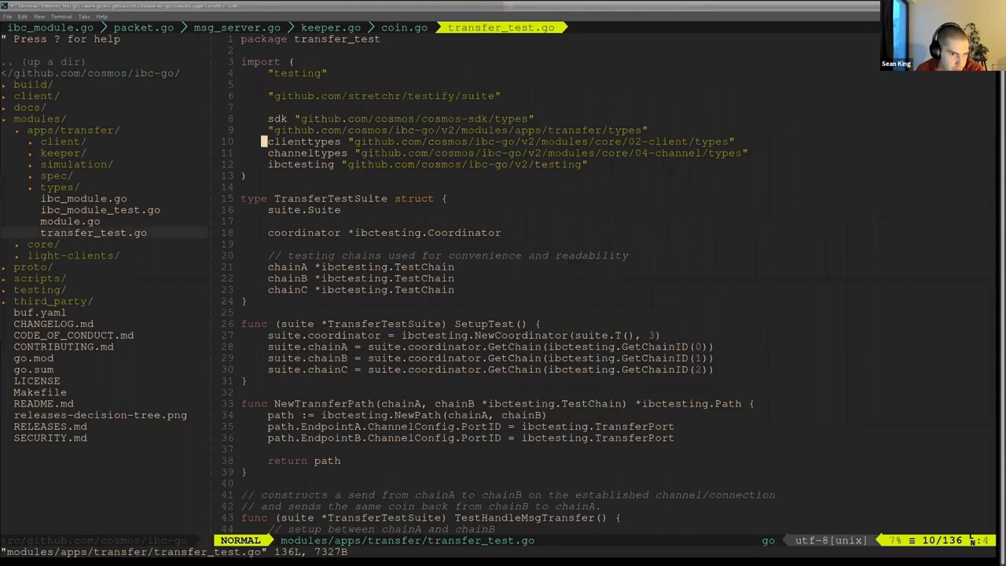
From TestHandleMsgTransfer, locate RelayPacket and follow it to its definition in testing/path.go
{"action": "scroll", "scroll_direction": "down", "scroll_amount": 3}
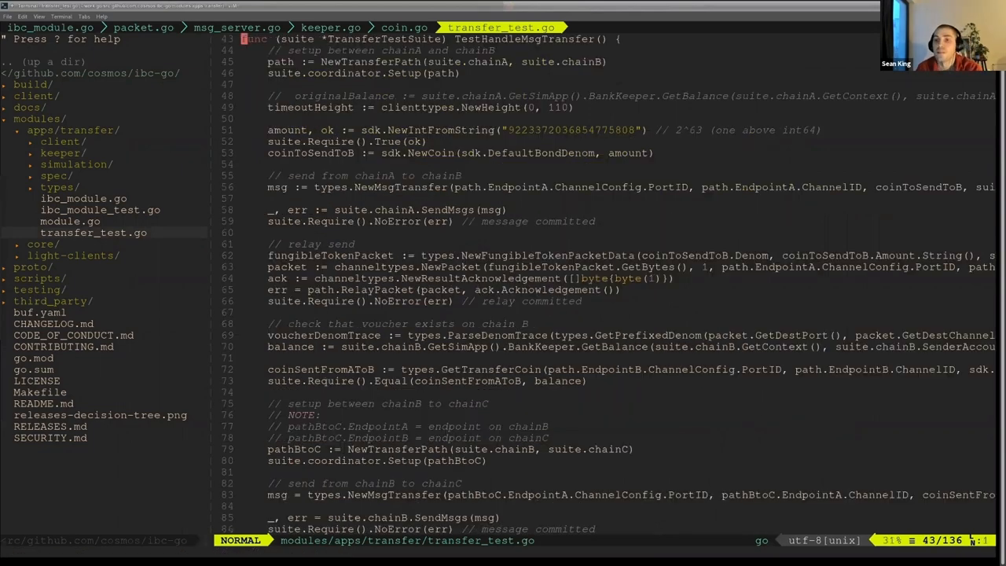
{"action": "scroll", "scroll_direction": "down", "scroll_amount": 3}
{"action": "type", "text": "/relaypac"}
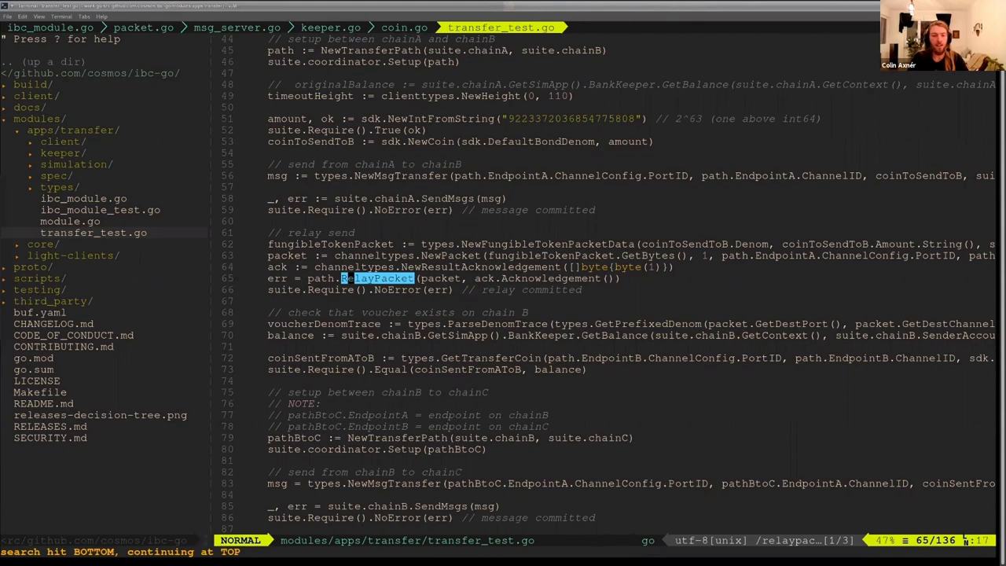
{"action": "key", "text": "N"}
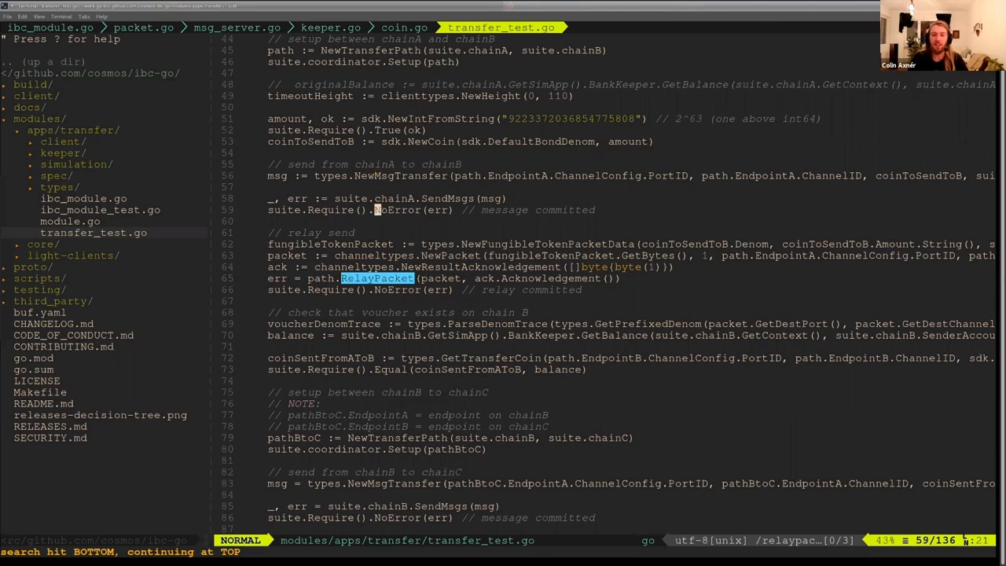
{"action": "key", "text": "n"}
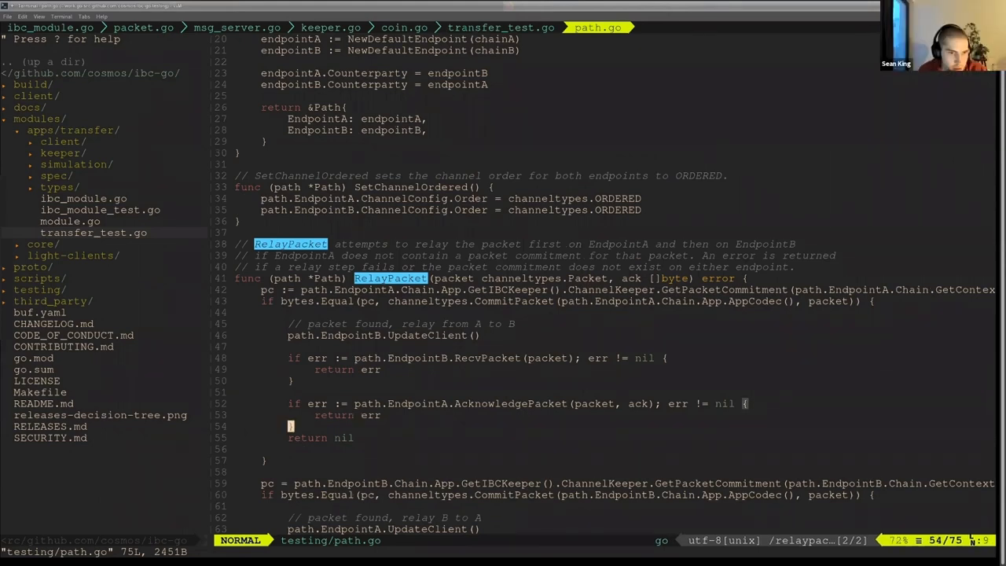
Bring up core/04-channel/keeper's packet.go at SendPacket's CommitPacket and SetPacketCommitment code
{"action": "scroll", "scroll_direction": "up", "scroll_amount": 3}
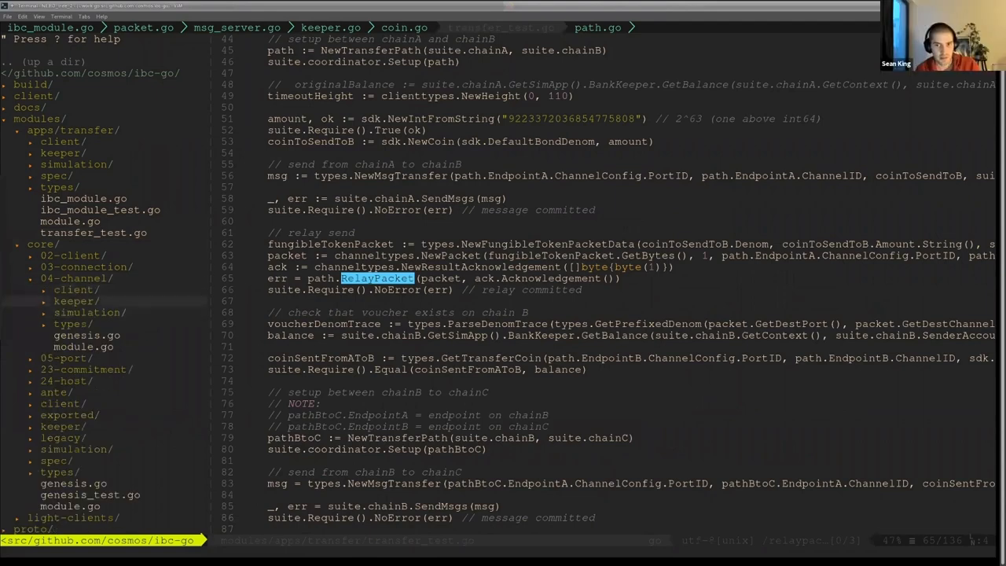
{"action": "left_click", "coordinate": [75, 302]}
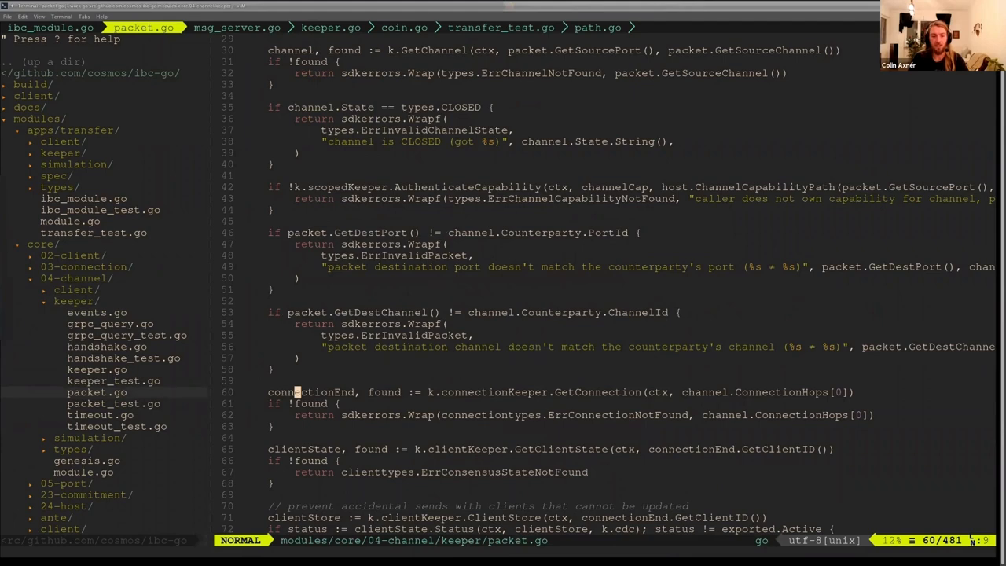
{"action": "scroll", "scroll_direction": "down", "scroll_amount": 3}
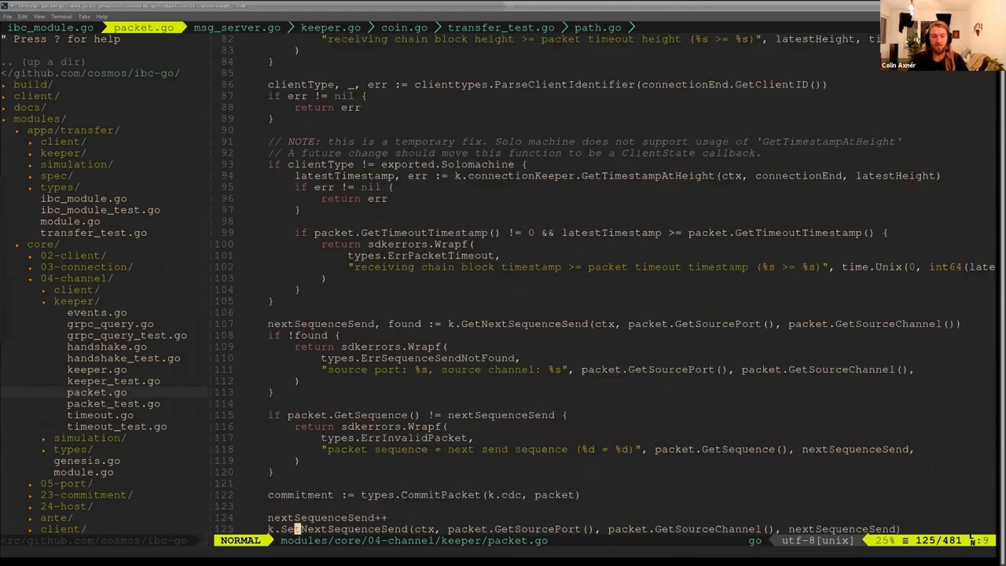
{"action": "scroll", "scroll_direction": "down", "scroll_amount": 3}
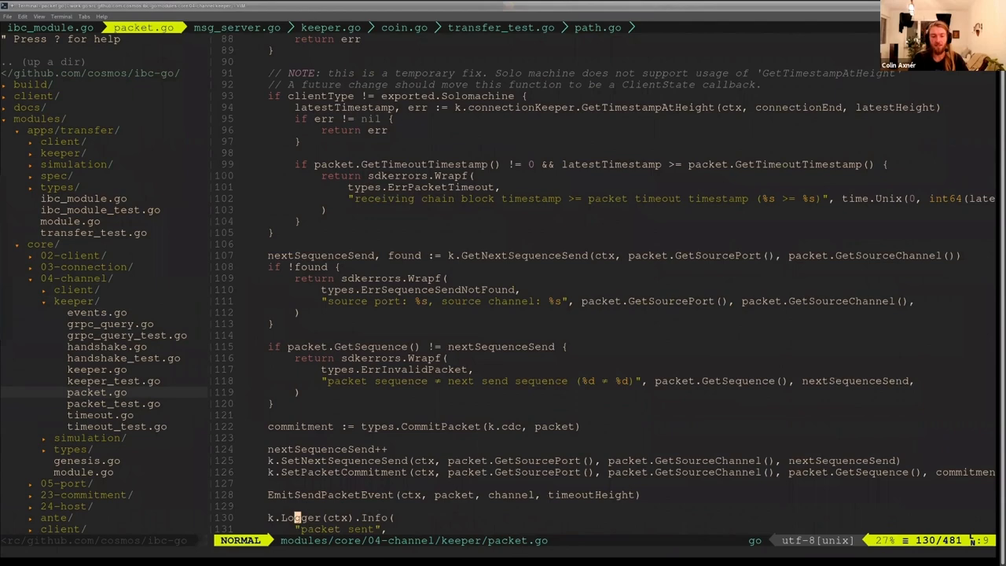